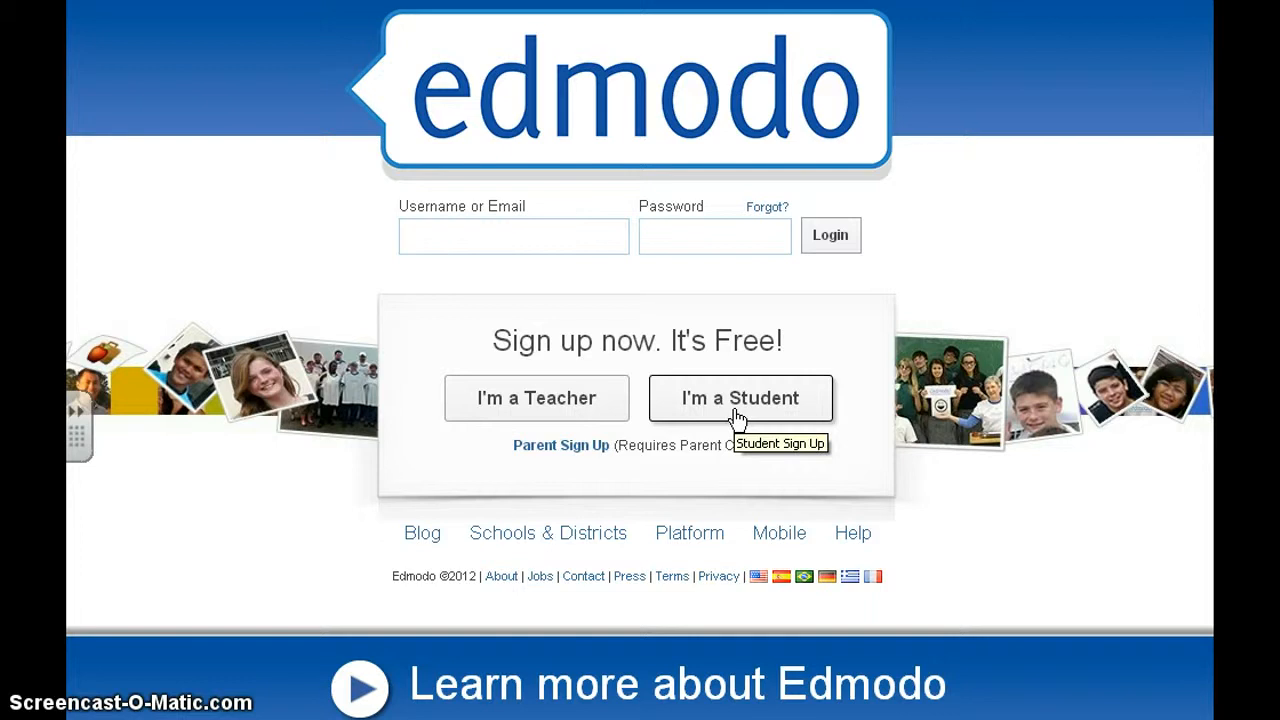
Step: Log in to Edmodo and land on the teacher home feed of recent posts
click(483, 237)
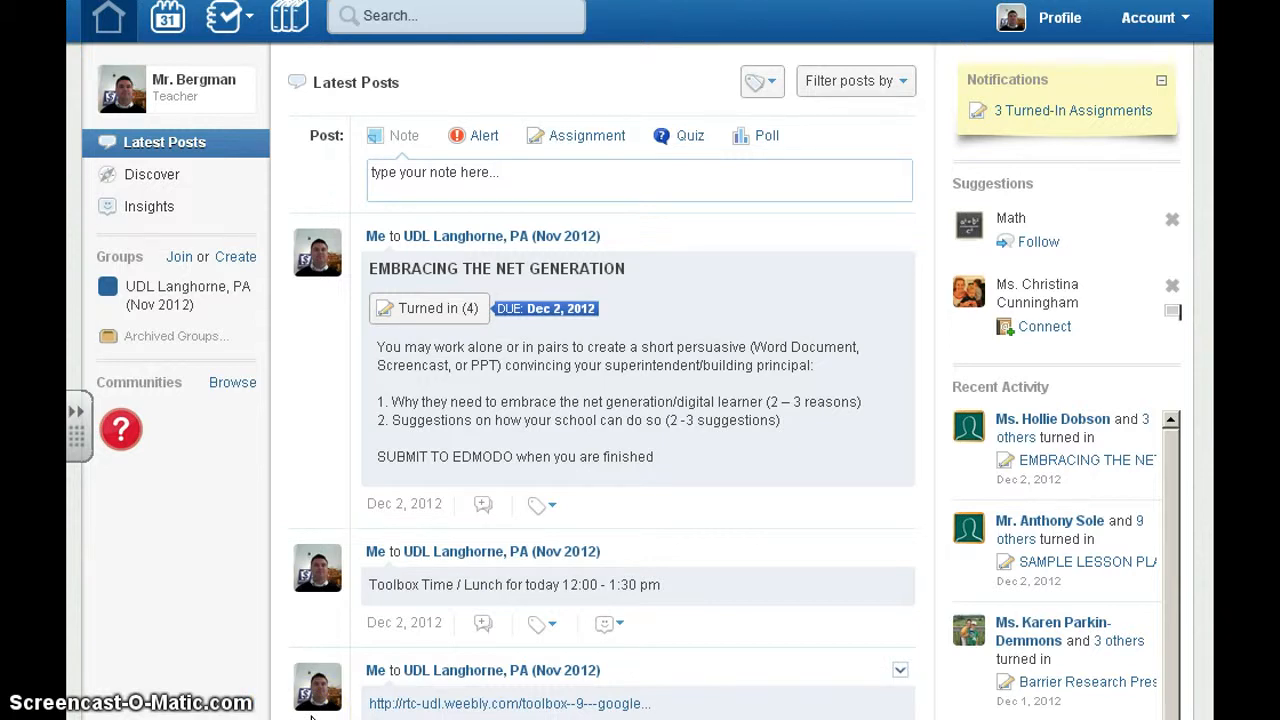
scroll(down, 3)
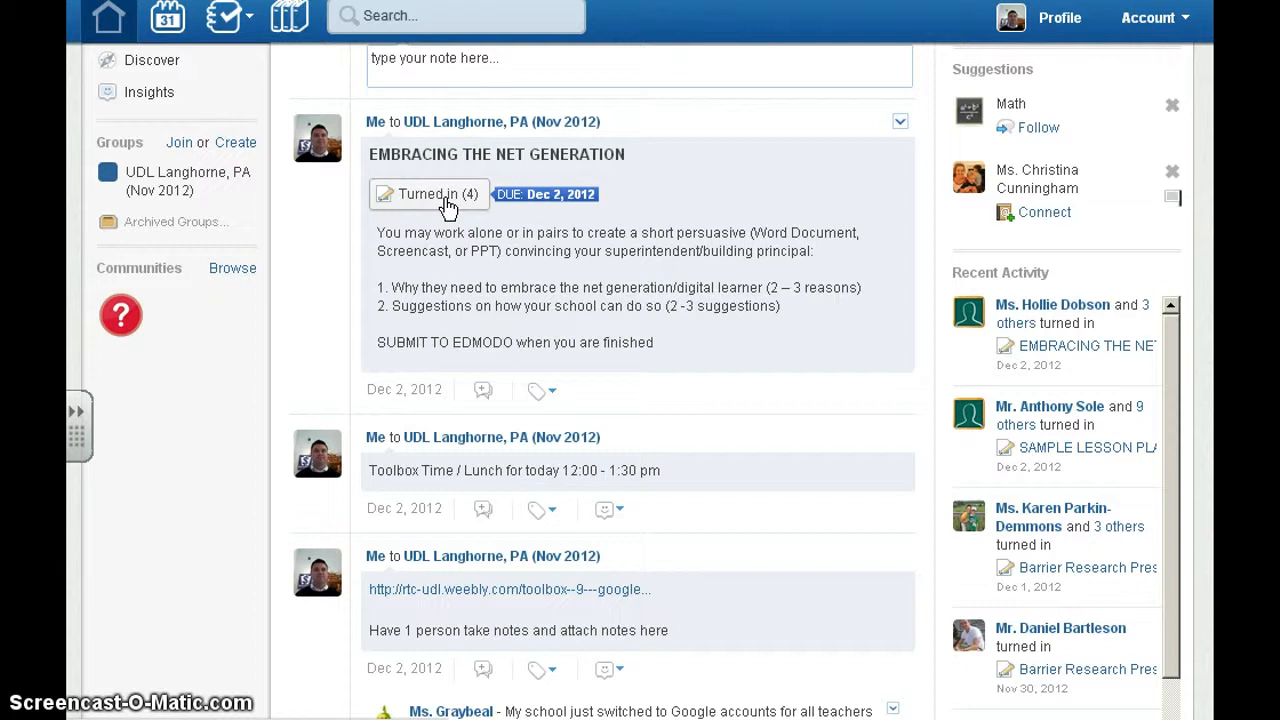
scroll(down, 3)
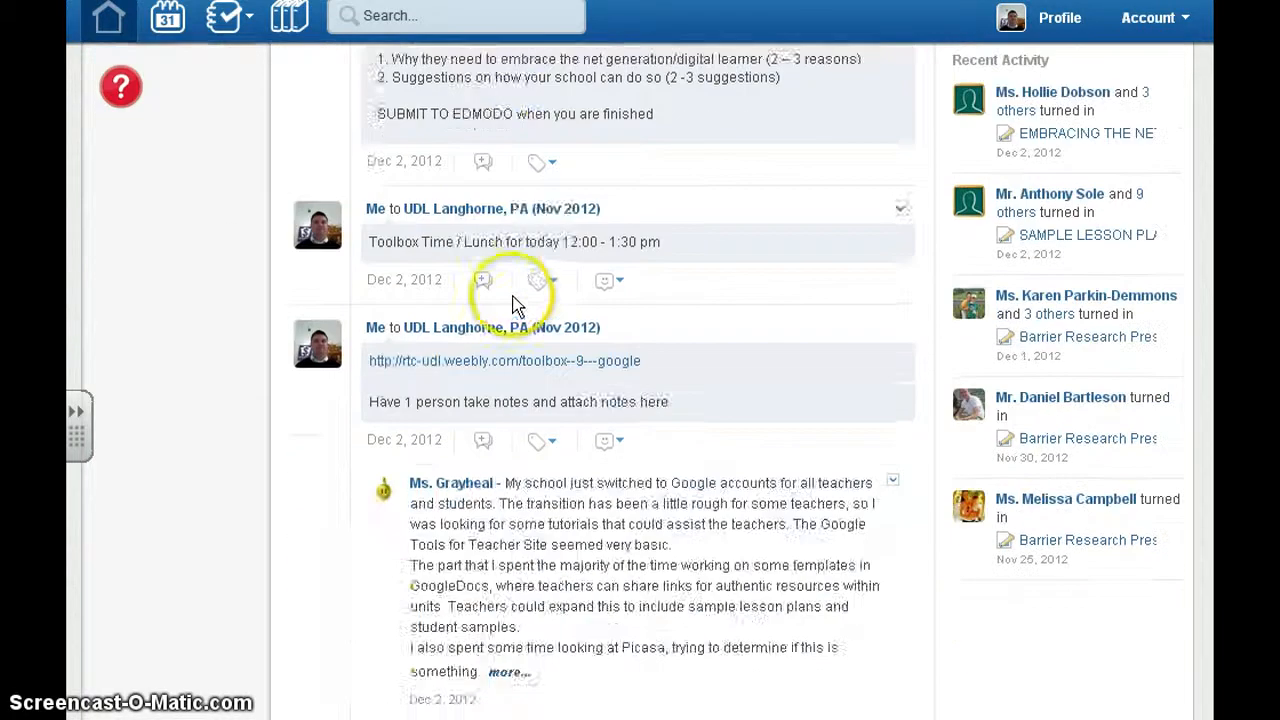
scroll(down, 3)
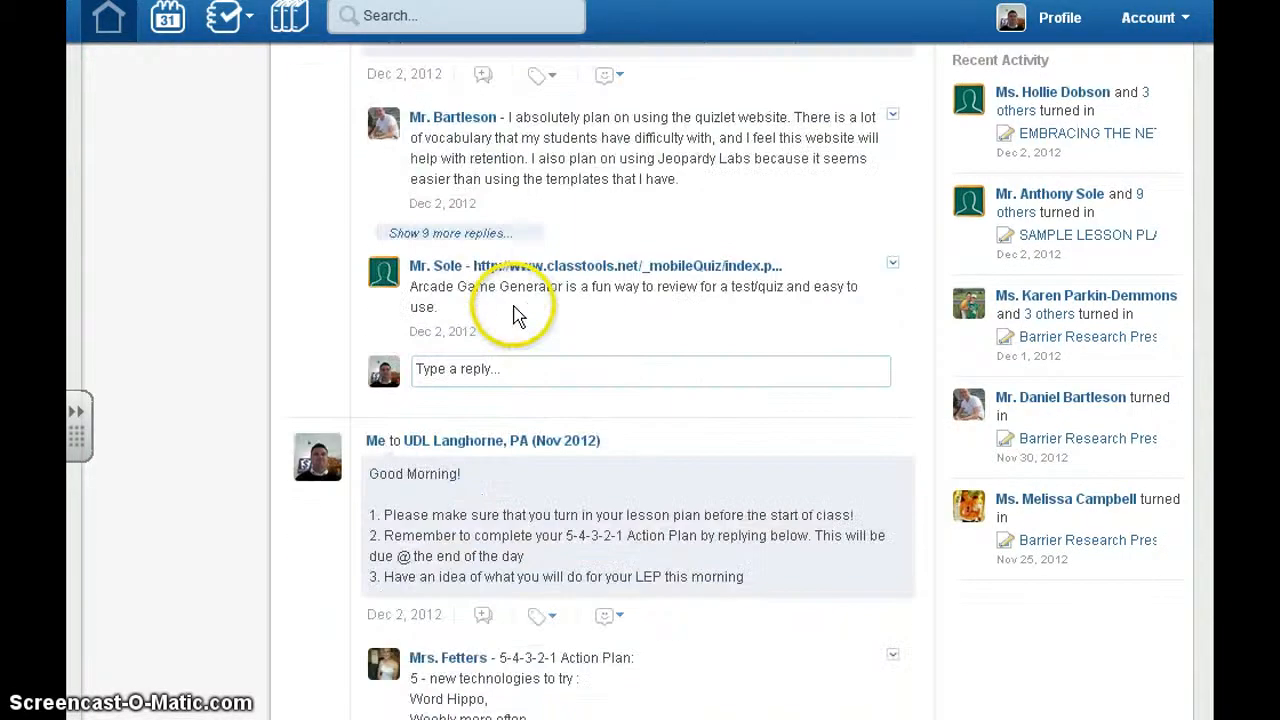
scroll(down, 3)
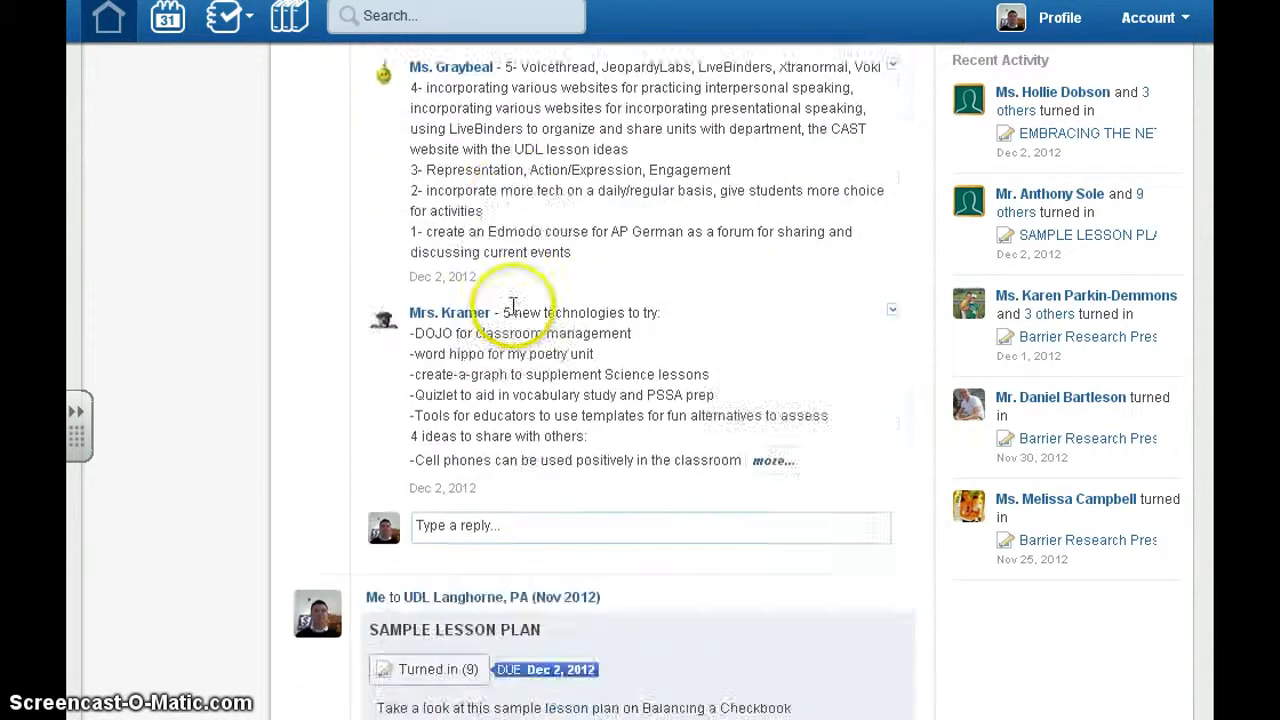
scroll(down, 3)
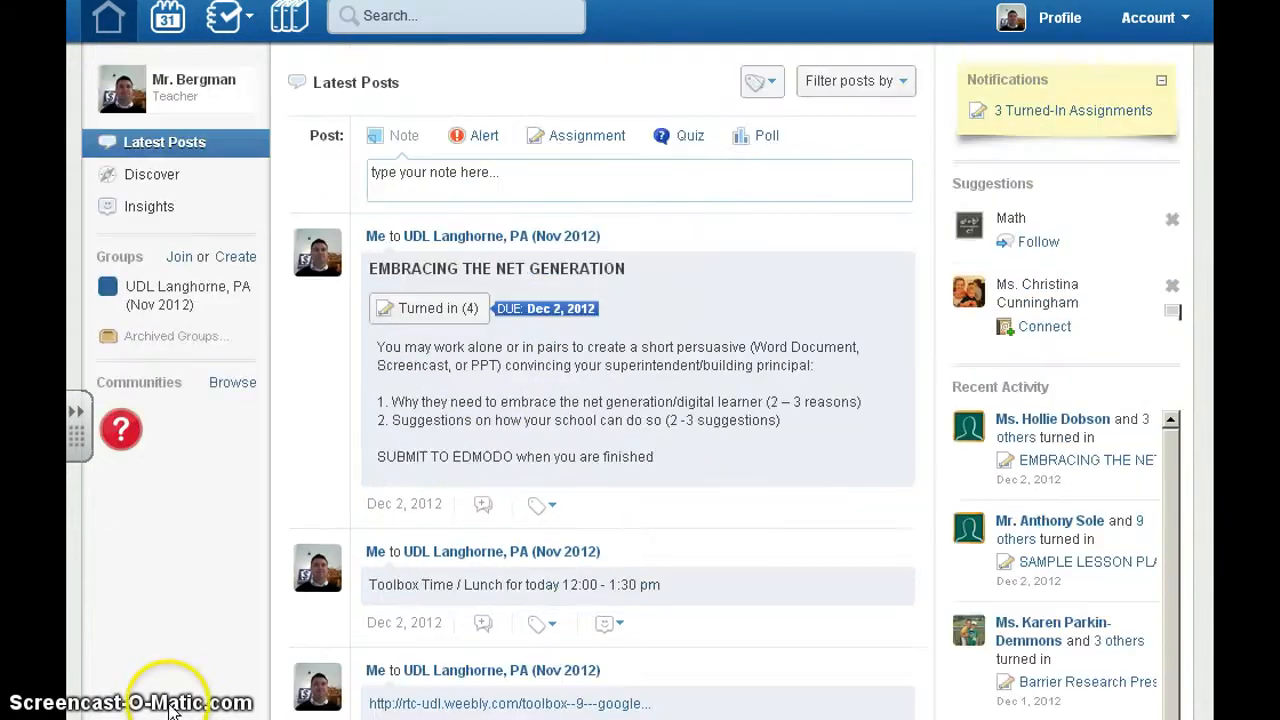
mouse_move(152, 650)
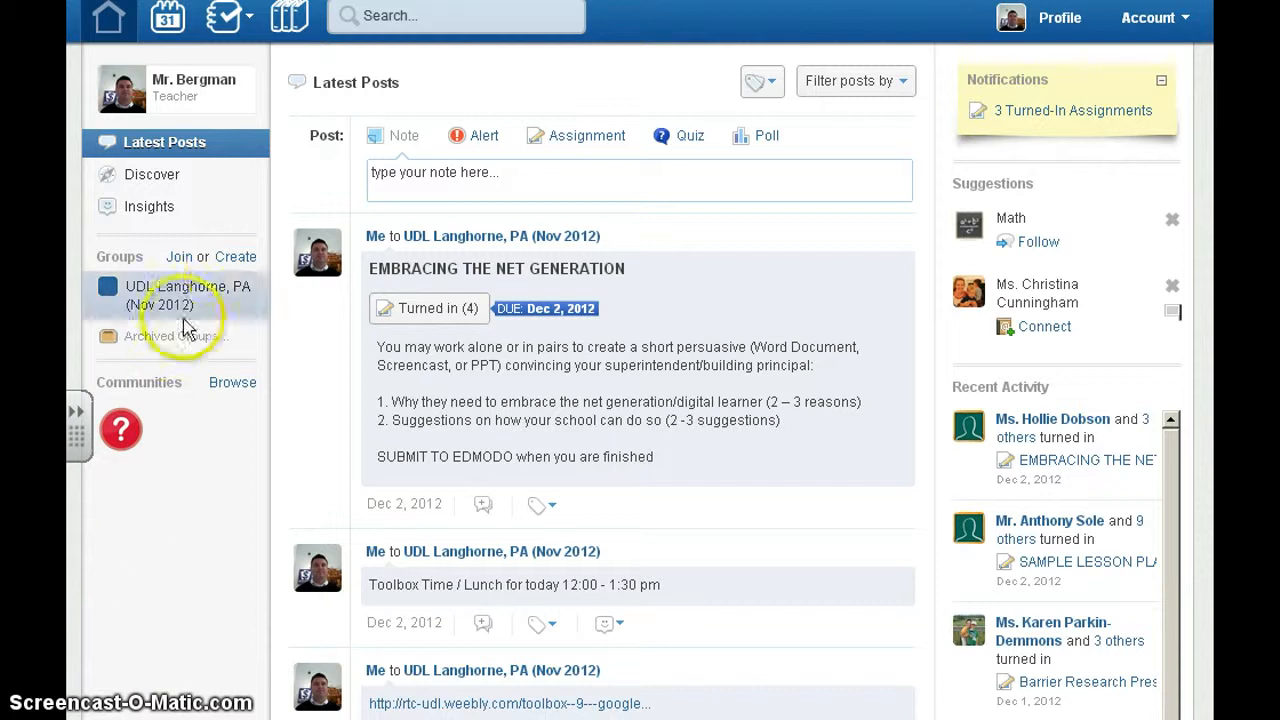
Step: Create the group 'Sample UDL Class' for 10th grade, all subjects, and close the join-code popup
click(236, 256)
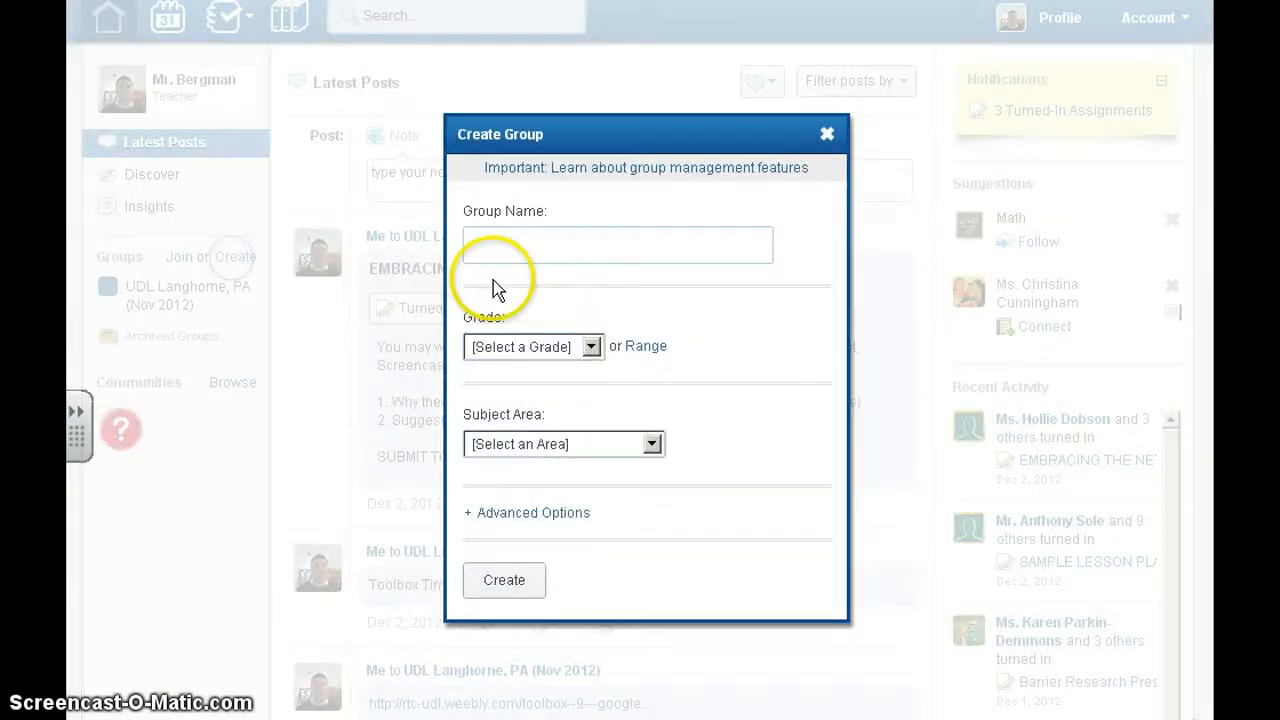
click(617, 245)
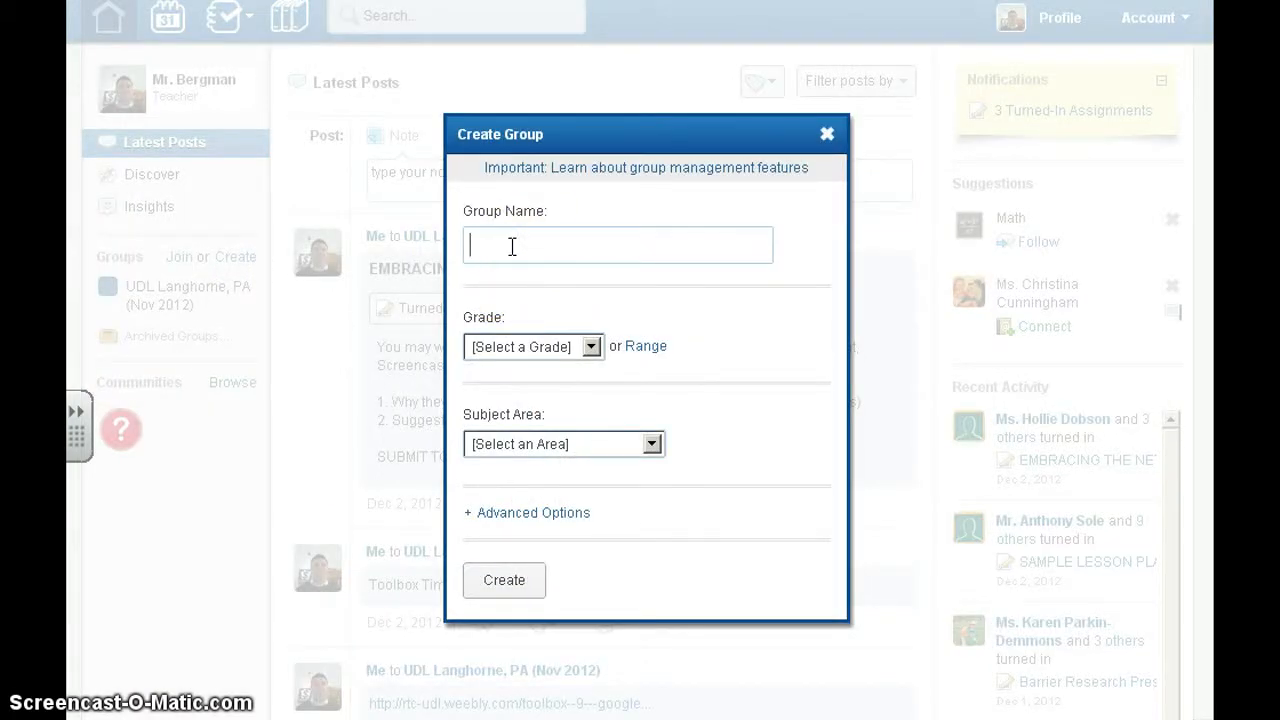
text(Sample UDL)
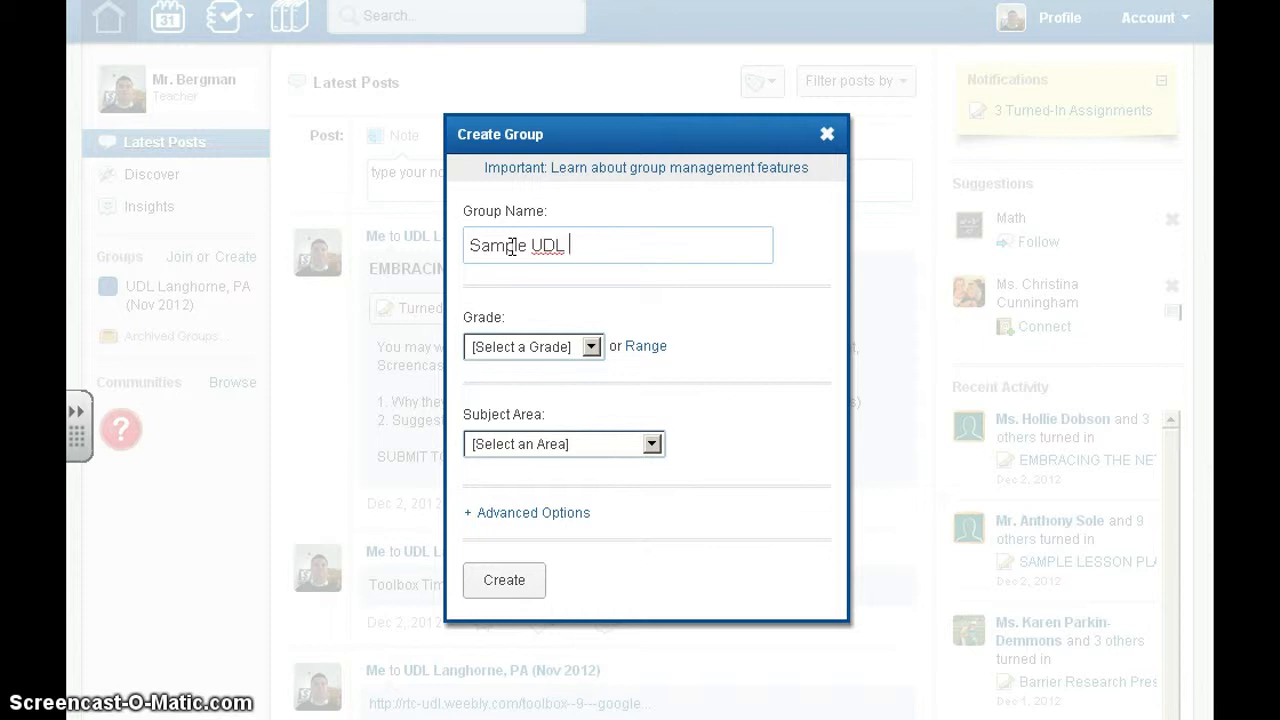
text(Class)
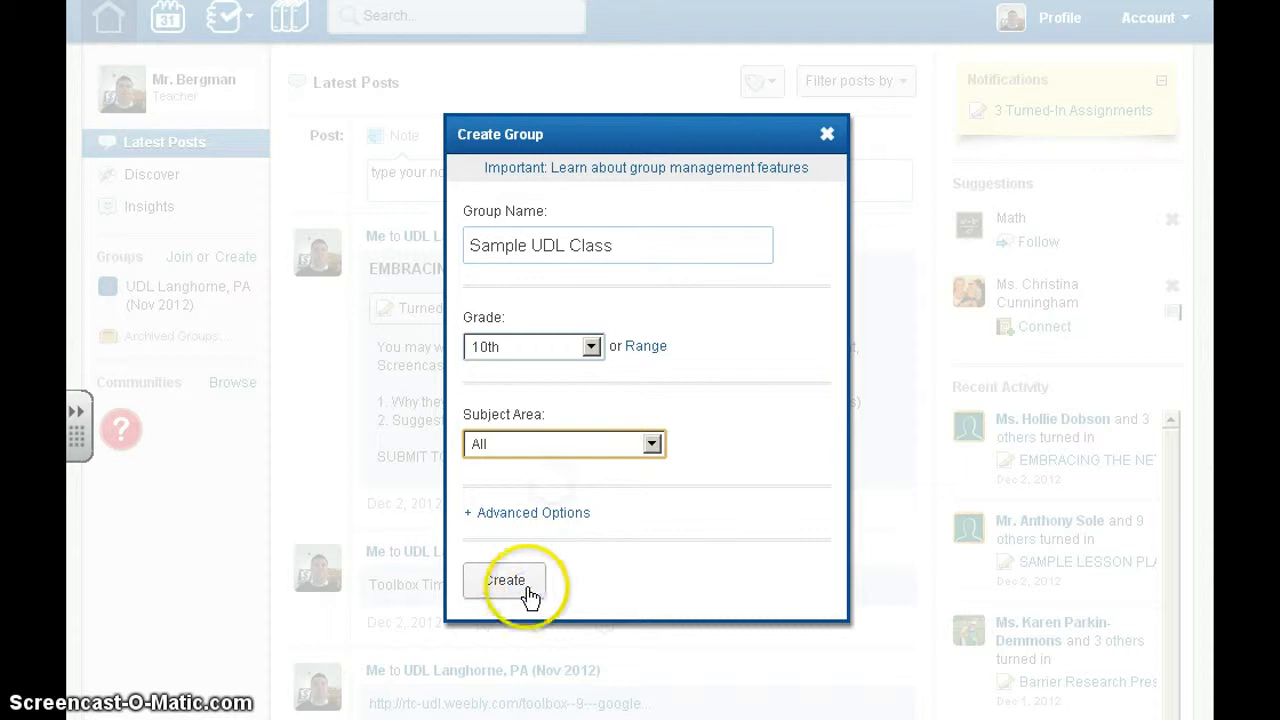
click(504, 582)
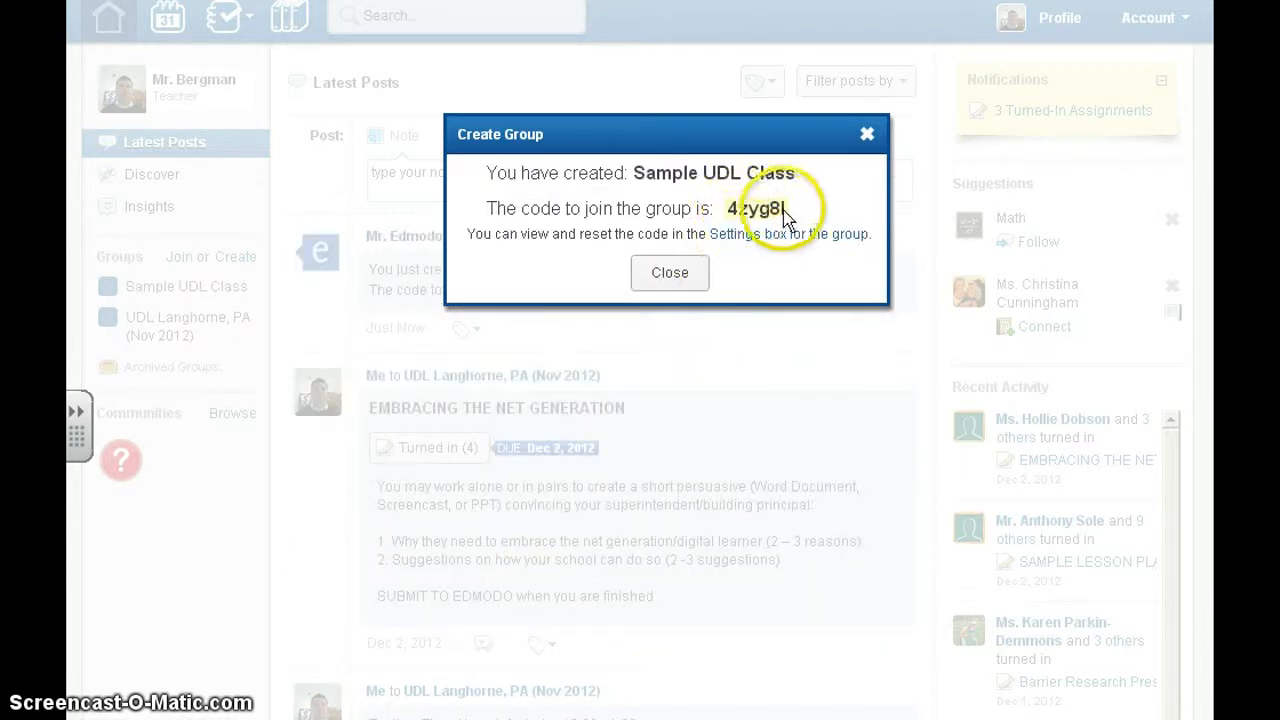
mouse_move(733, 217)
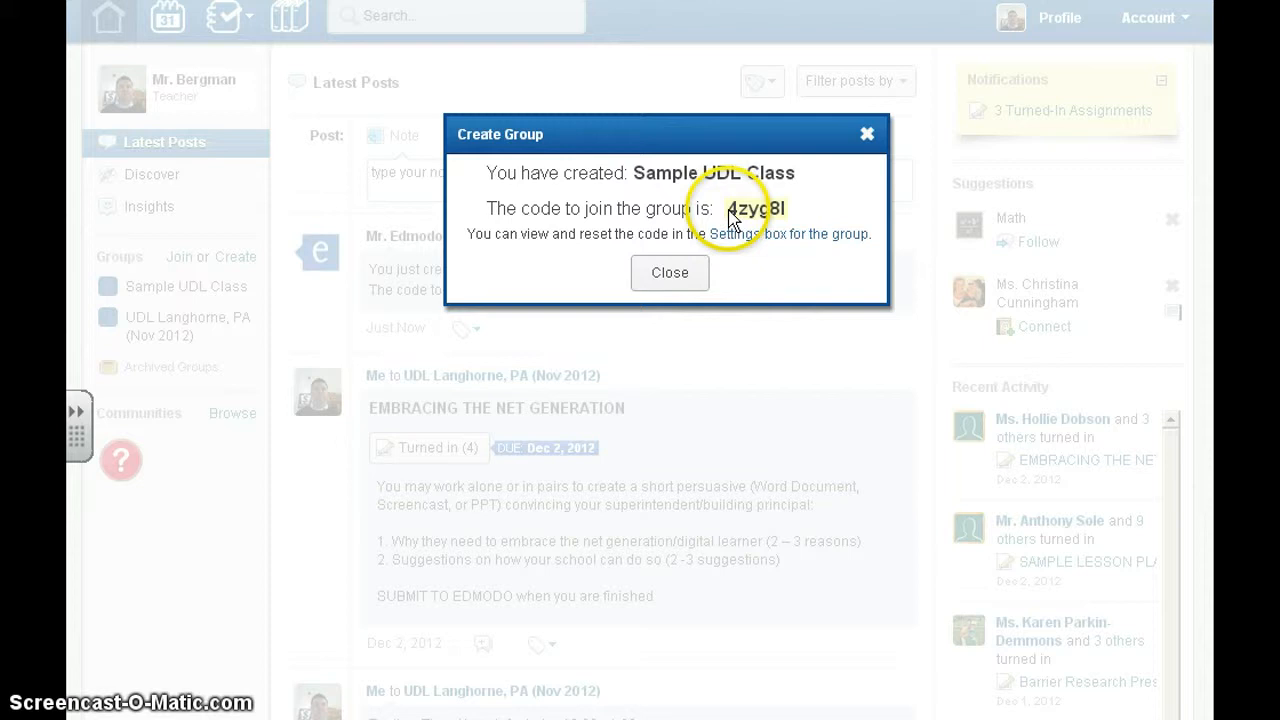
mouse_move(790, 210)
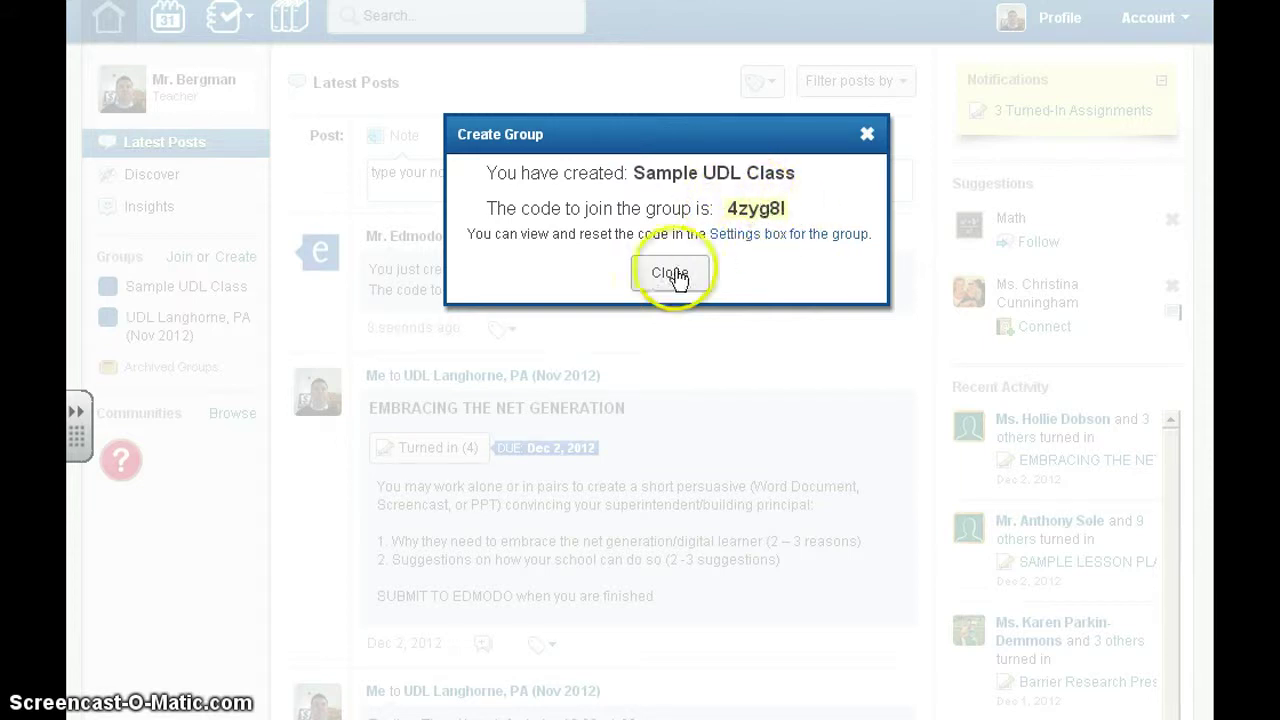
click(670, 272)
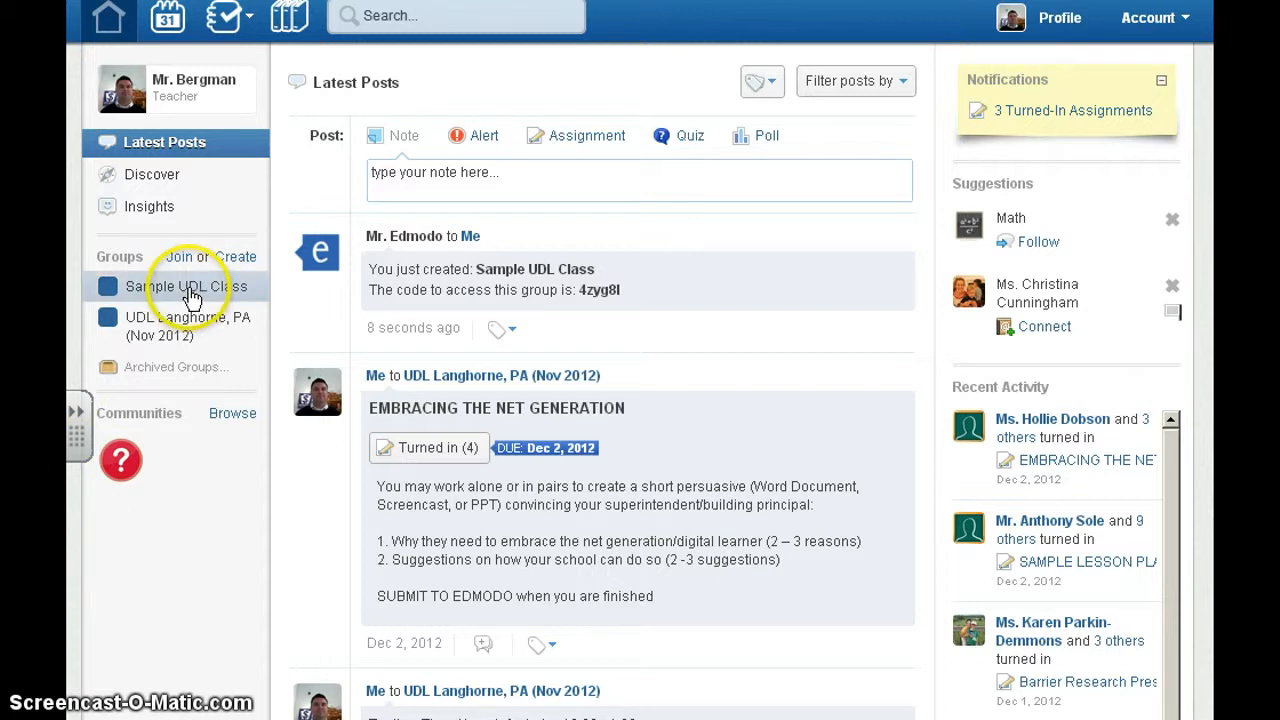
Step: Post the note 'Welcome to class!' in the Sample UDL Class group
click(180, 286)
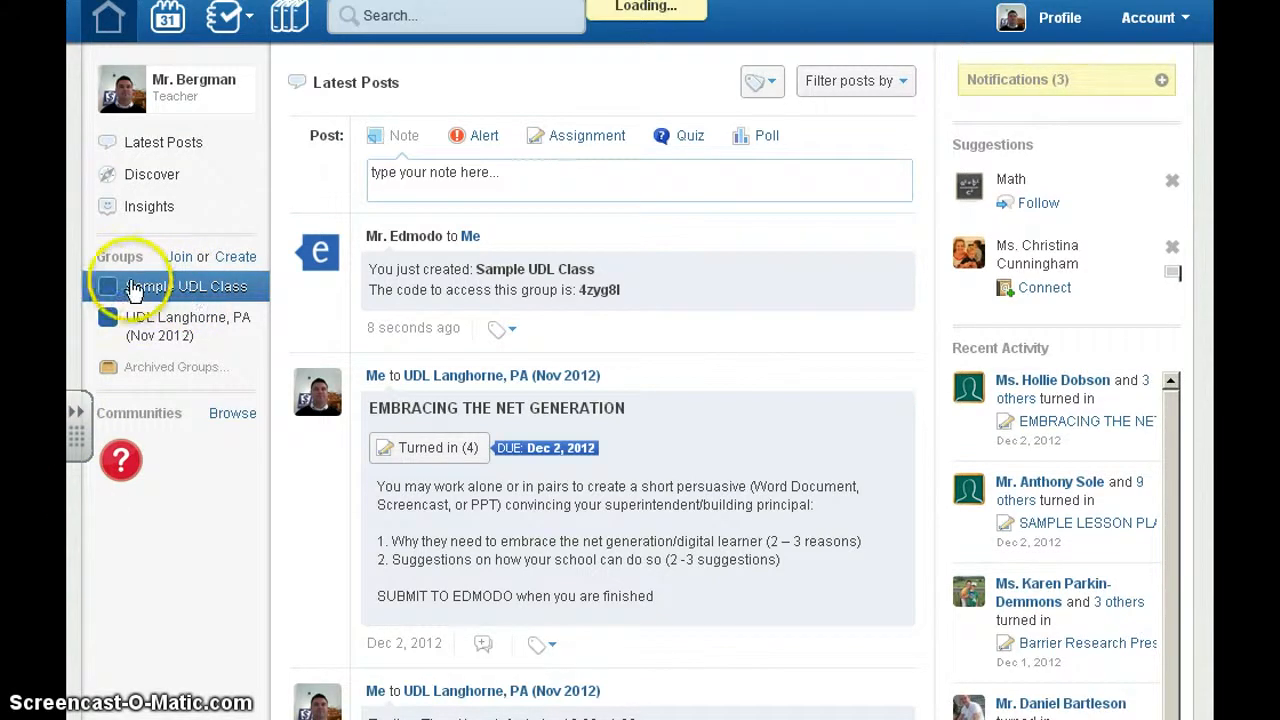
click(155, 286)
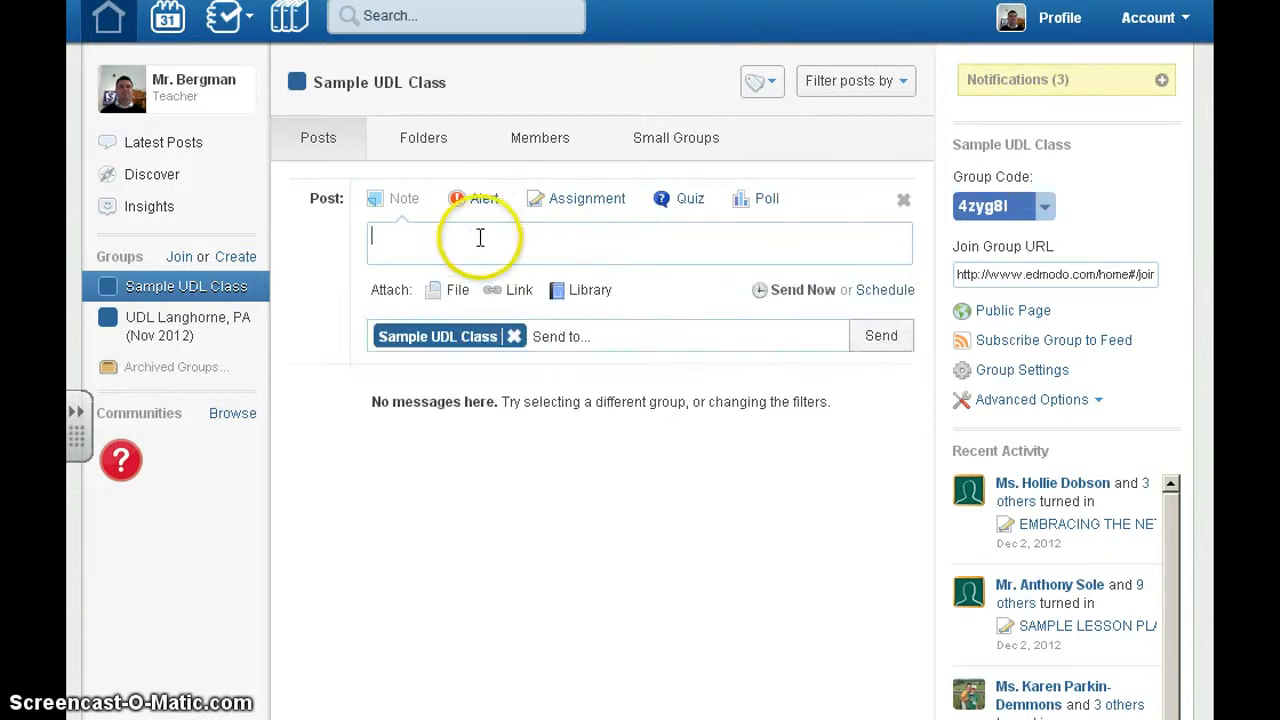
mouse_move(428, 240)
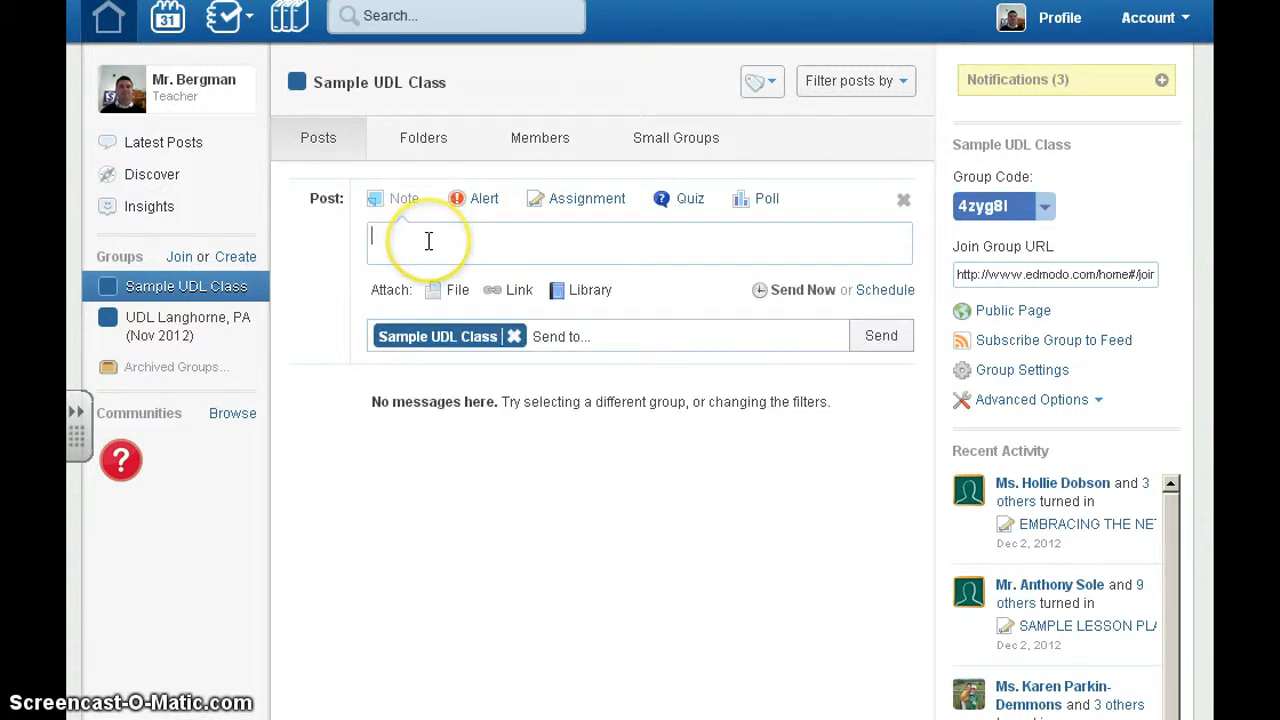
text(Wle)
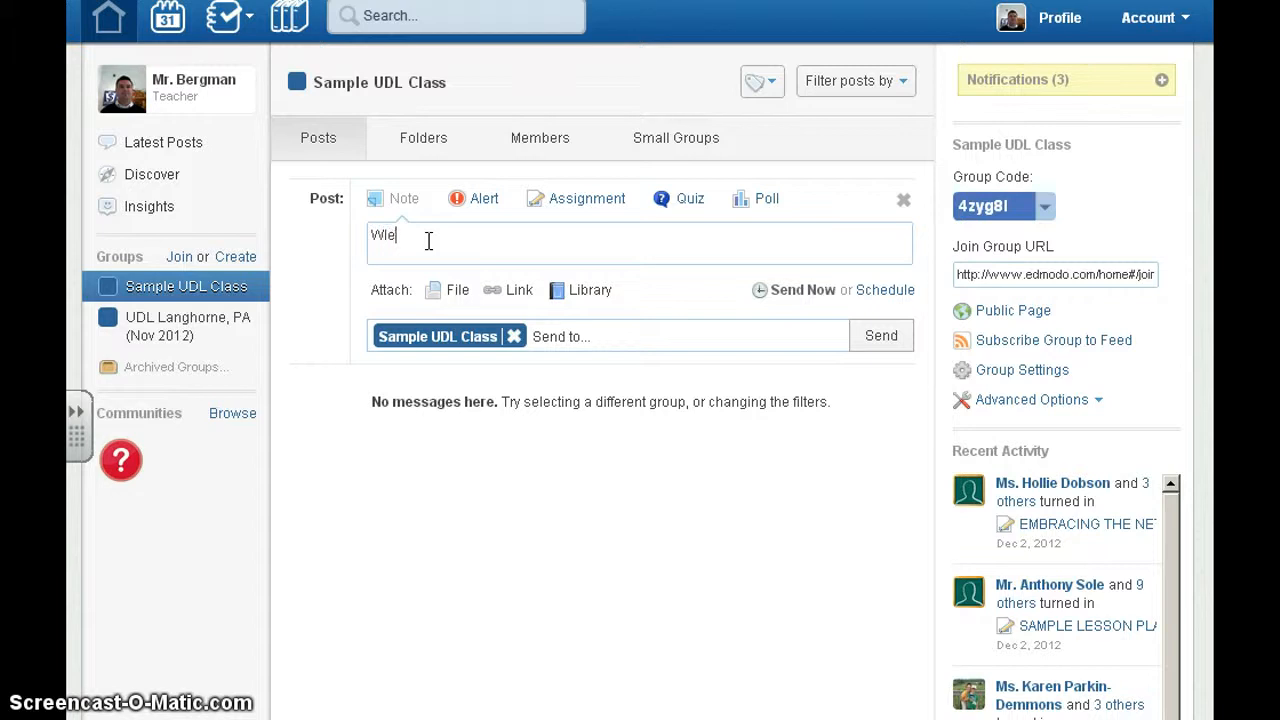
key(Backspace)
text(elcome to class!)
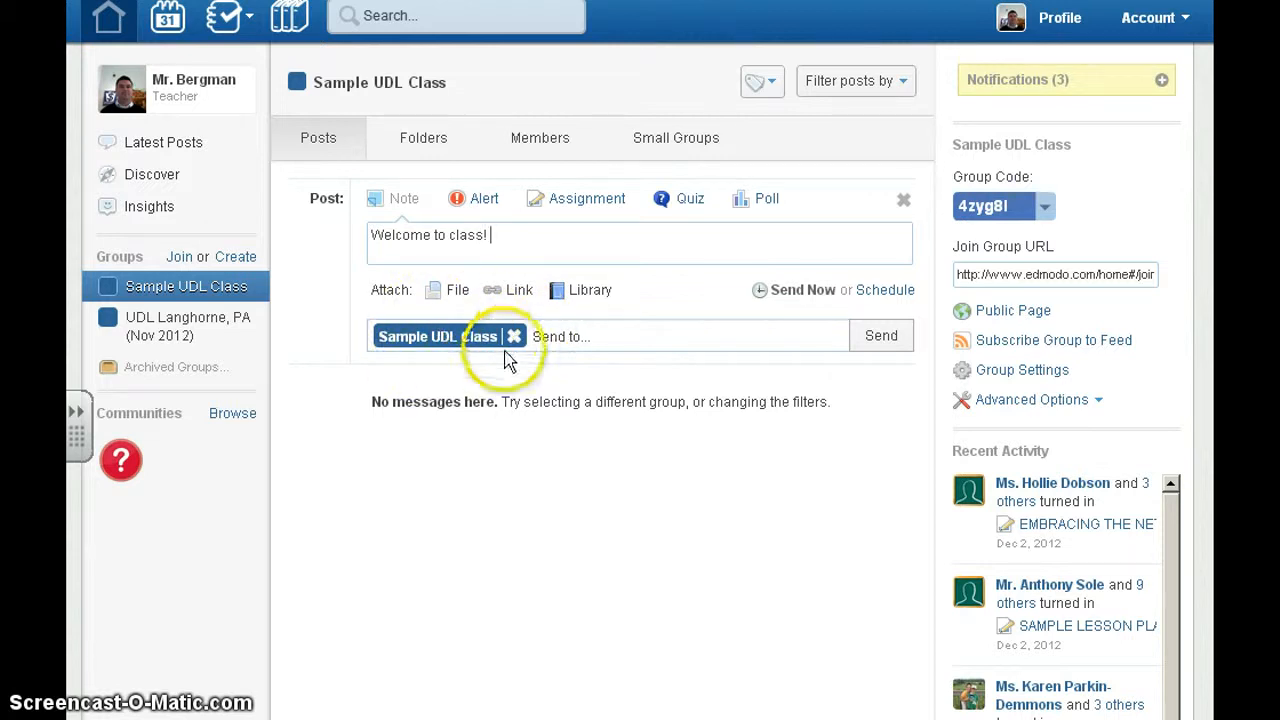
mouse_move(882, 335)
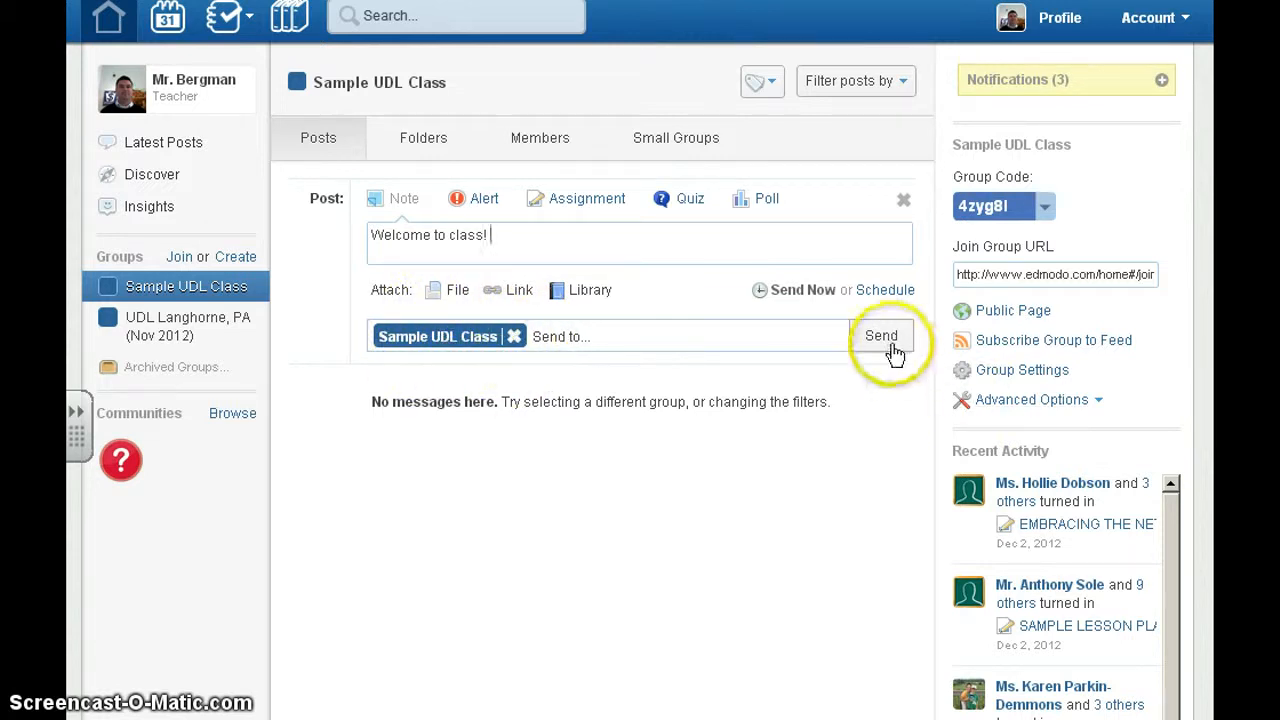
click(882, 335)
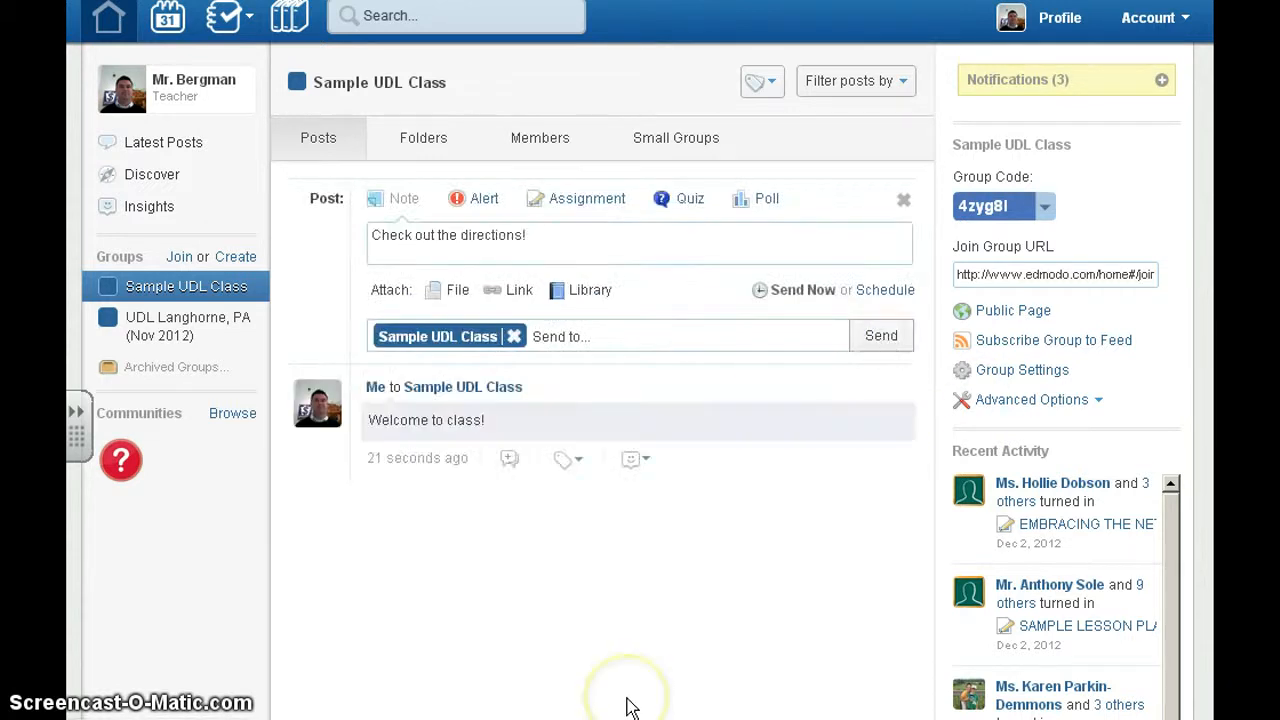
mouse_move(560, 510)
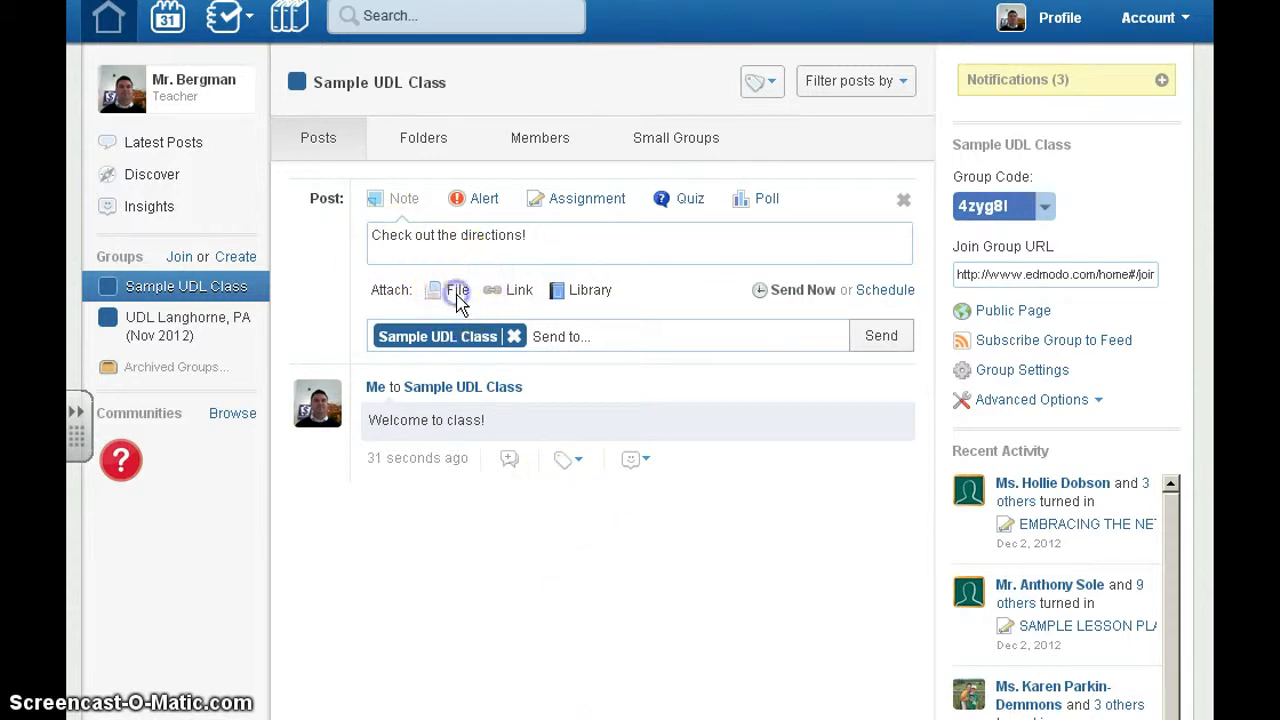
Step: Send the 'Check out the directions!' note with edmodo_tcea.pdf attached to the class
click(449, 290)
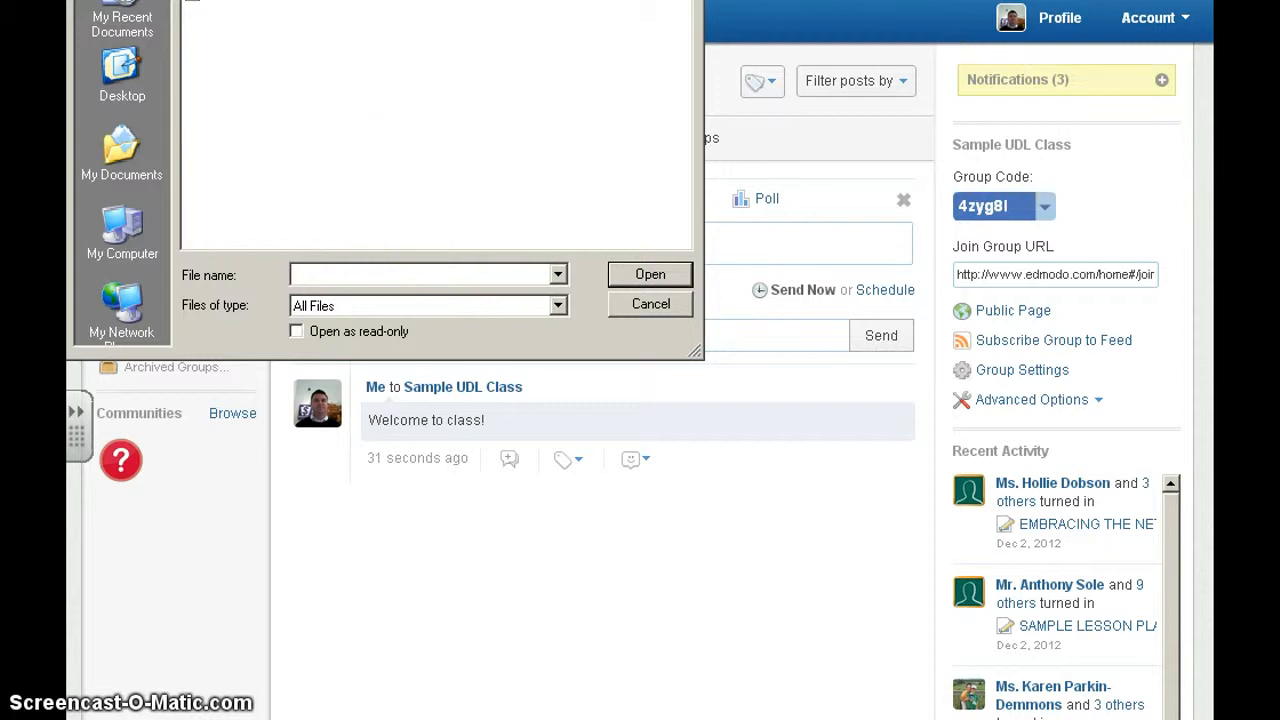
click(650, 274)
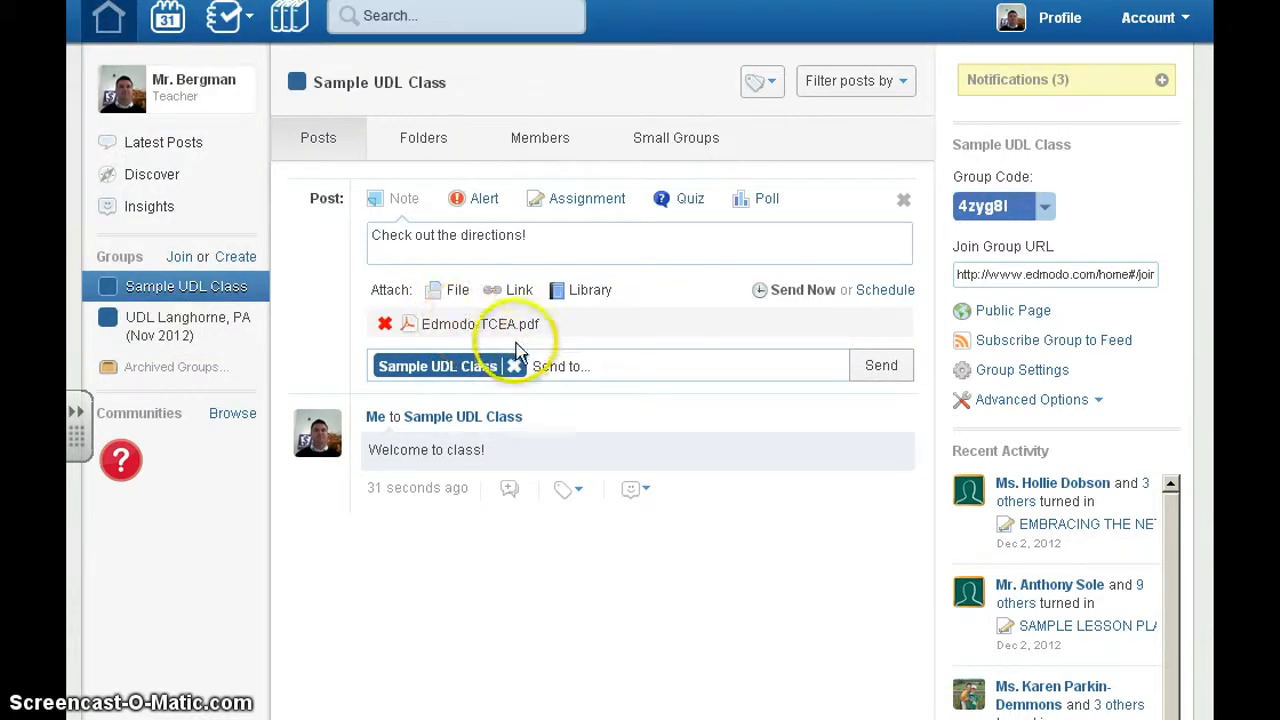
click(881, 365)
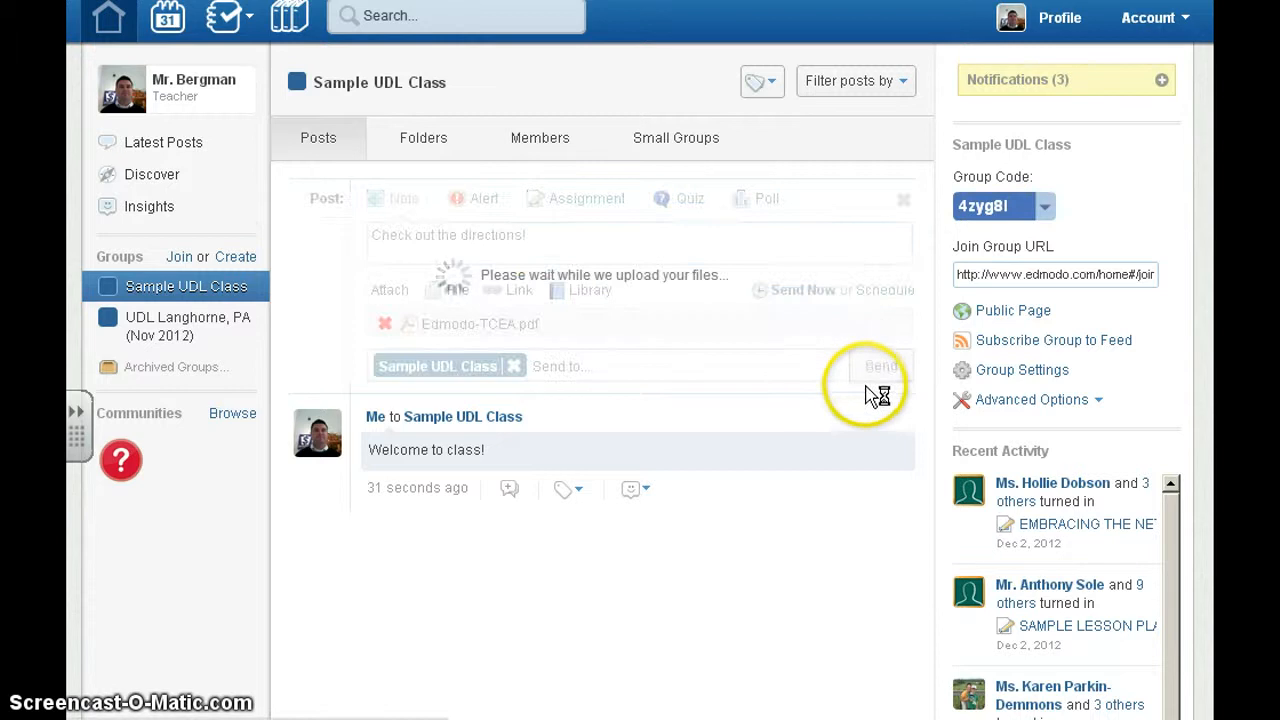
click(880, 366)
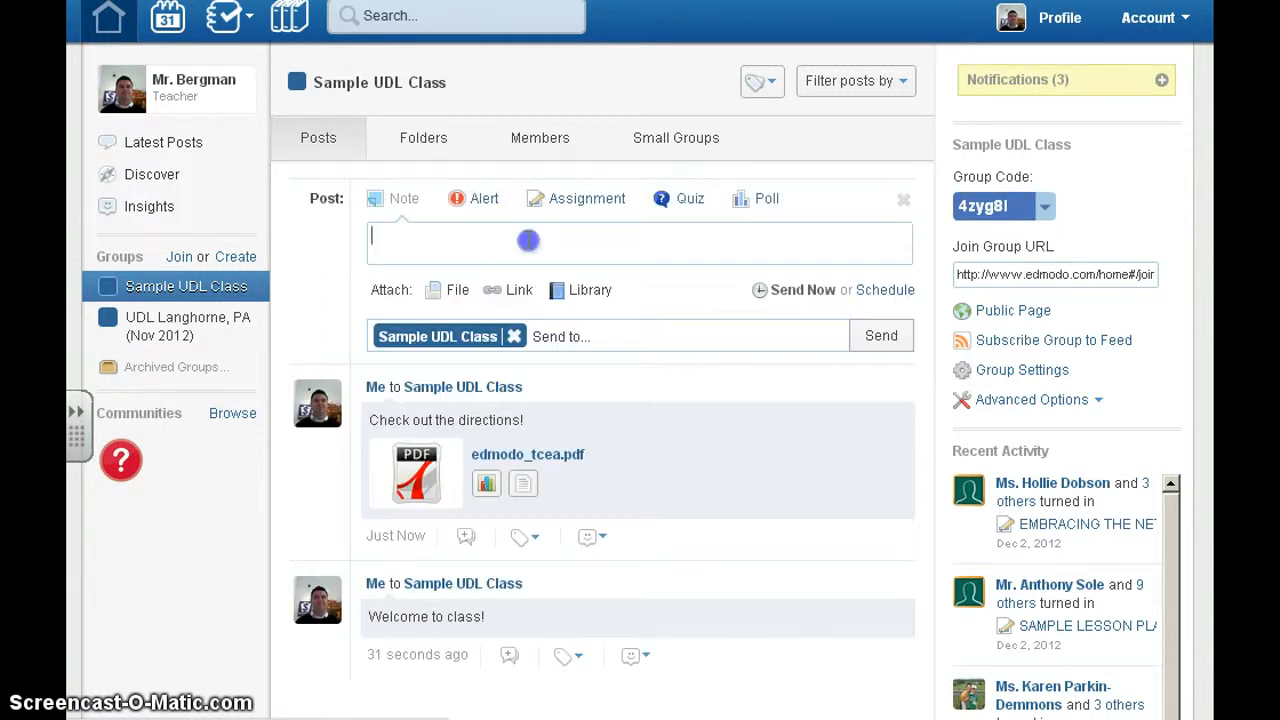
Step: Post the PowerPoint assignment due Dec 6, 2012 with edmodo_tcea2.pdf, then open its overview
click(586, 198)
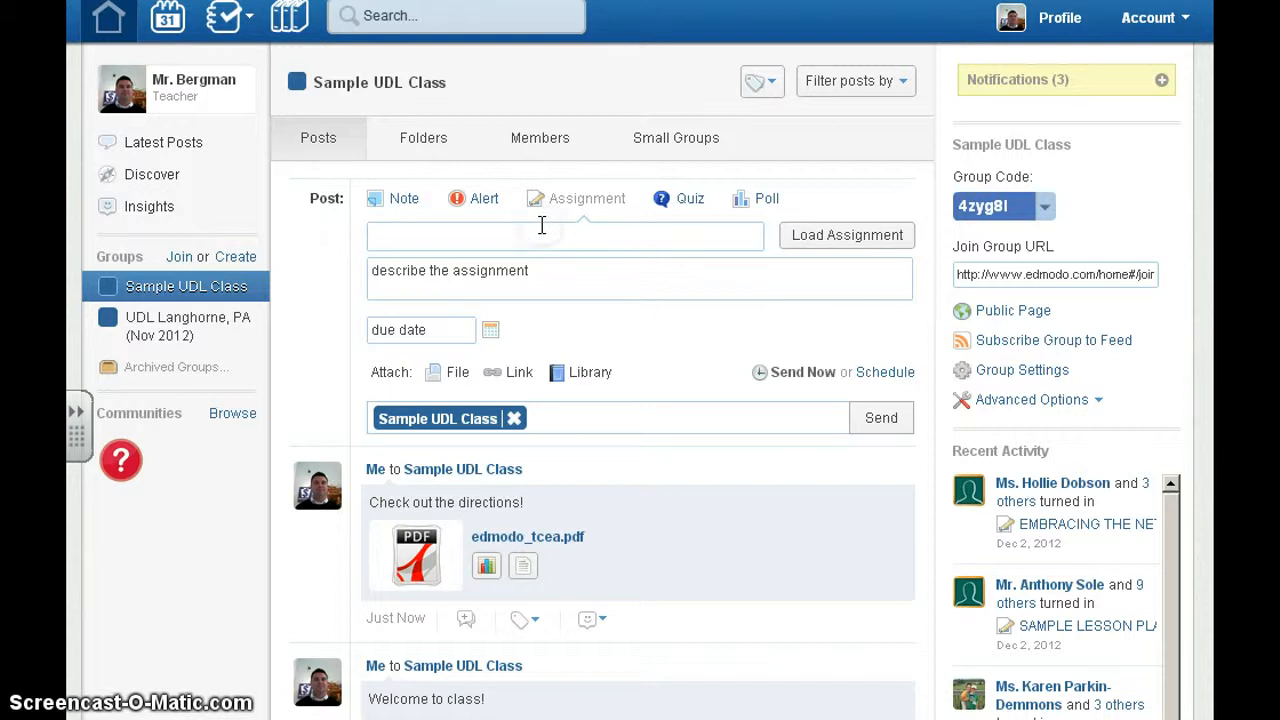
text(Sa)
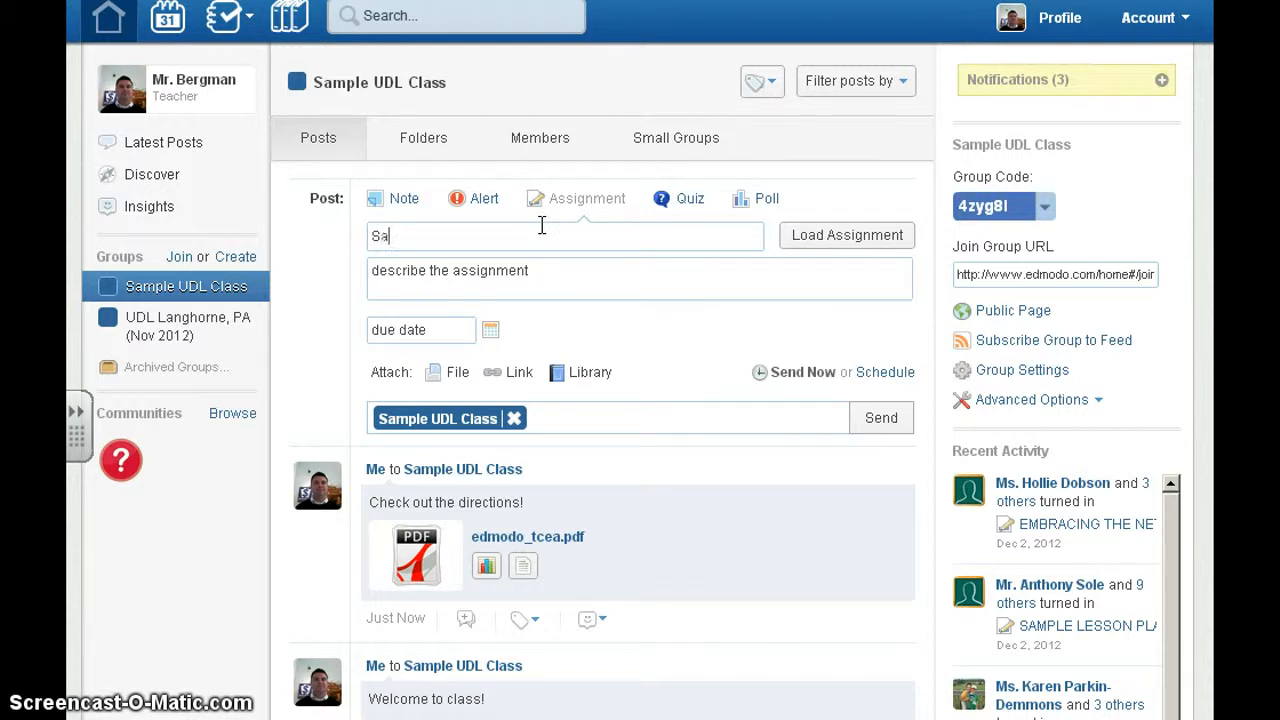
text(PowerPoint)
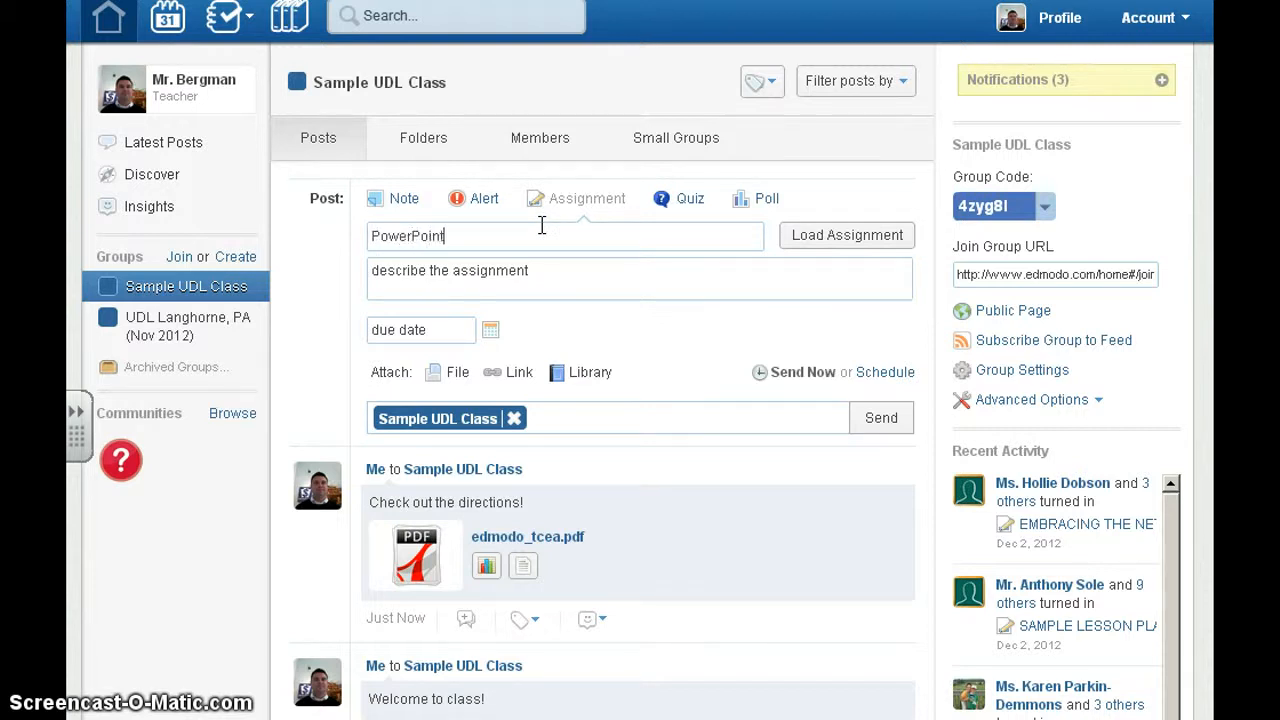
text(Check)
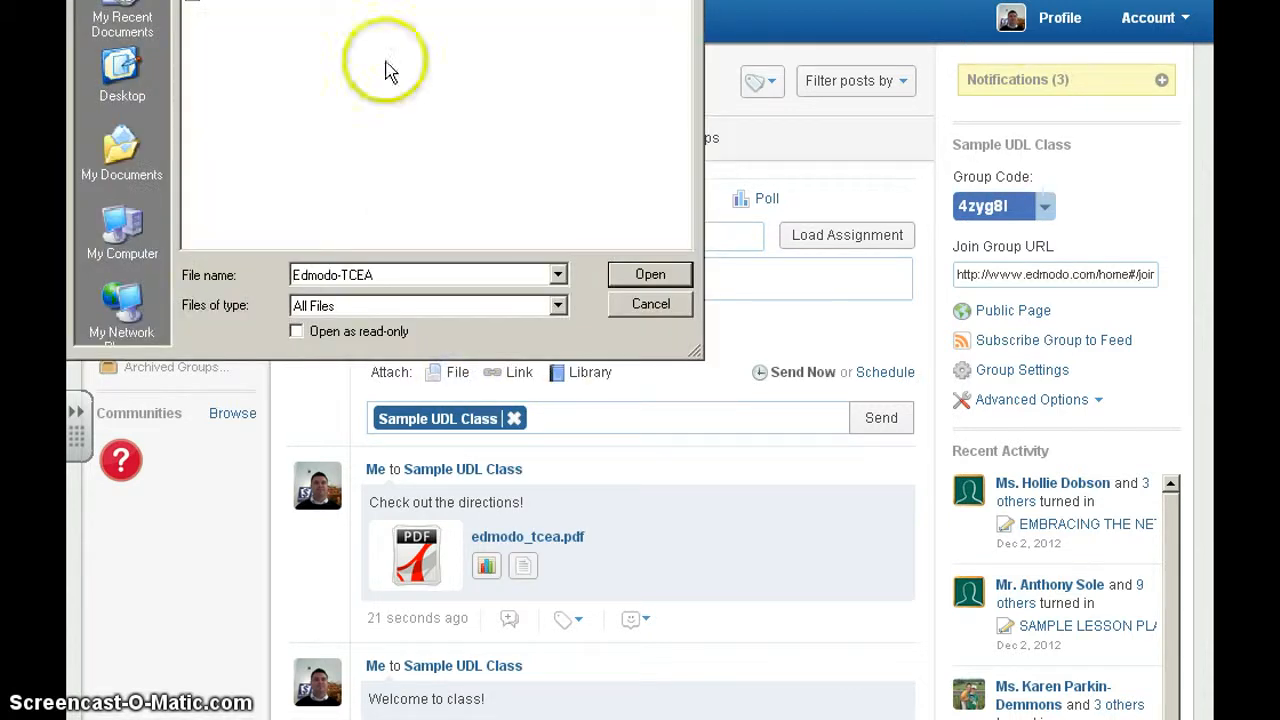
click(650, 274)
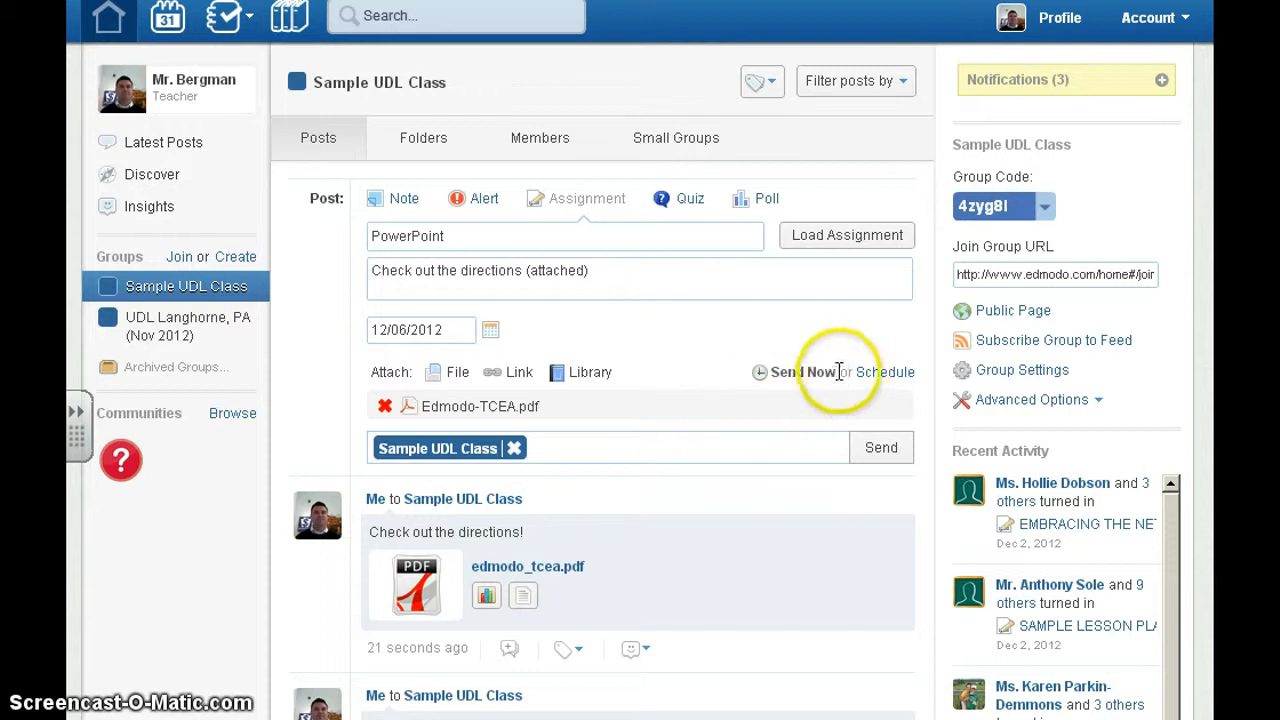
mouse_move(895, 381)
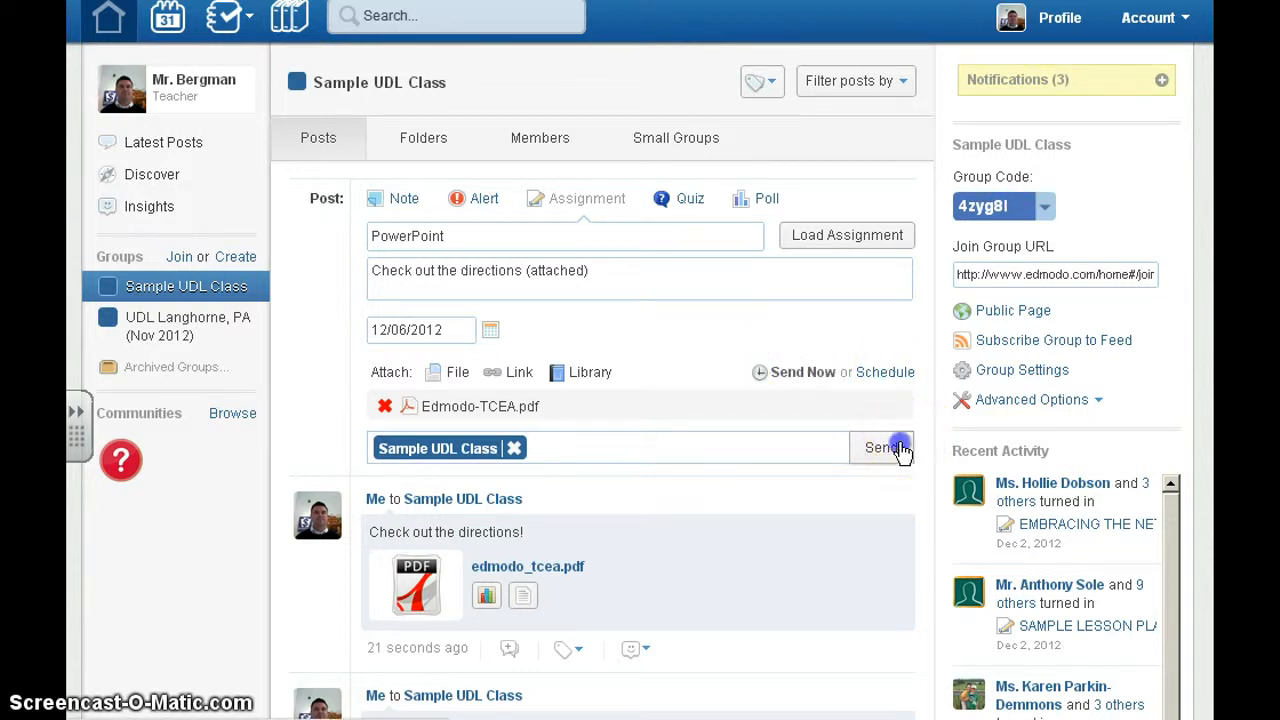
click(880, 447)
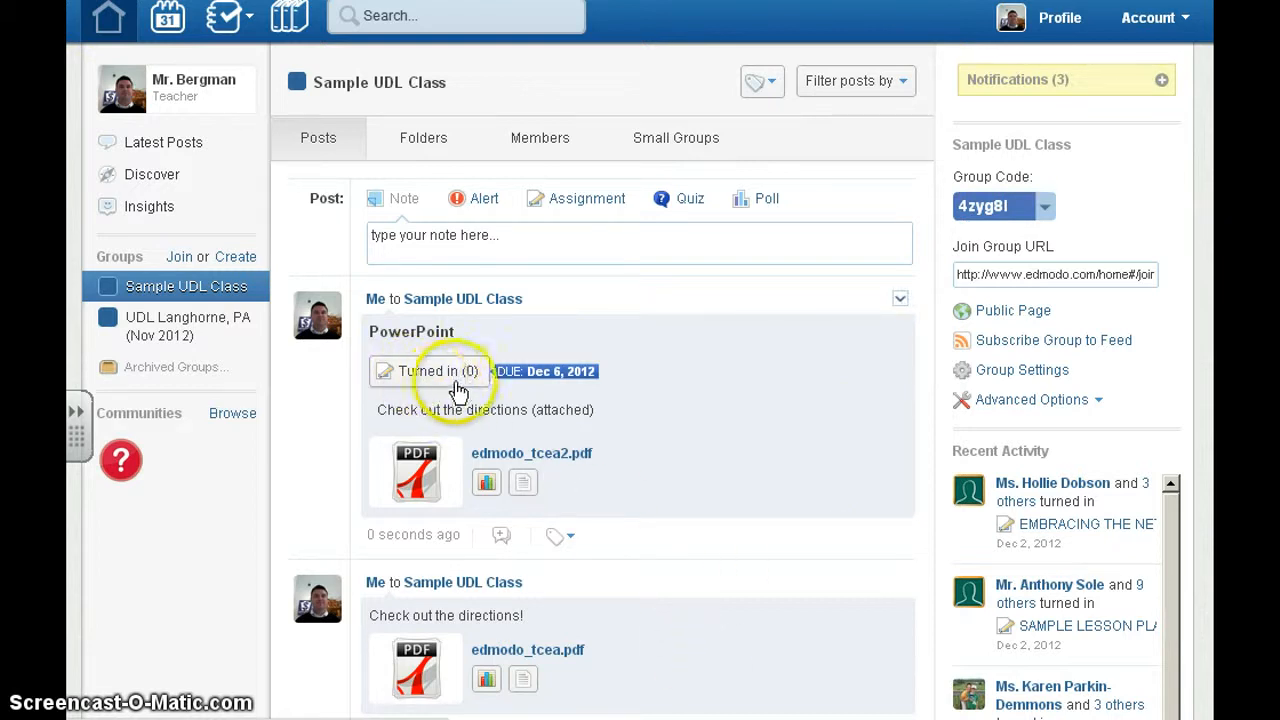
click(438, 371)
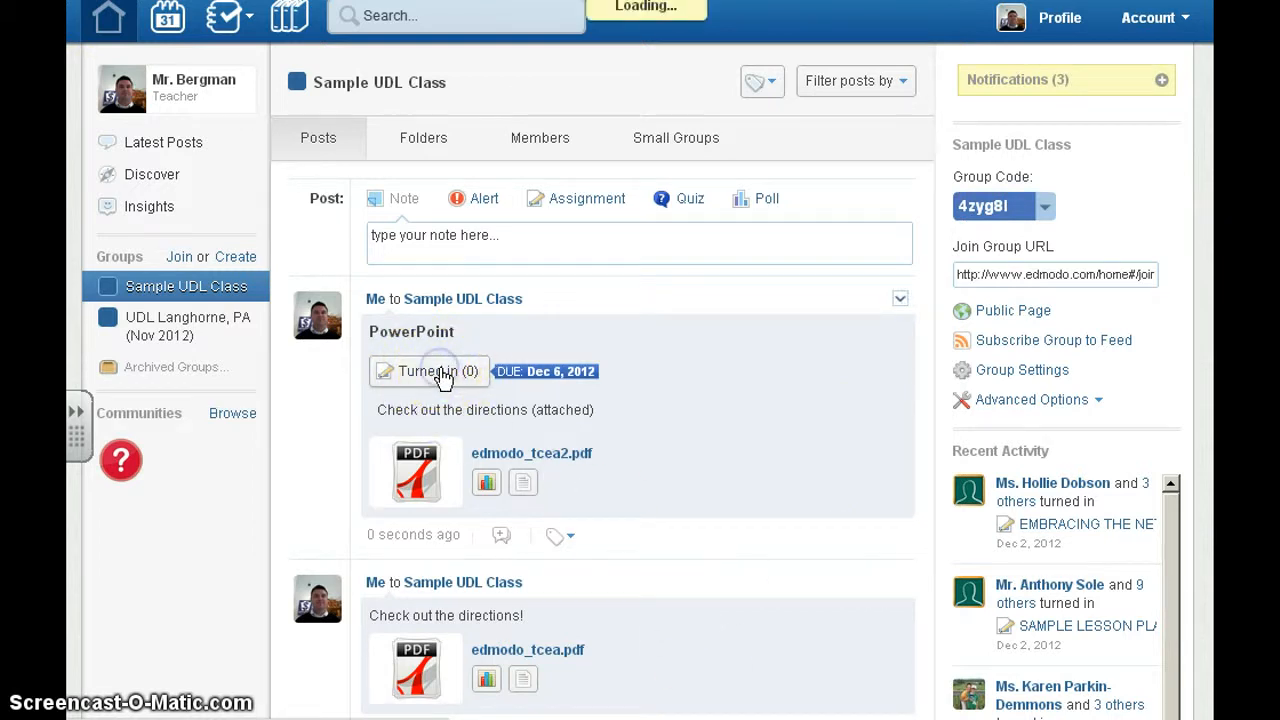
click(430, 371)
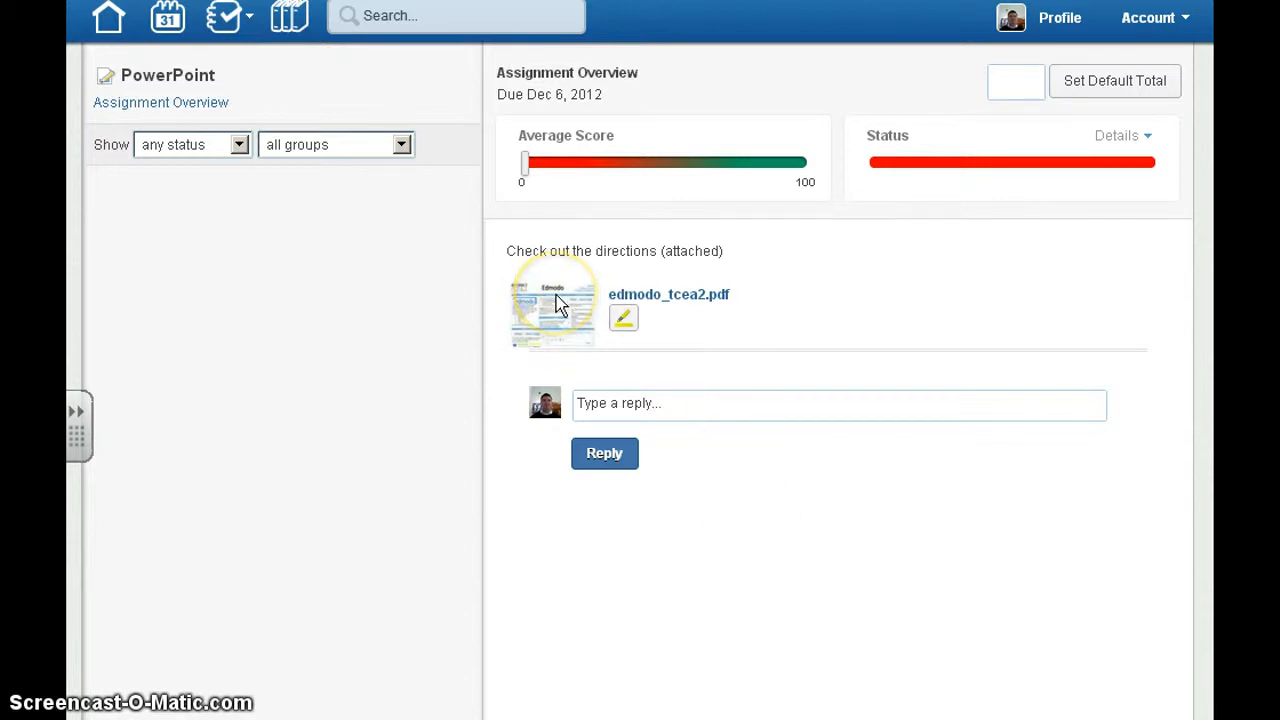
mouse_move(502, 432)
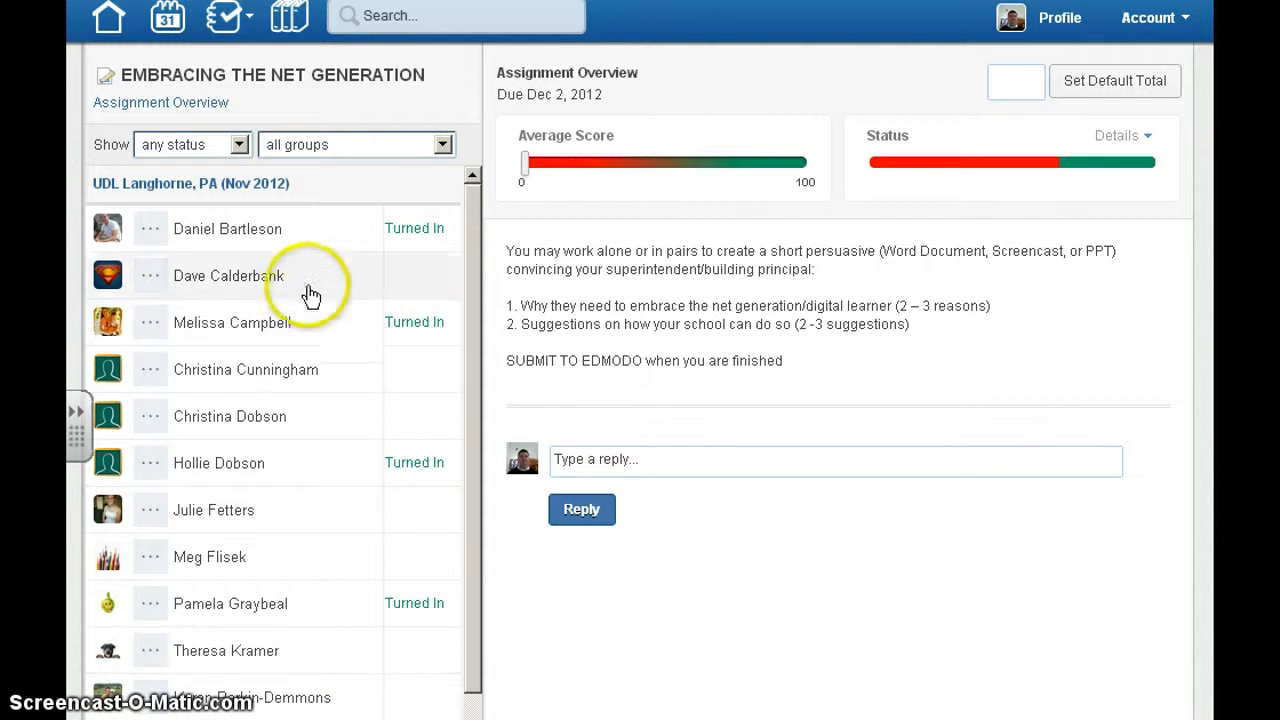
Step: Give the first student's submission a spelling-mistakes badge and a grade of 50 out of 50
click(227, 228)
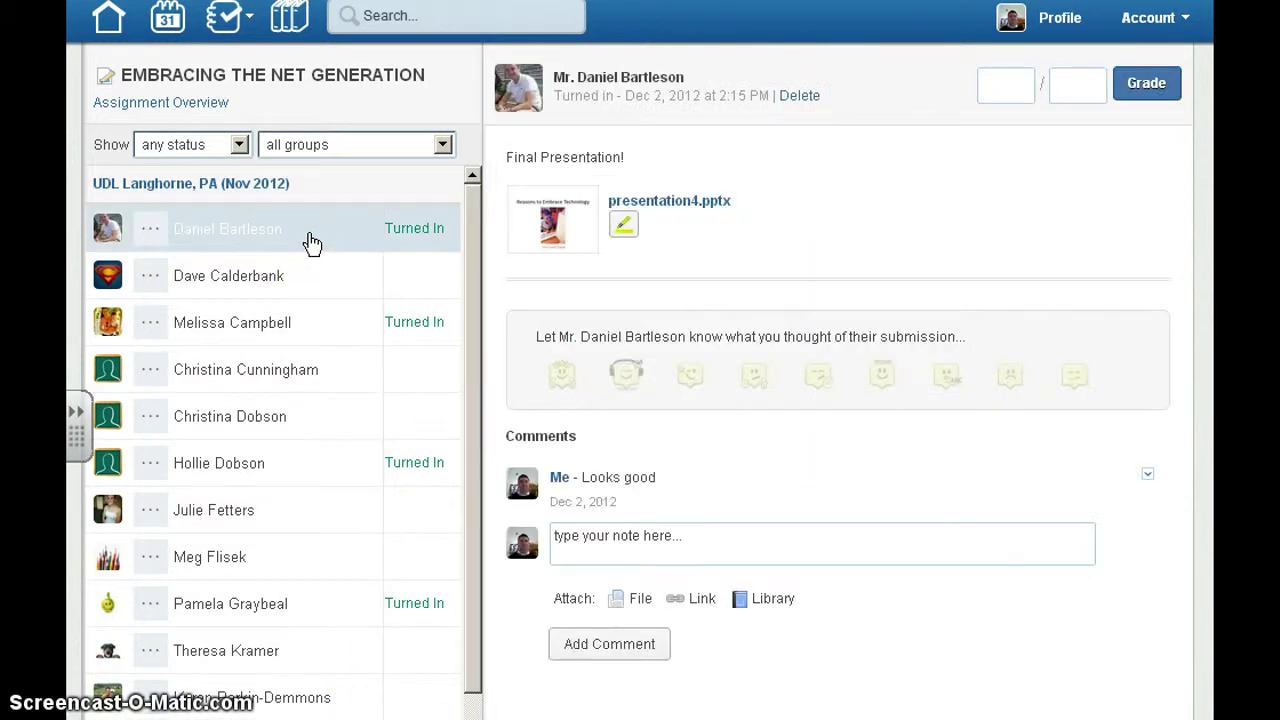
mouse_move(652, 222)
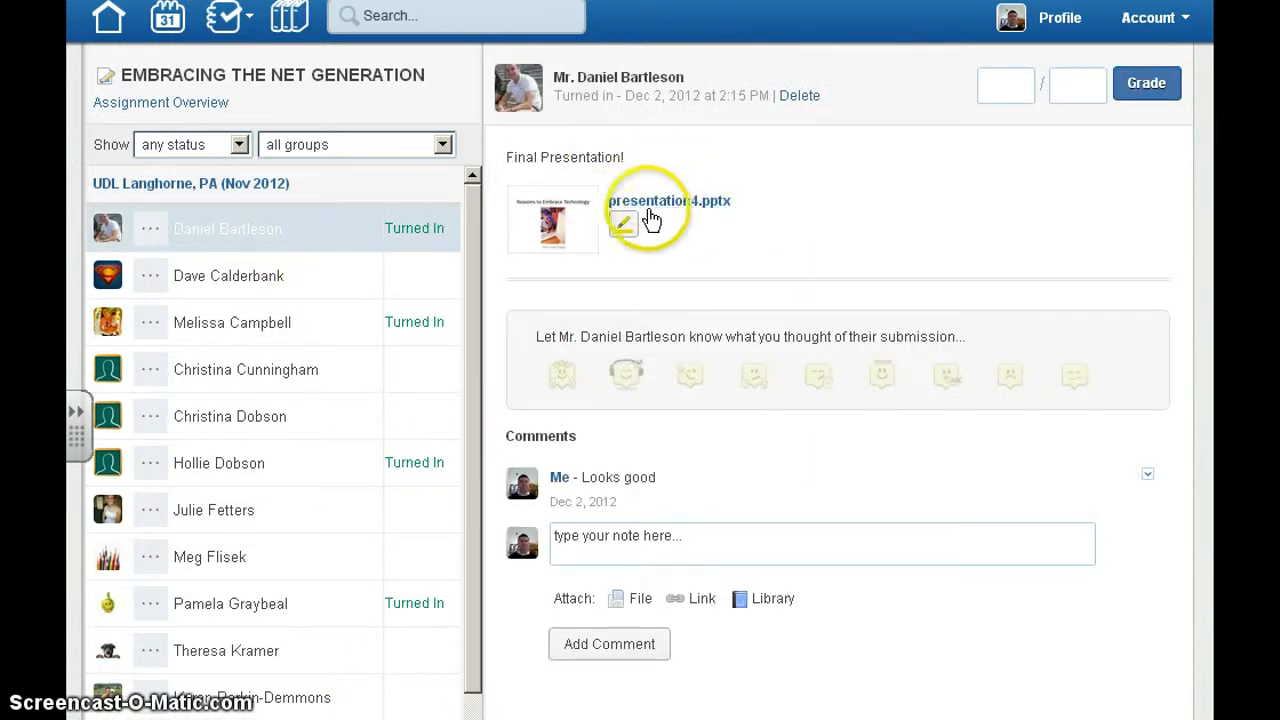
mouse_move(705, 233)
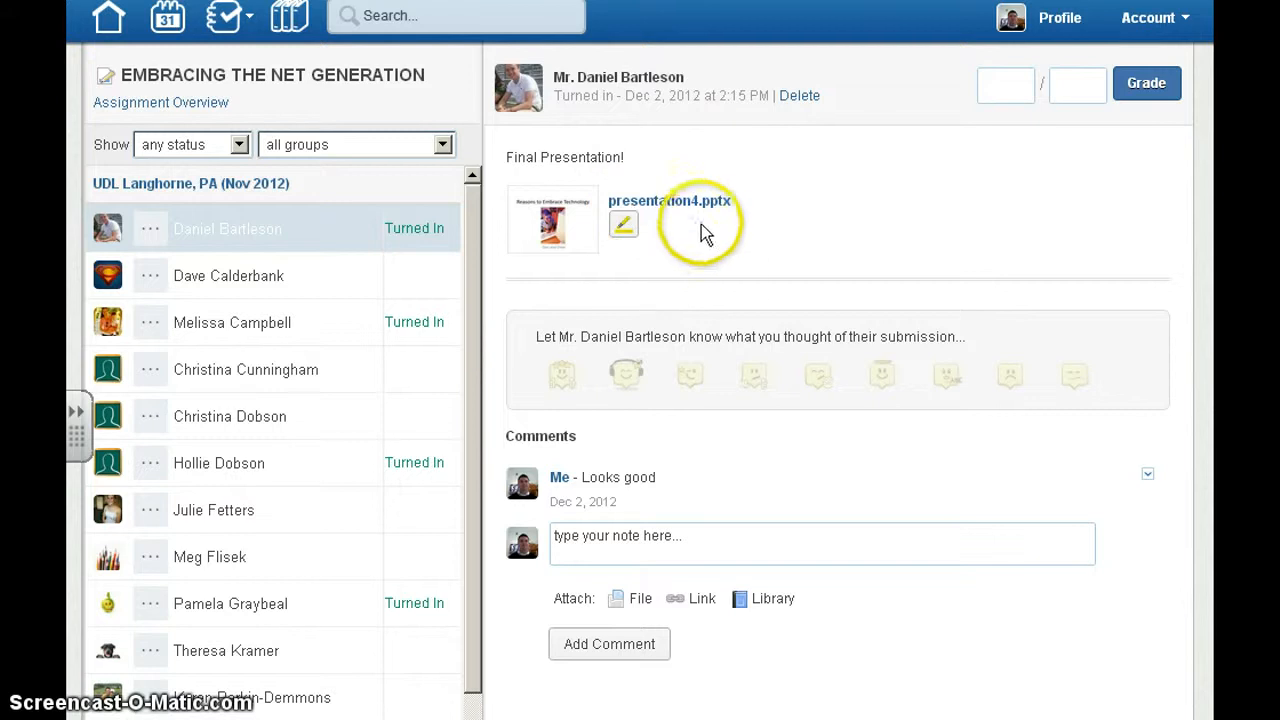
mouse_move(945, 374)
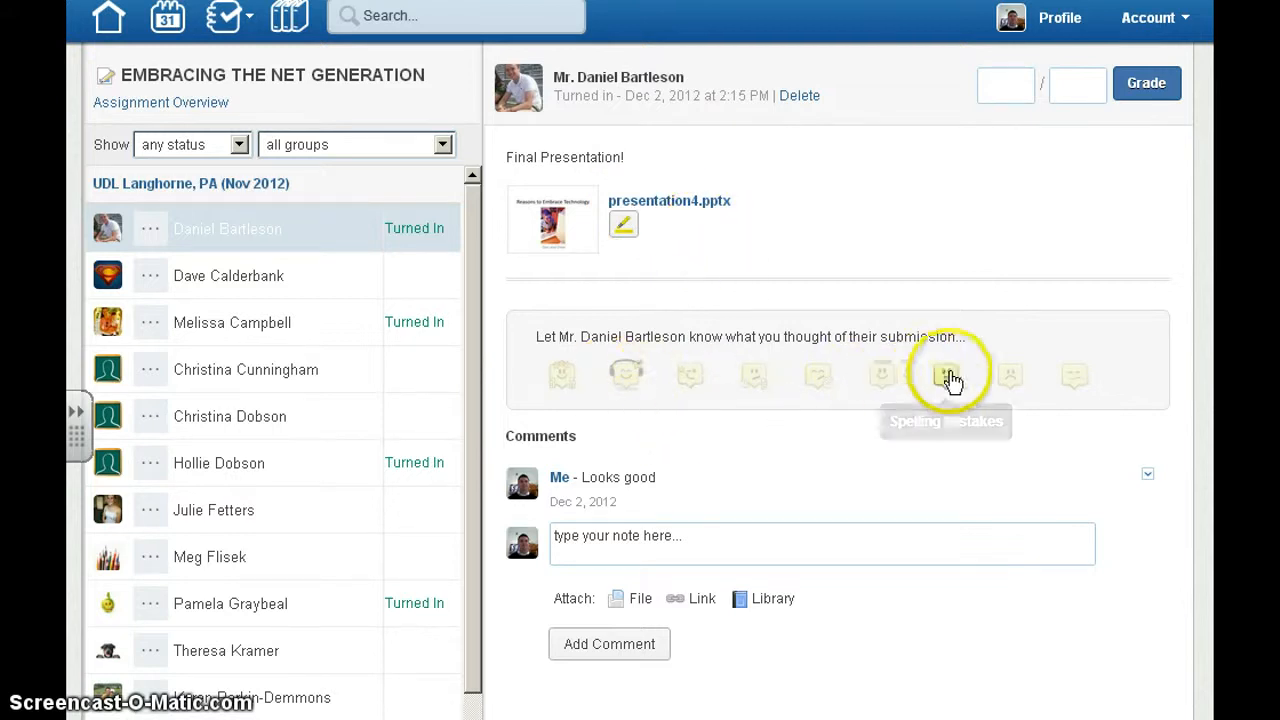
click(563, 376)
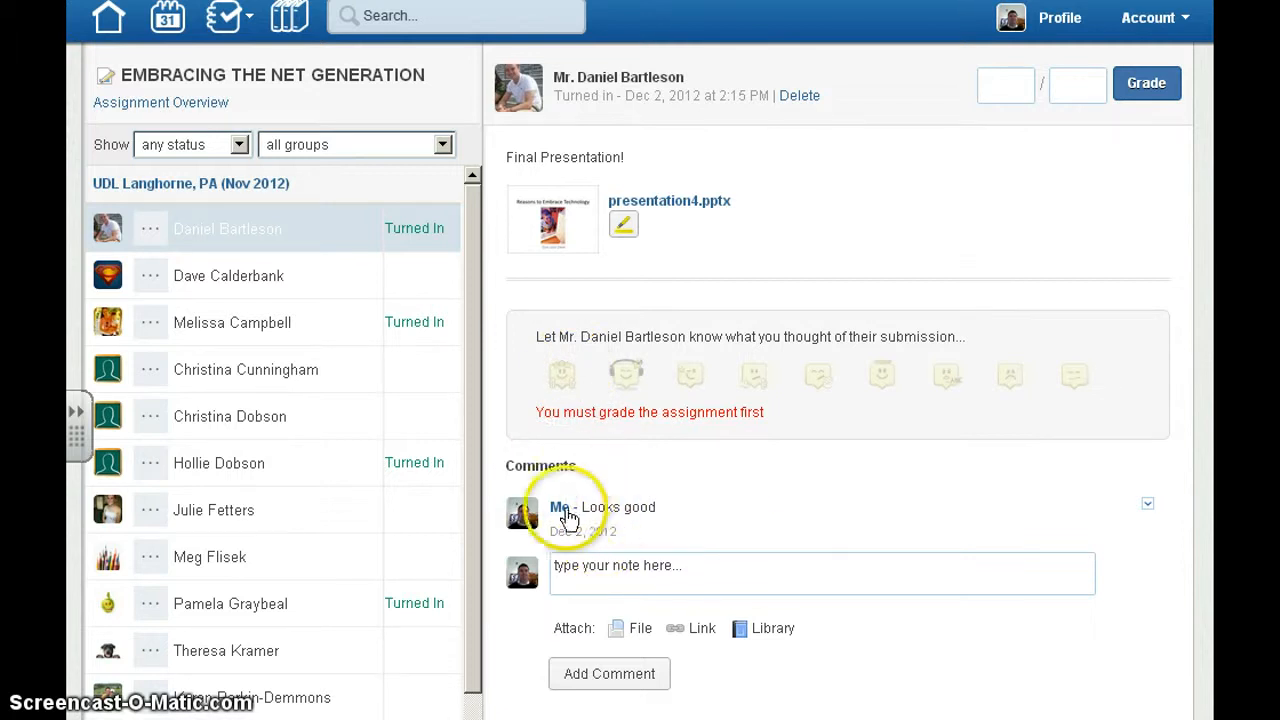
click(1004, 83)
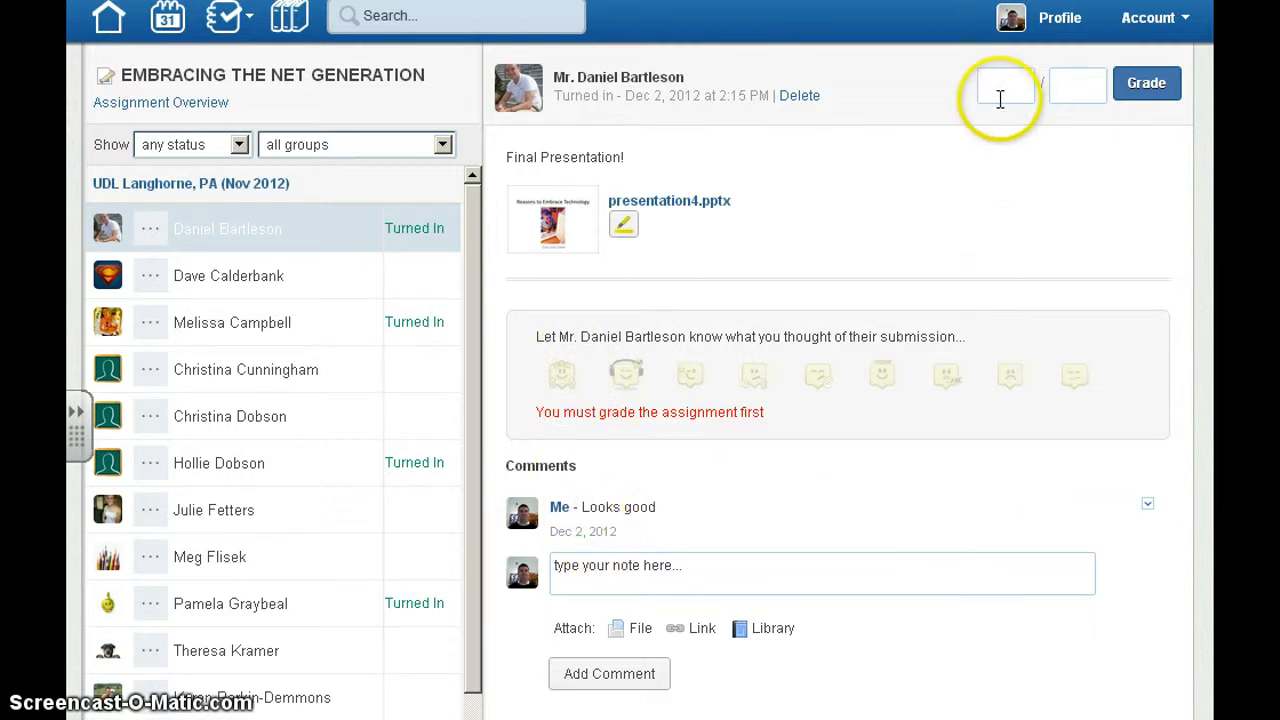
mouse_move(1075, 84)
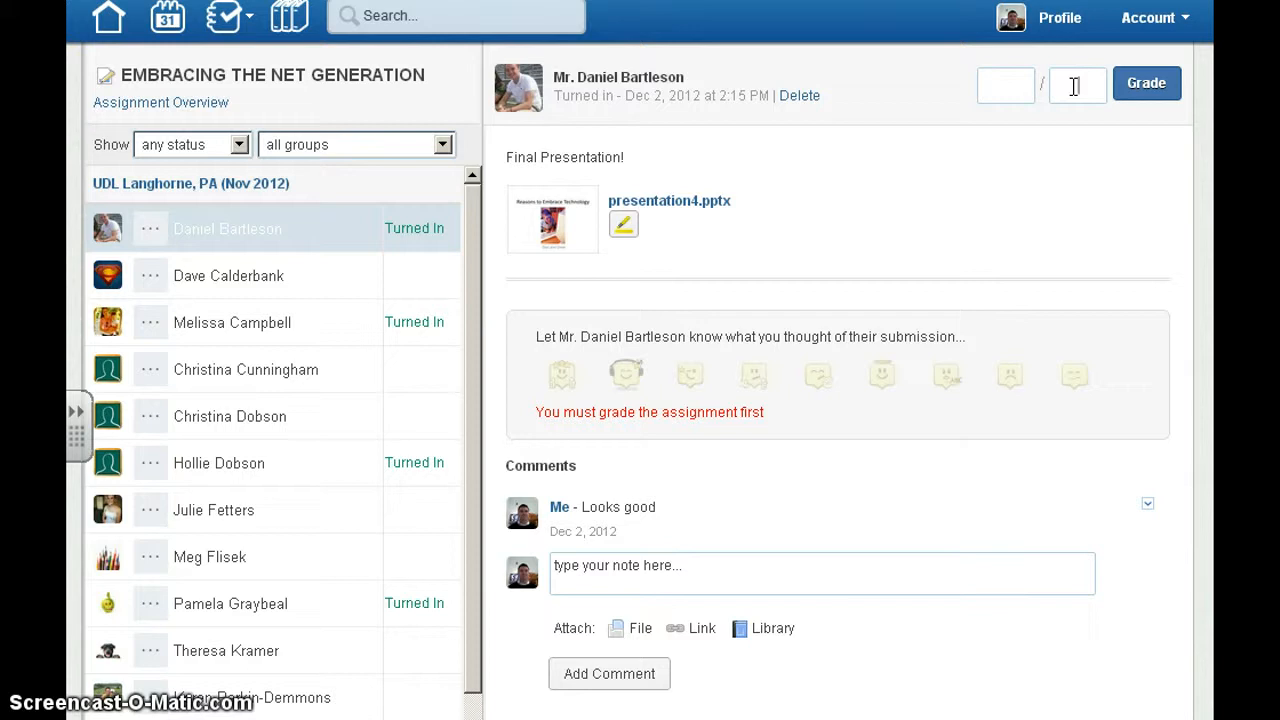
text(50)
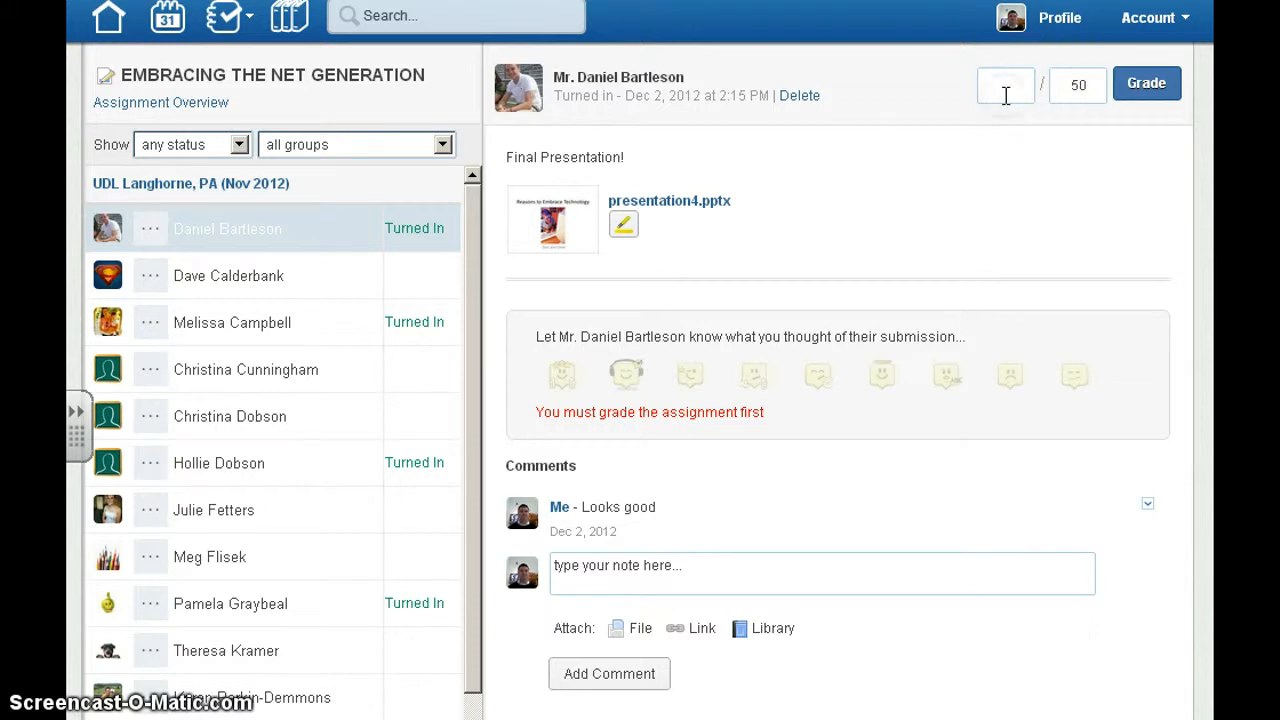
text(50)
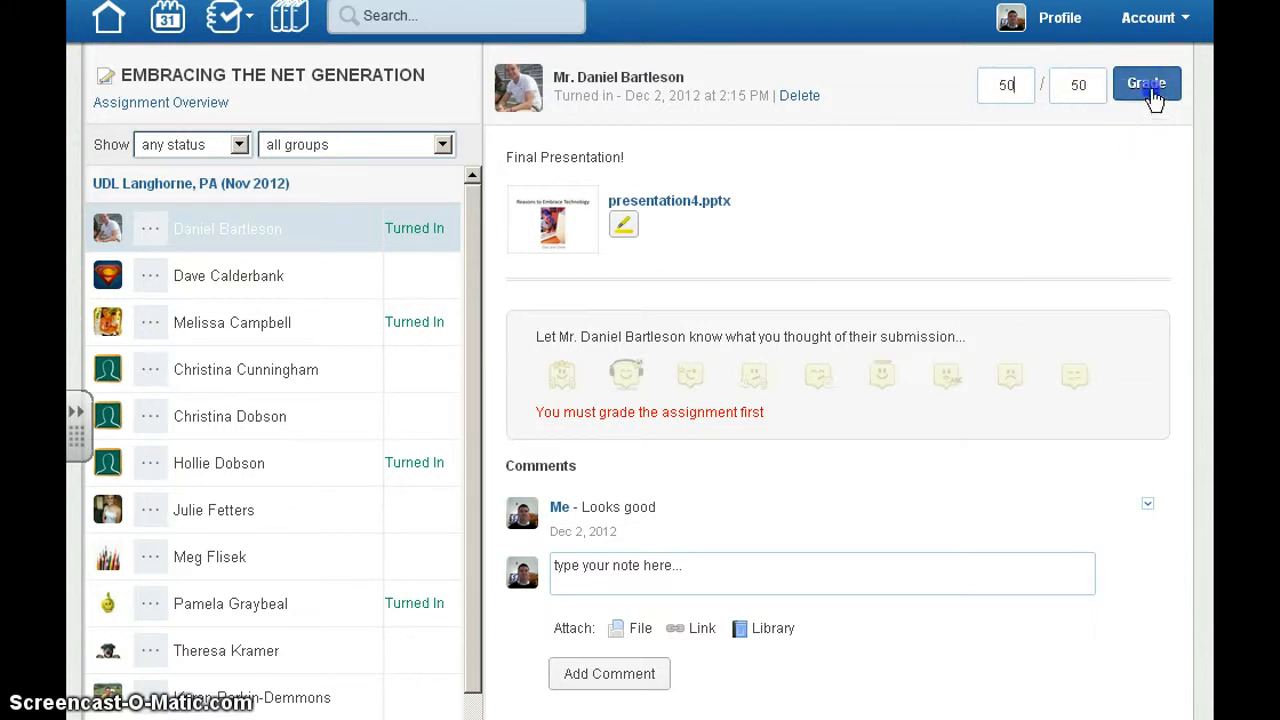
click(1149, 83)
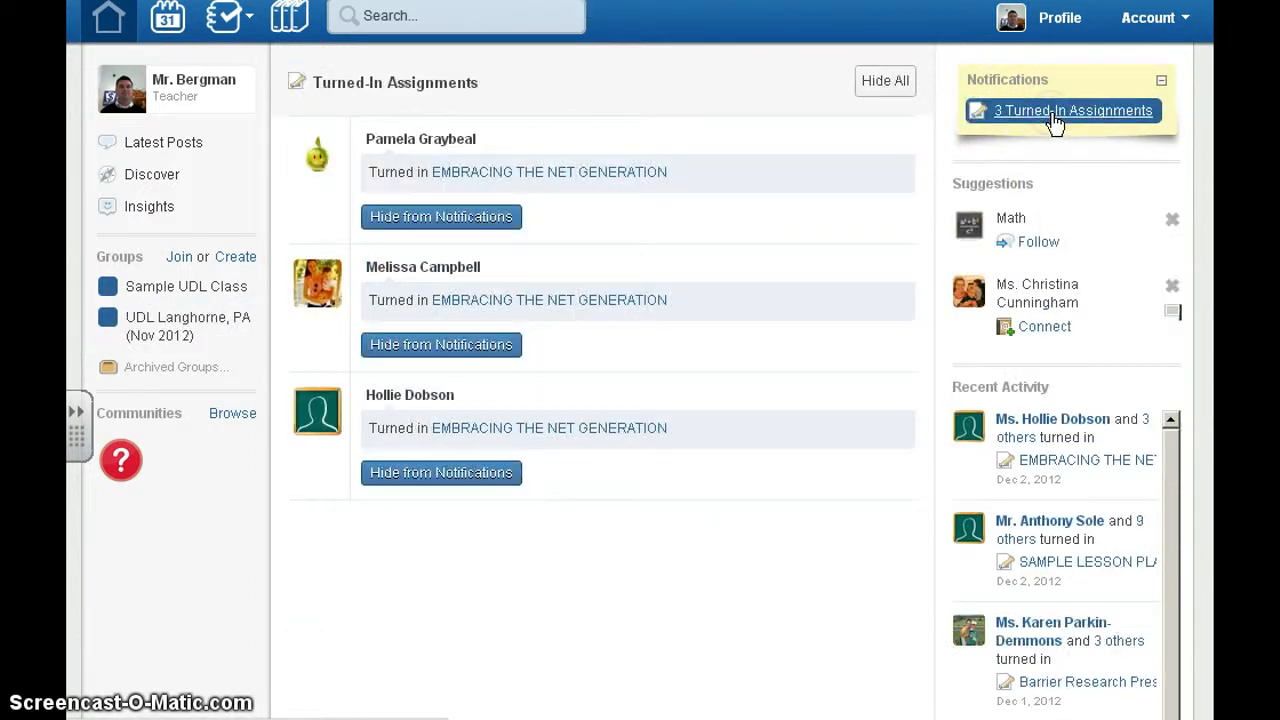
mouse_move(103, 32)
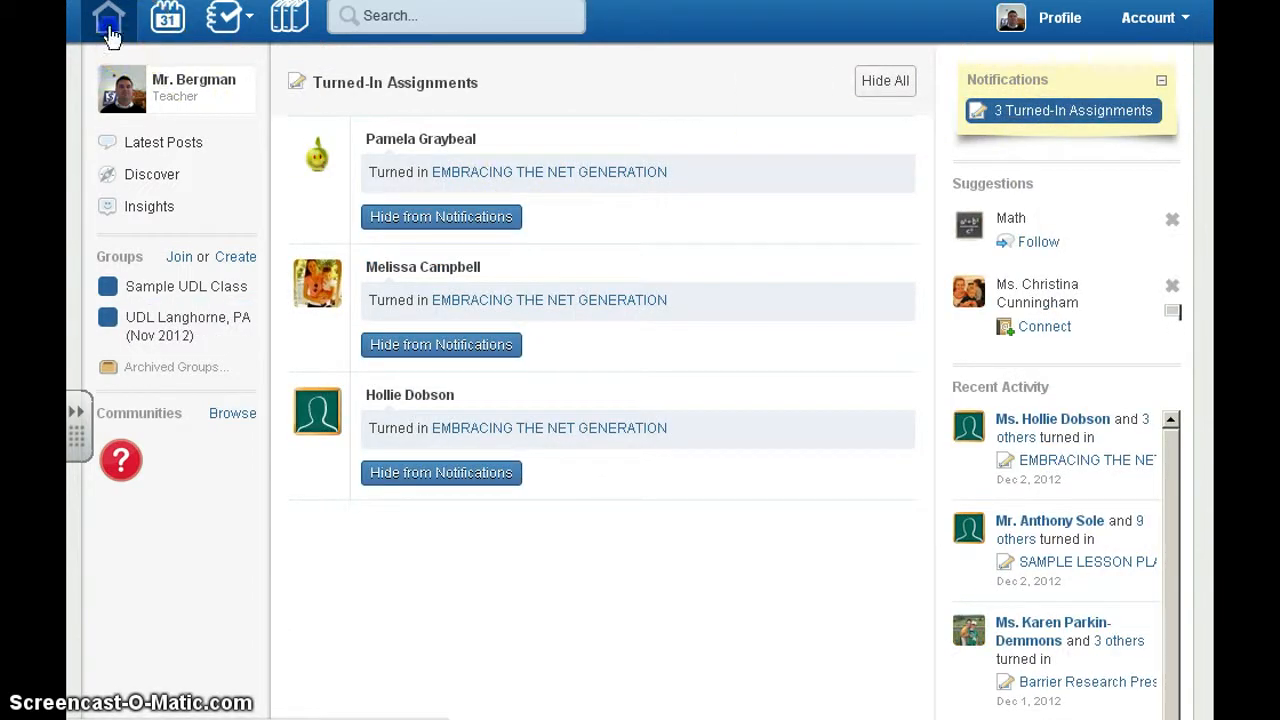
Step: Remove the group from the draft note's recipients and type 'da' as a new recipient
click(187, 326)
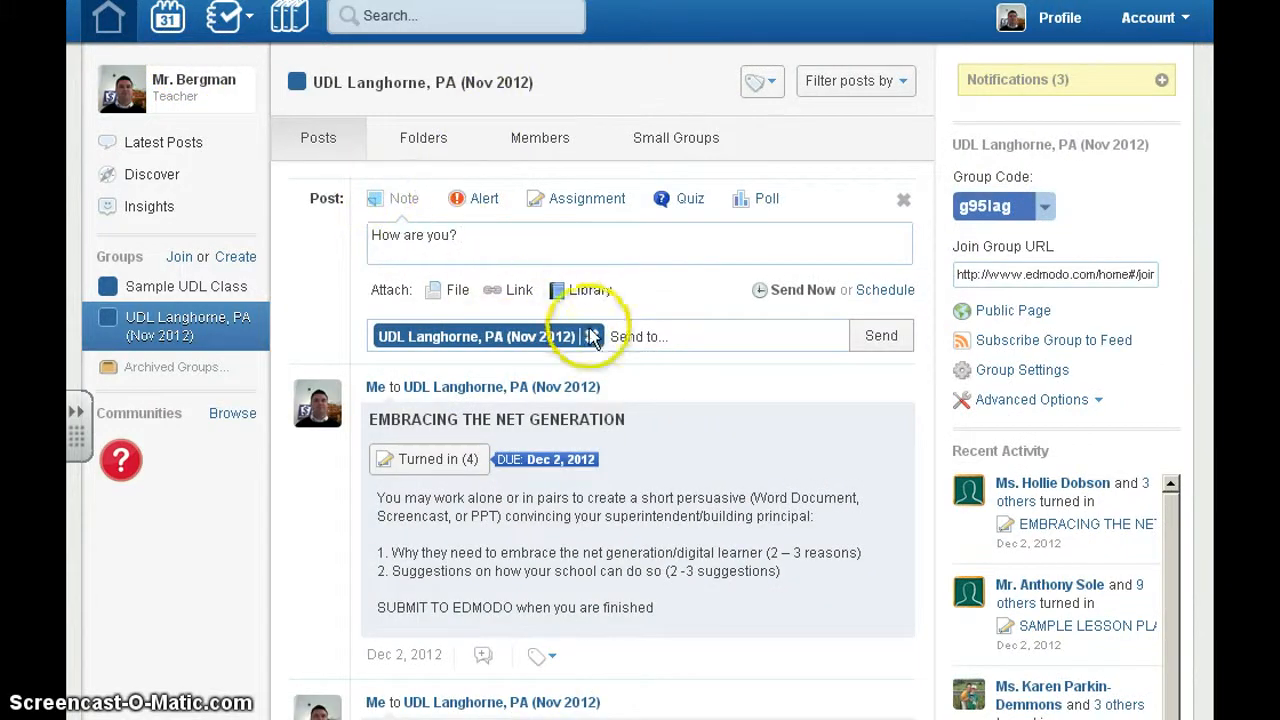
click(592, 335)
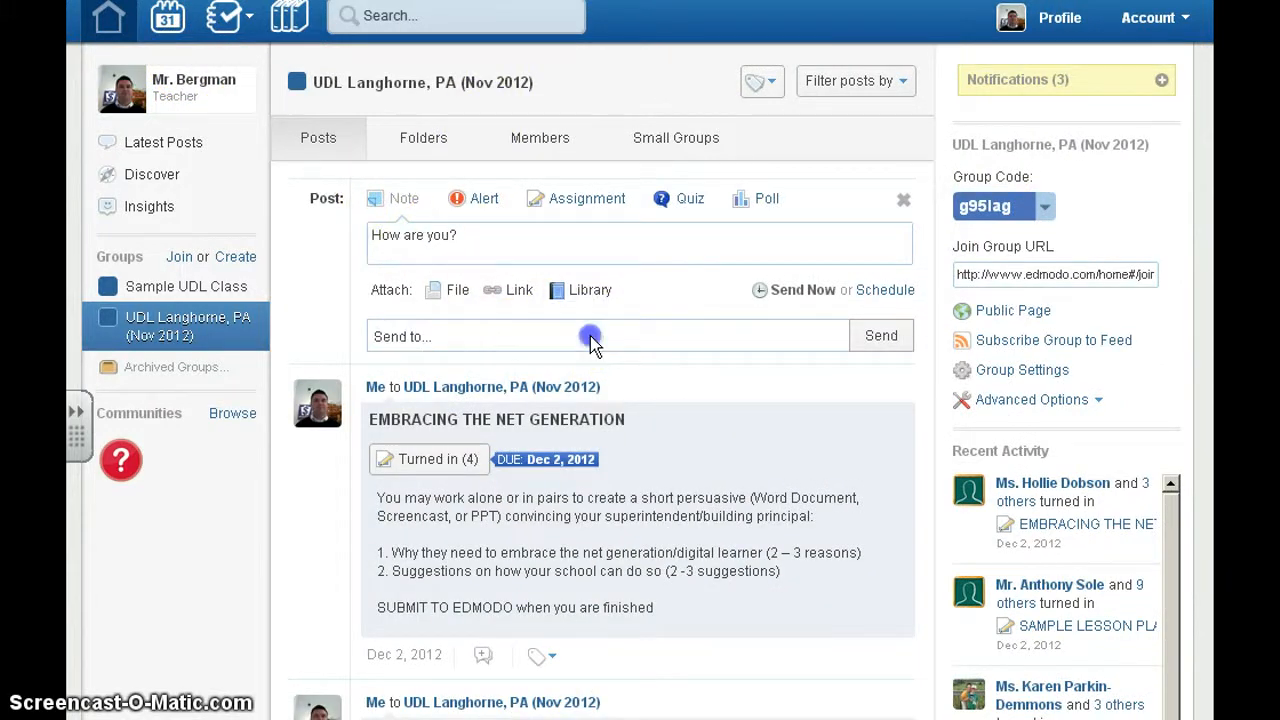
text(da)
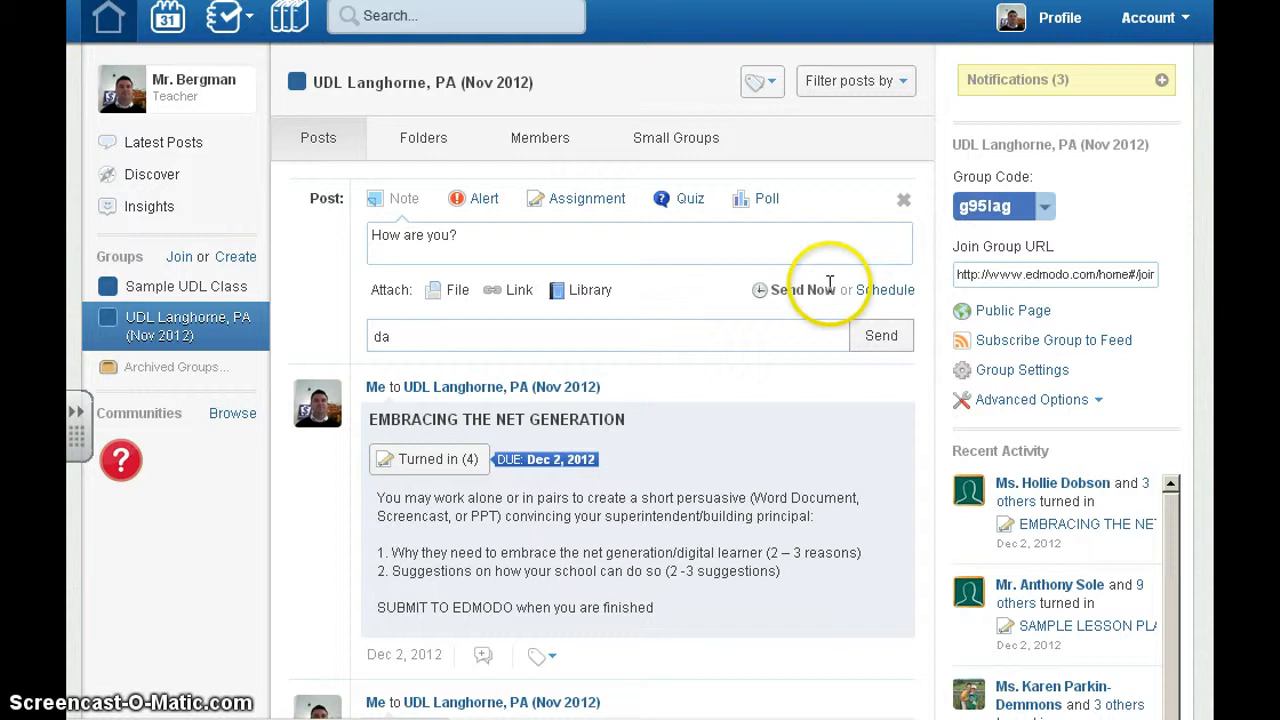
mouse_move(727, 246)
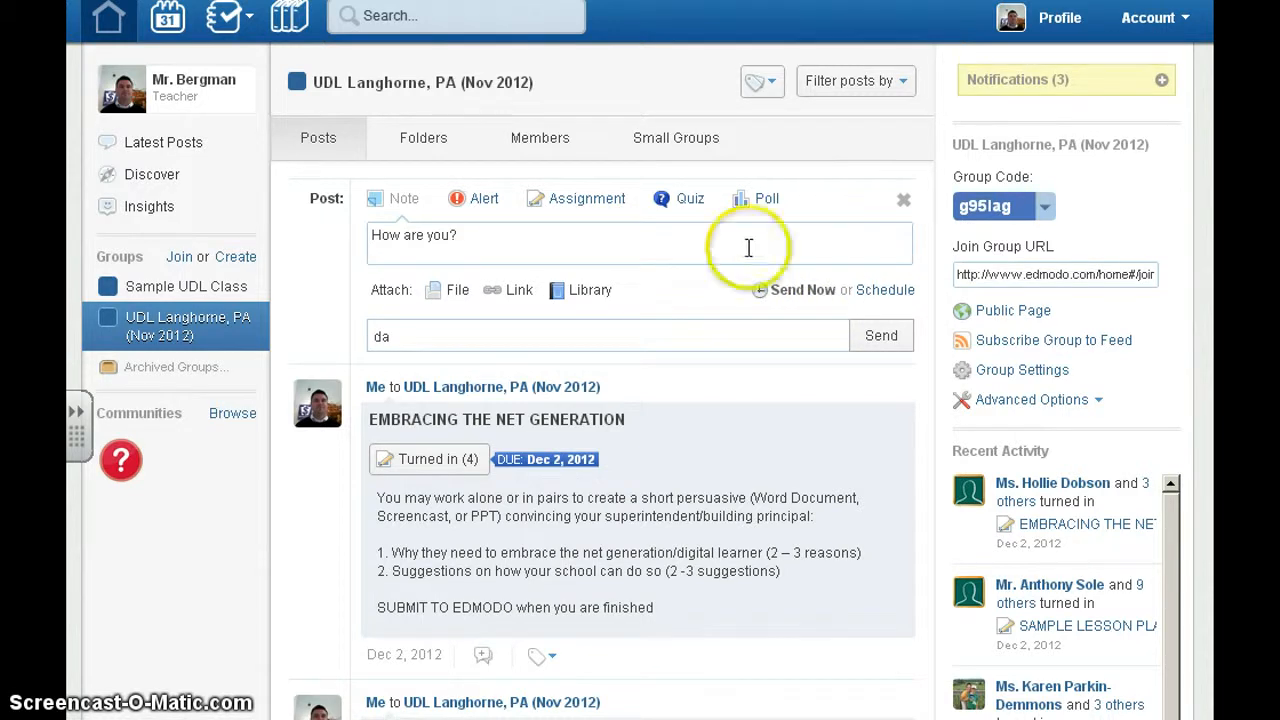
mouse_move(977, 175)
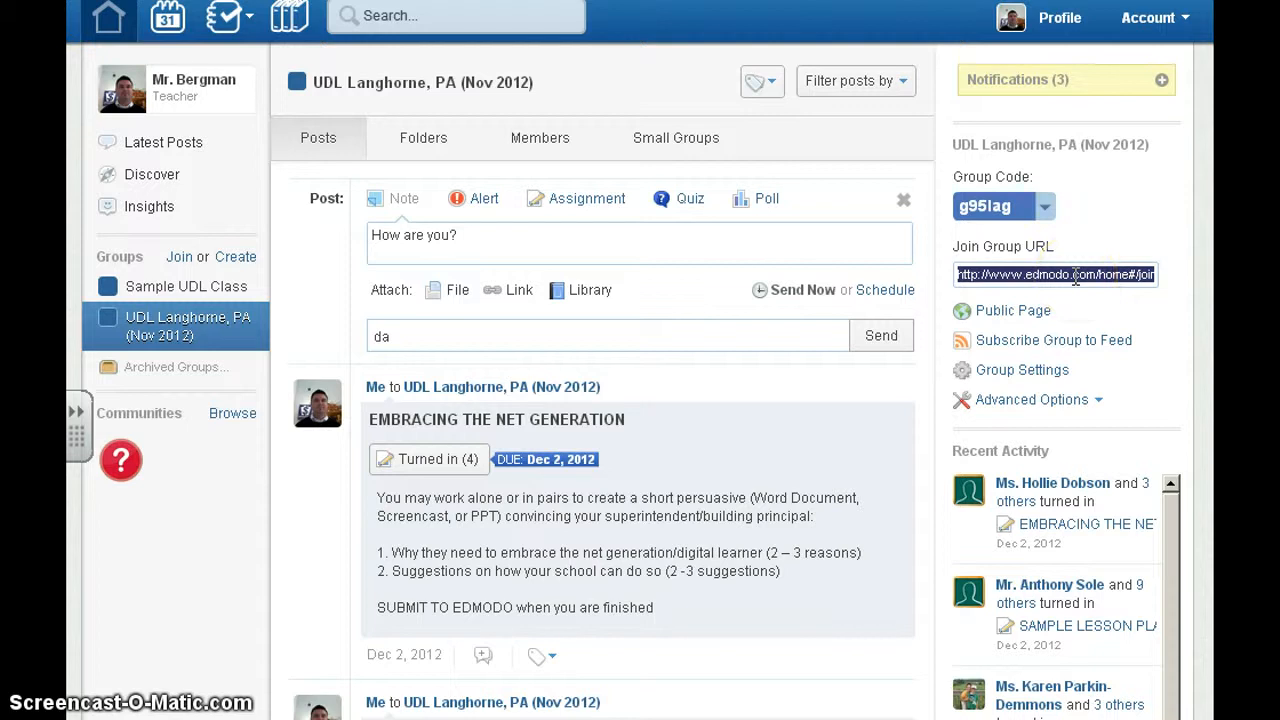
Step: Drag the UDL Langhorne PA folder onto the group, open it, and view the 13-member roster
click(423, 138)
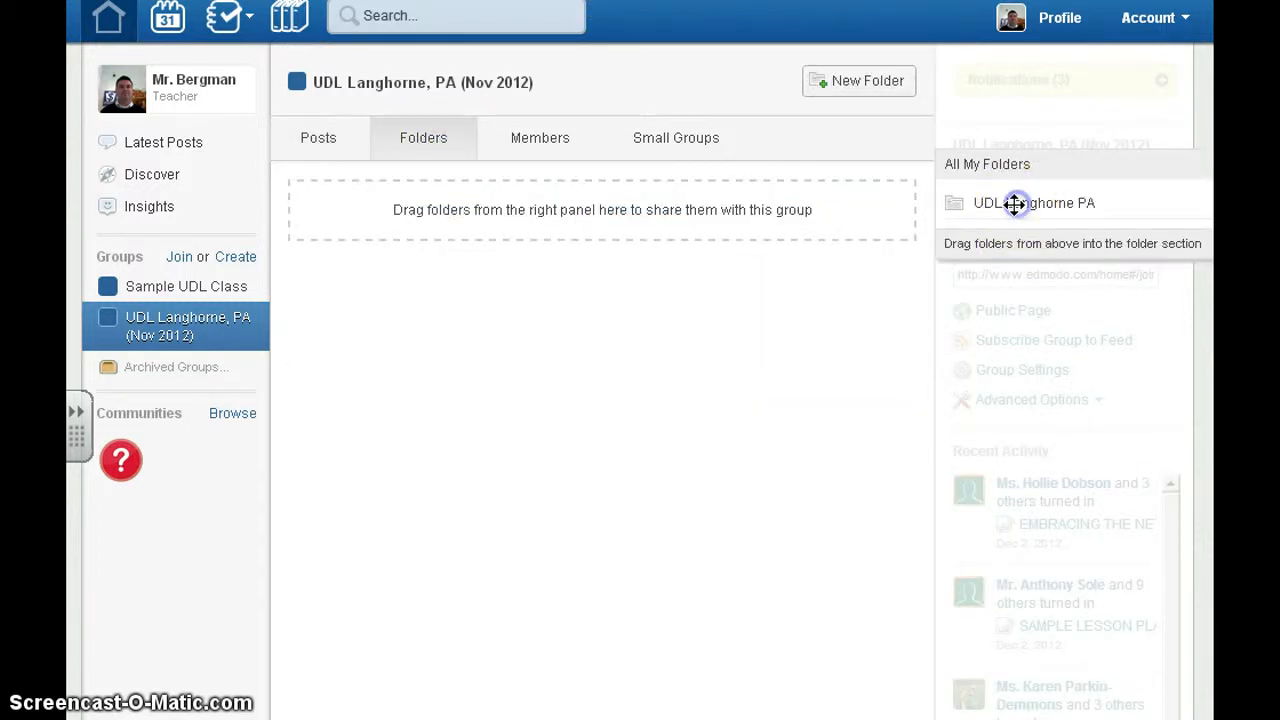
drag(1015, 203, 560, 285)
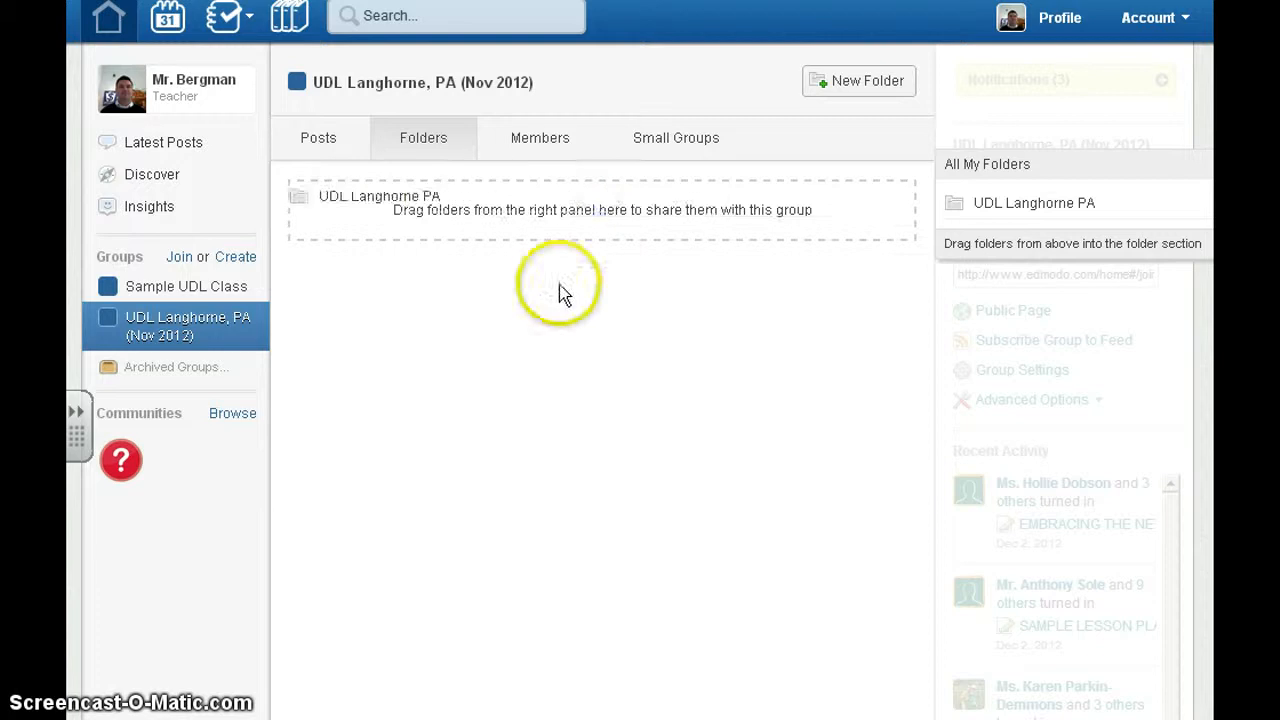
click(378, 195)
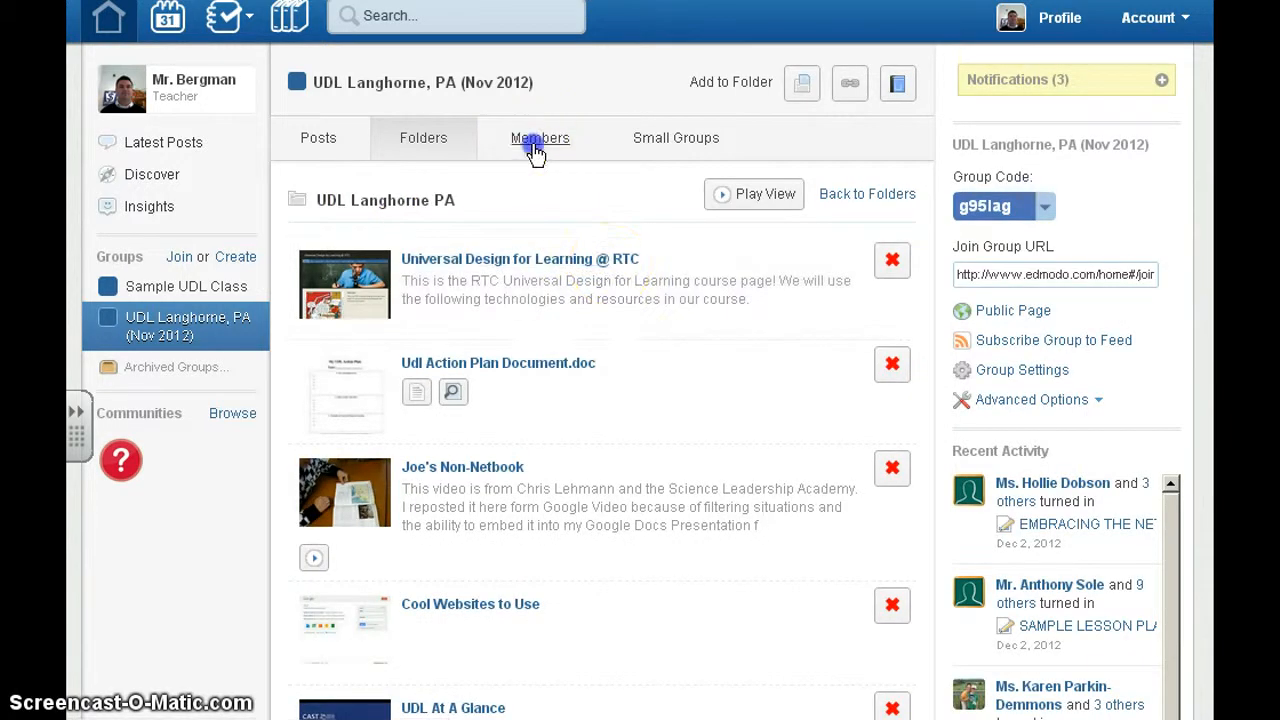
click(539, 138)
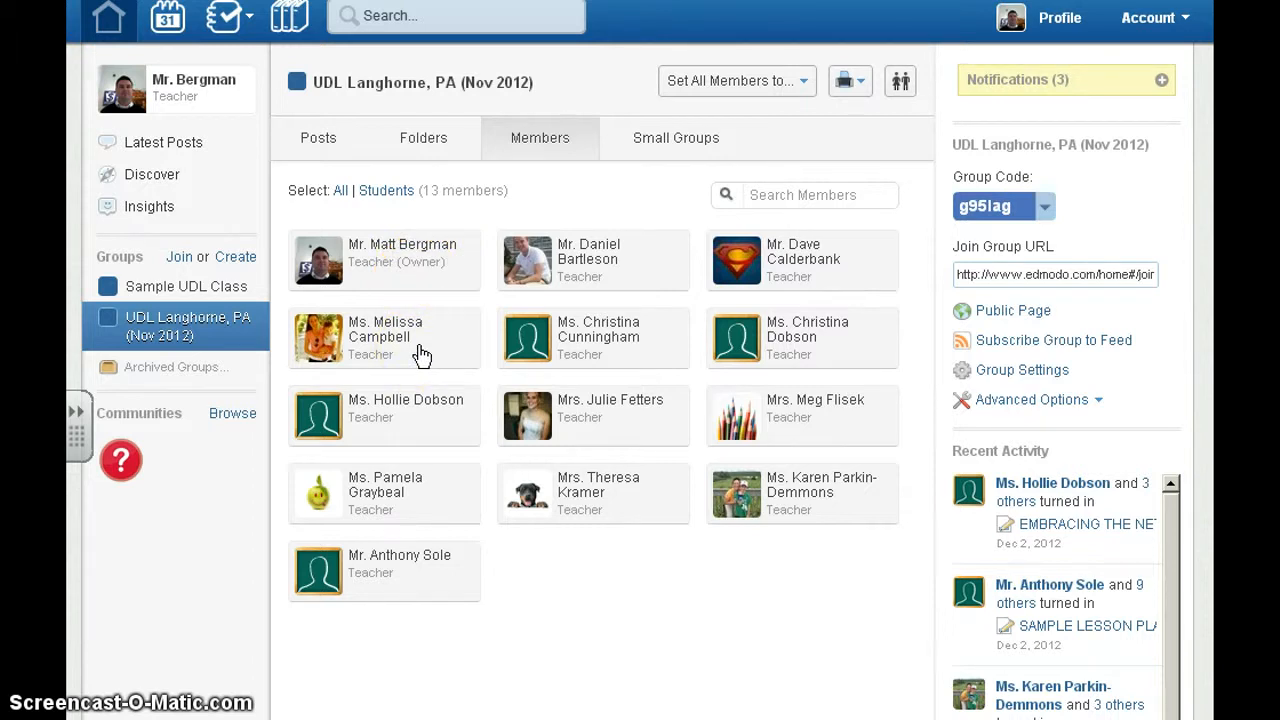
Step: Remove the other teacher from Small Group 'Group 1', leaving Matt Bergman, then go to the Library
click(676, 138)
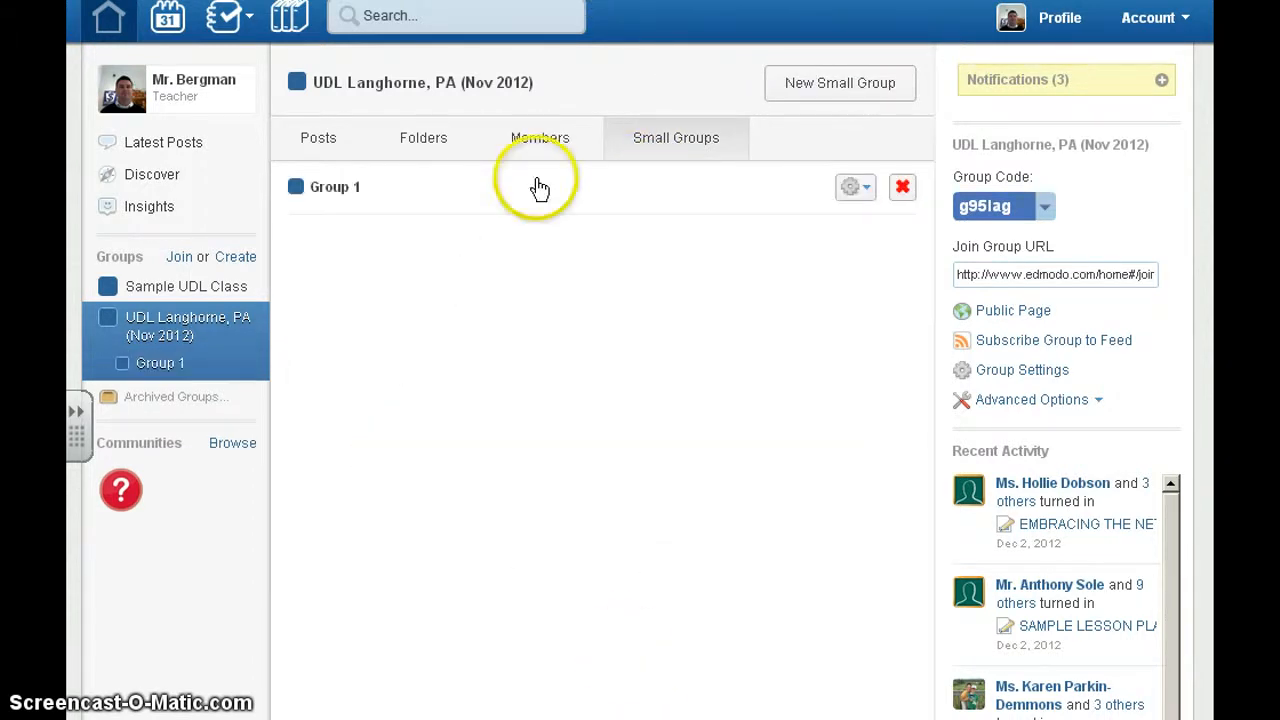
mouse_move(406, 185)
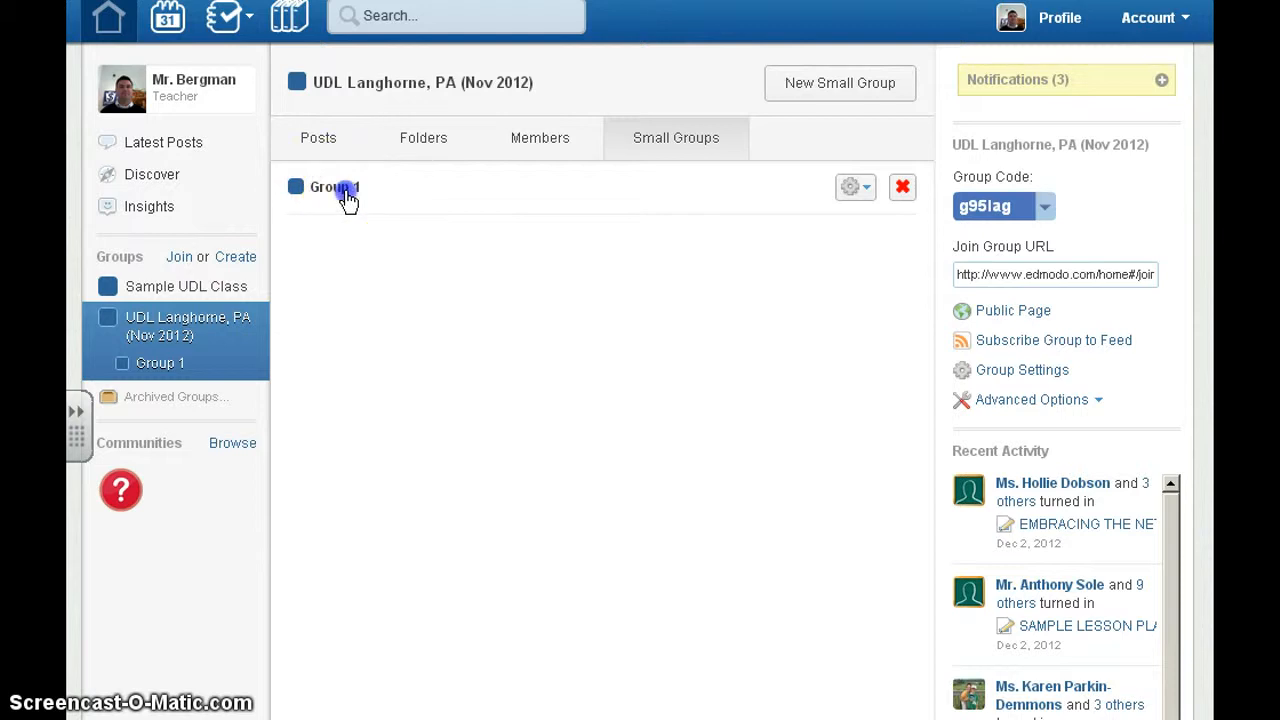
click(334, 187)
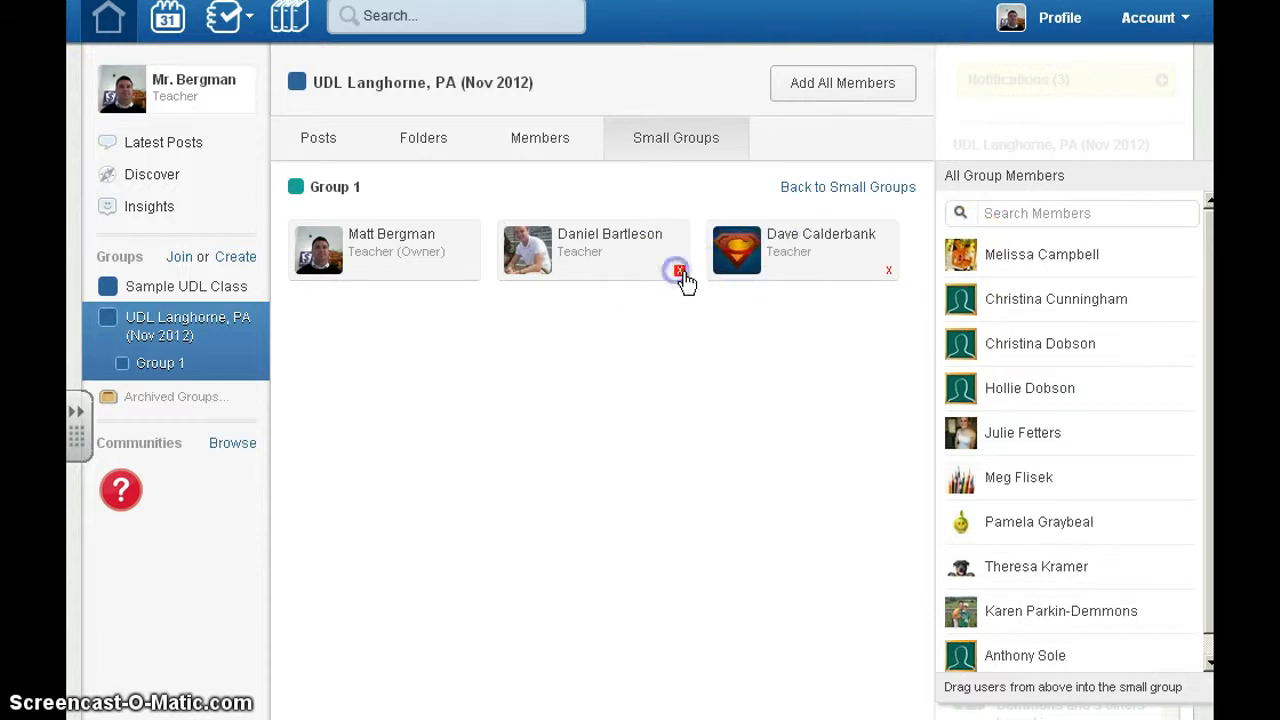
click(676, 270)
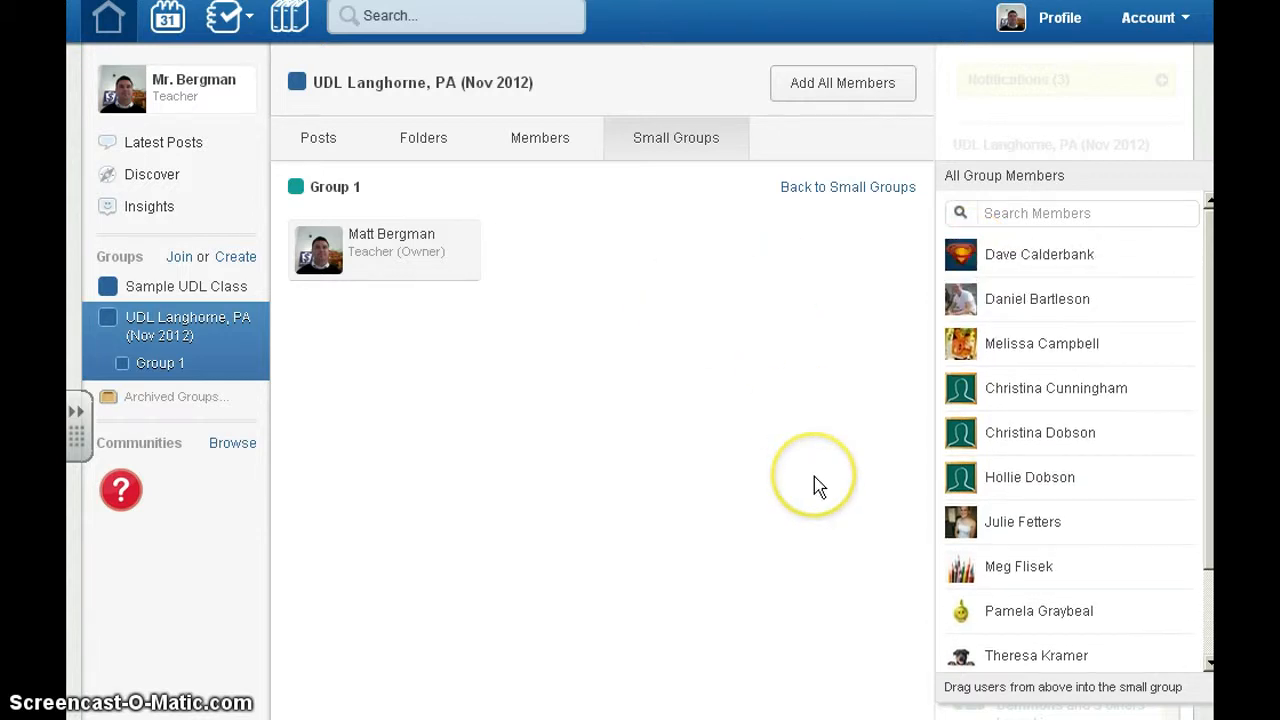
mouse_move(289, 381)
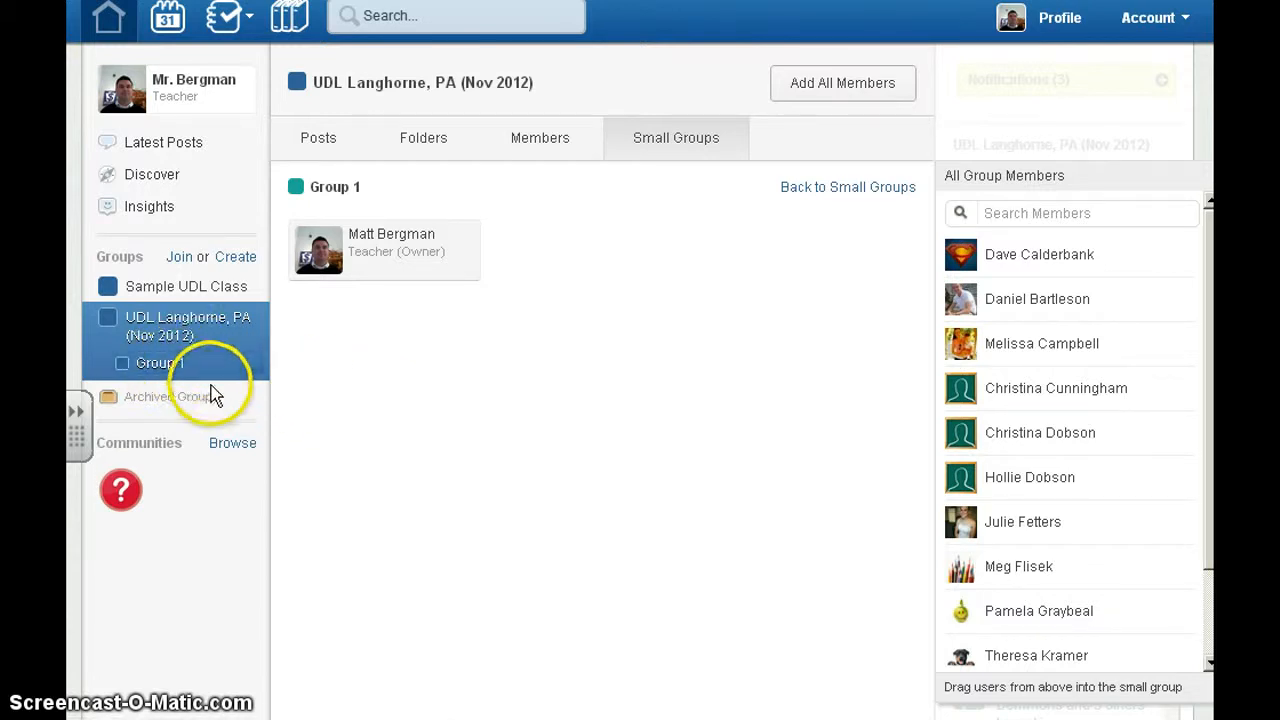
mouse_move(222, 450)
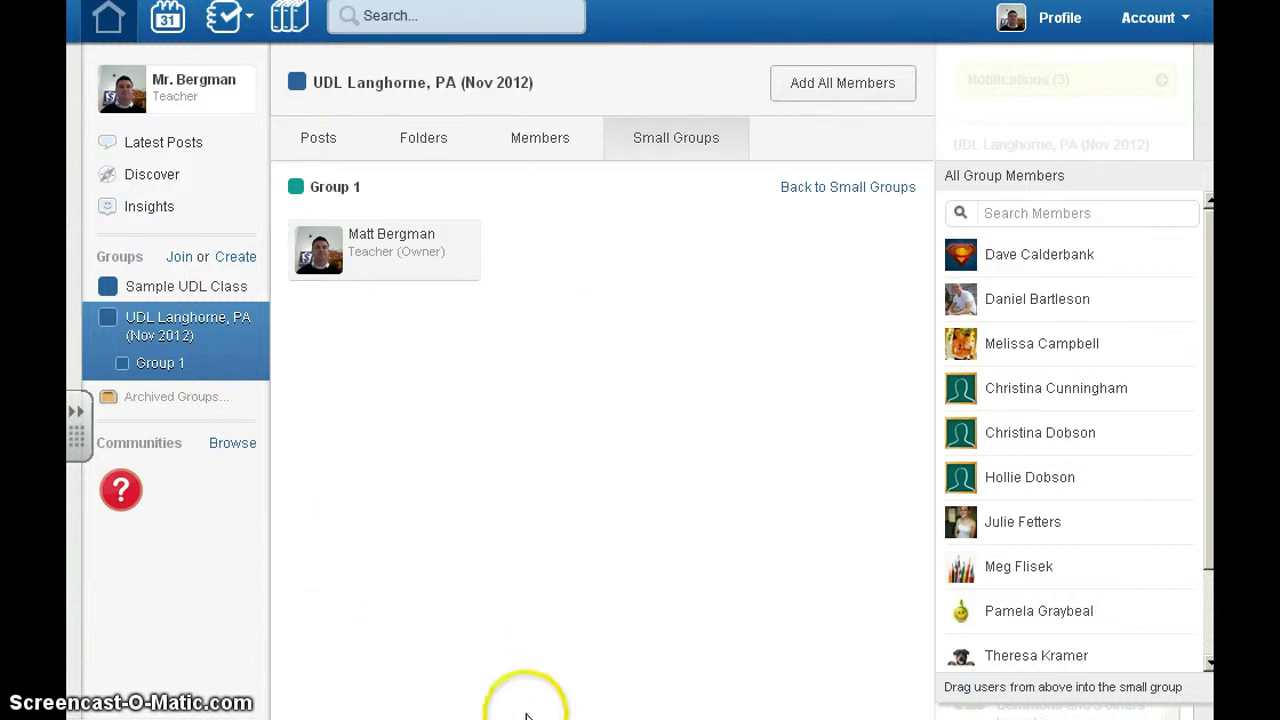
click(293, 18)
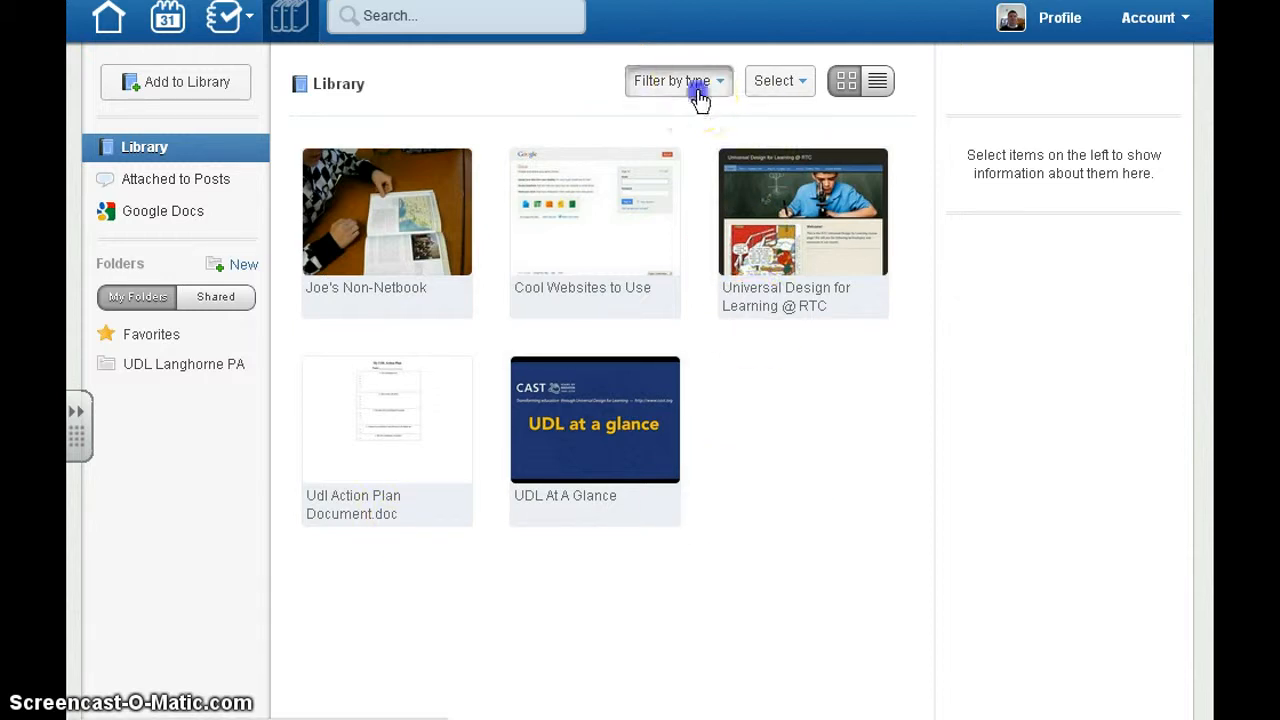
Step: Set the Library type filter to Links, after briefly showing only Files
click(678, 81)
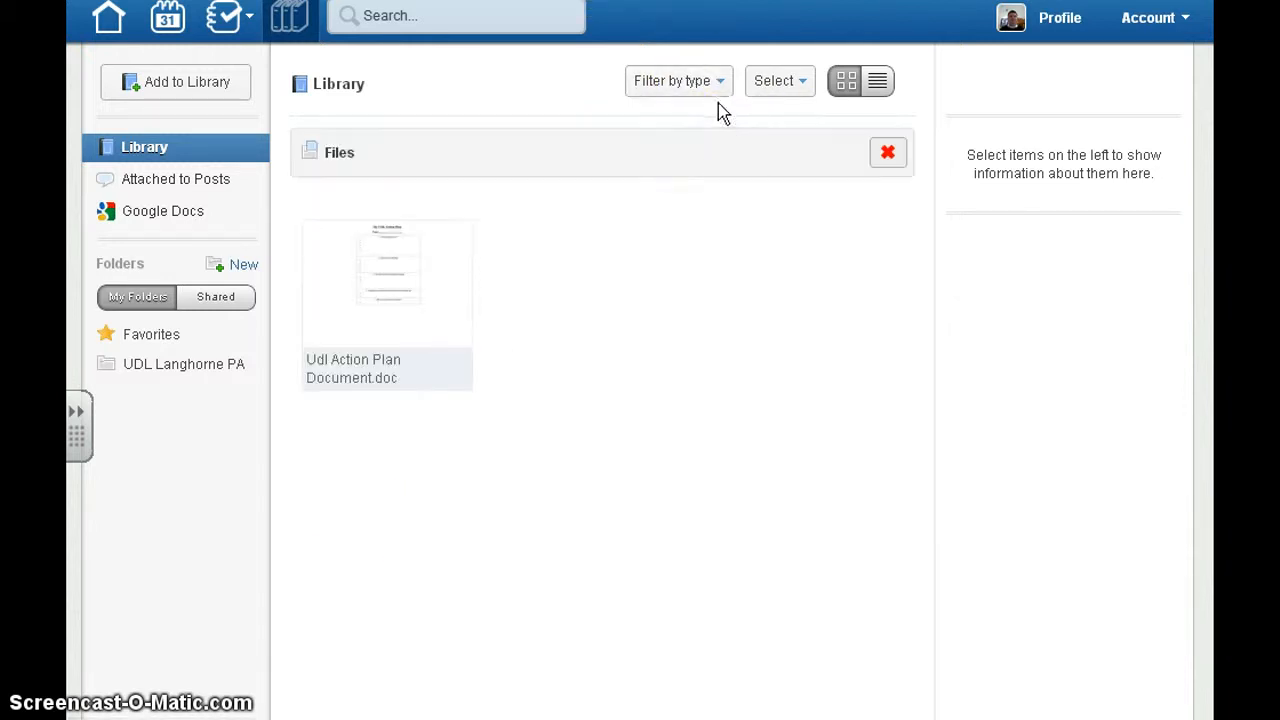
click(678, 81)
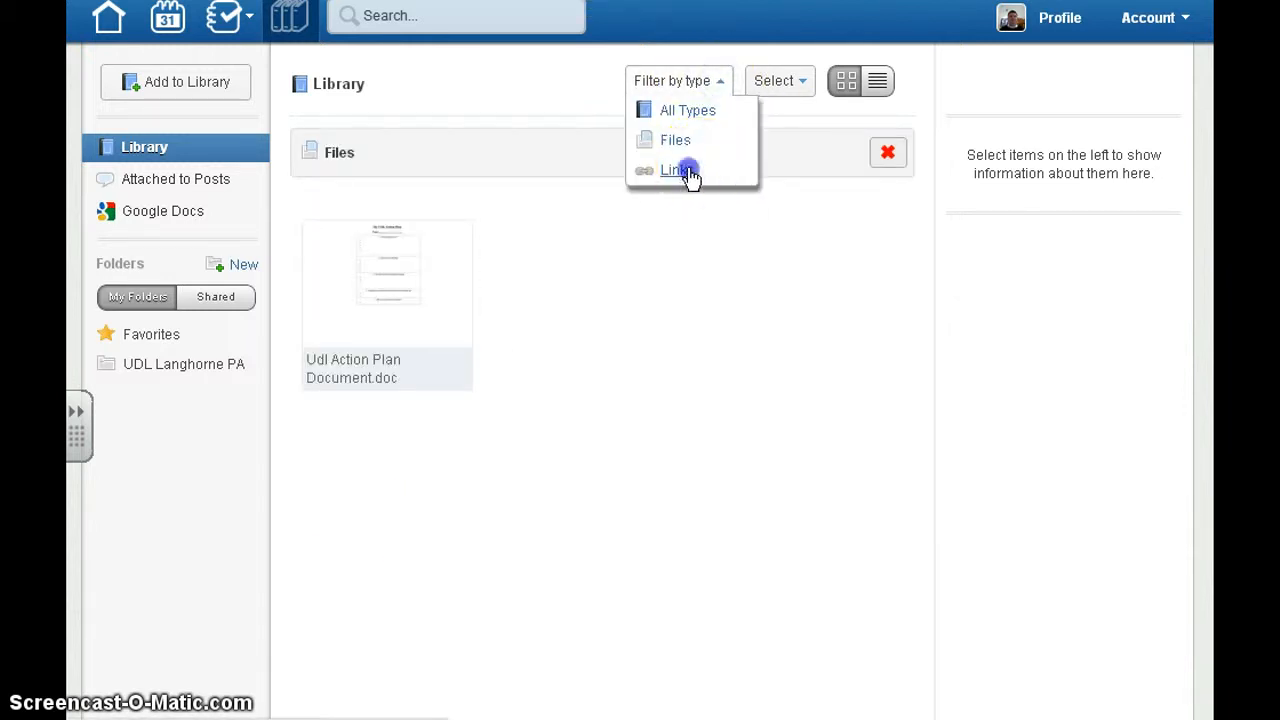
click(673, 169)
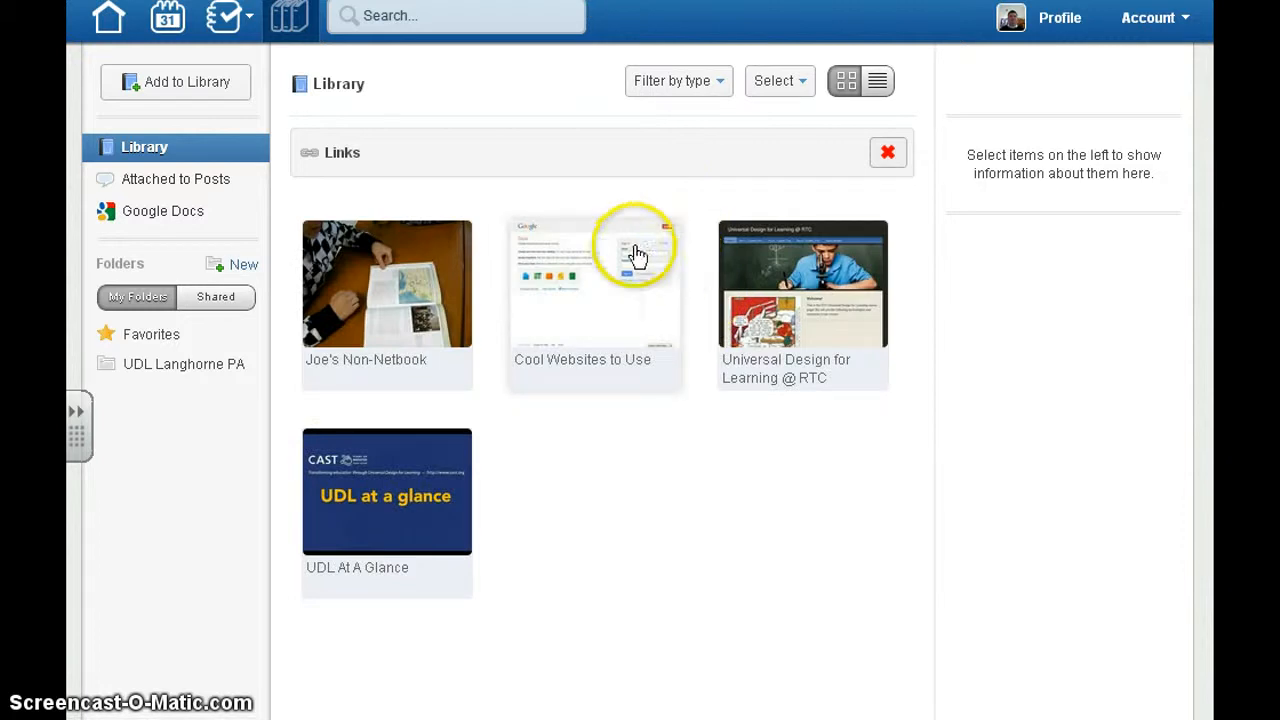
mouse_move(190, 218)
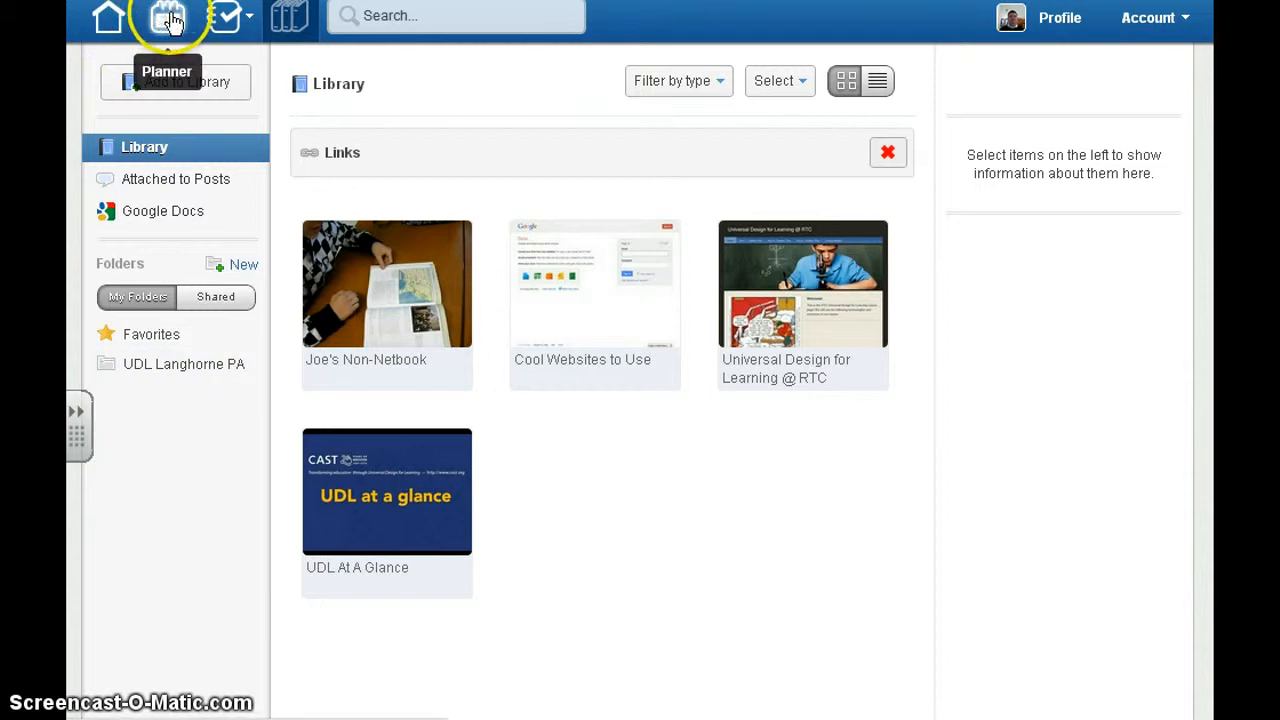
Step: View the December 2012 planner in Month view, then return home and open the Account menu
click(166, 18)
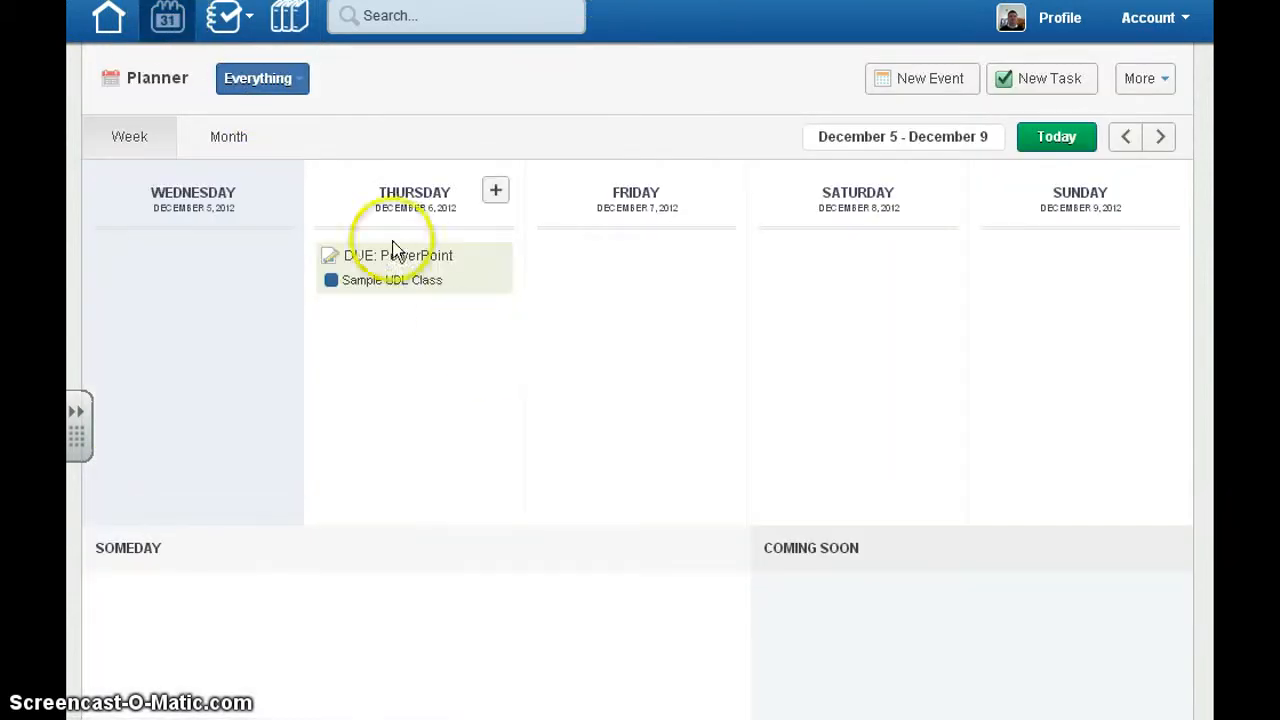
mouse_move(228, 137)
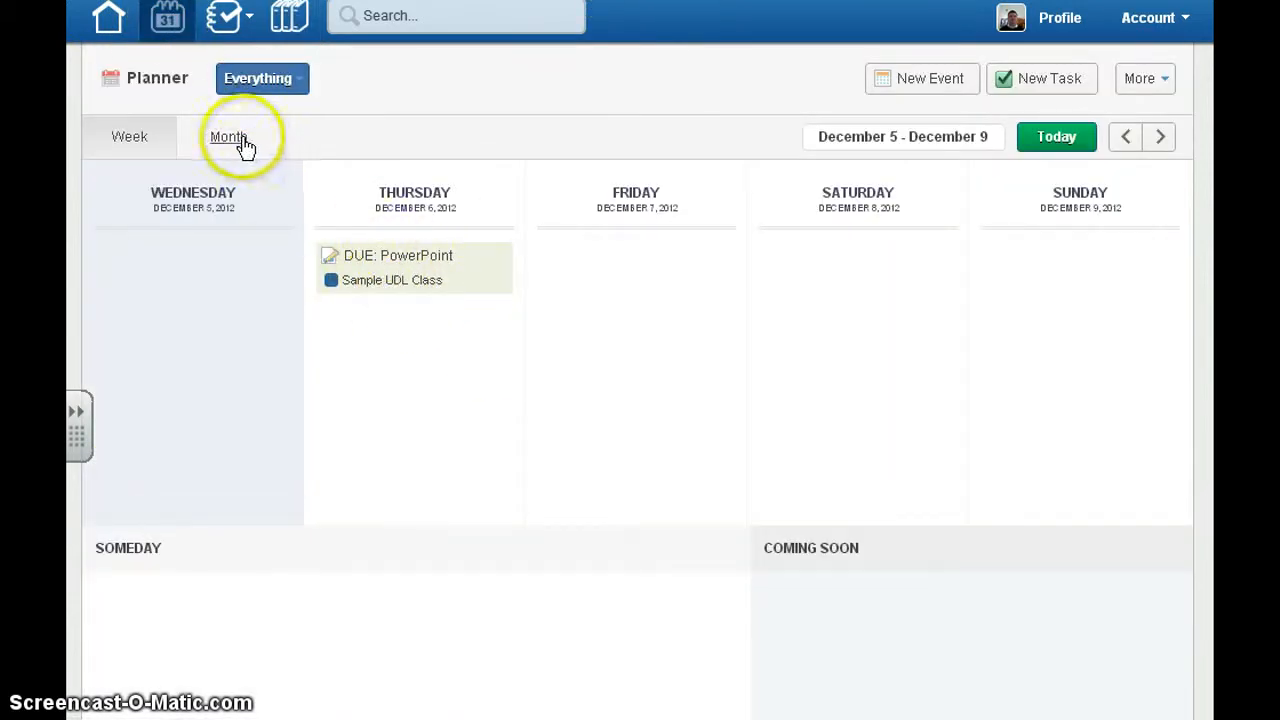
click(228, 137)
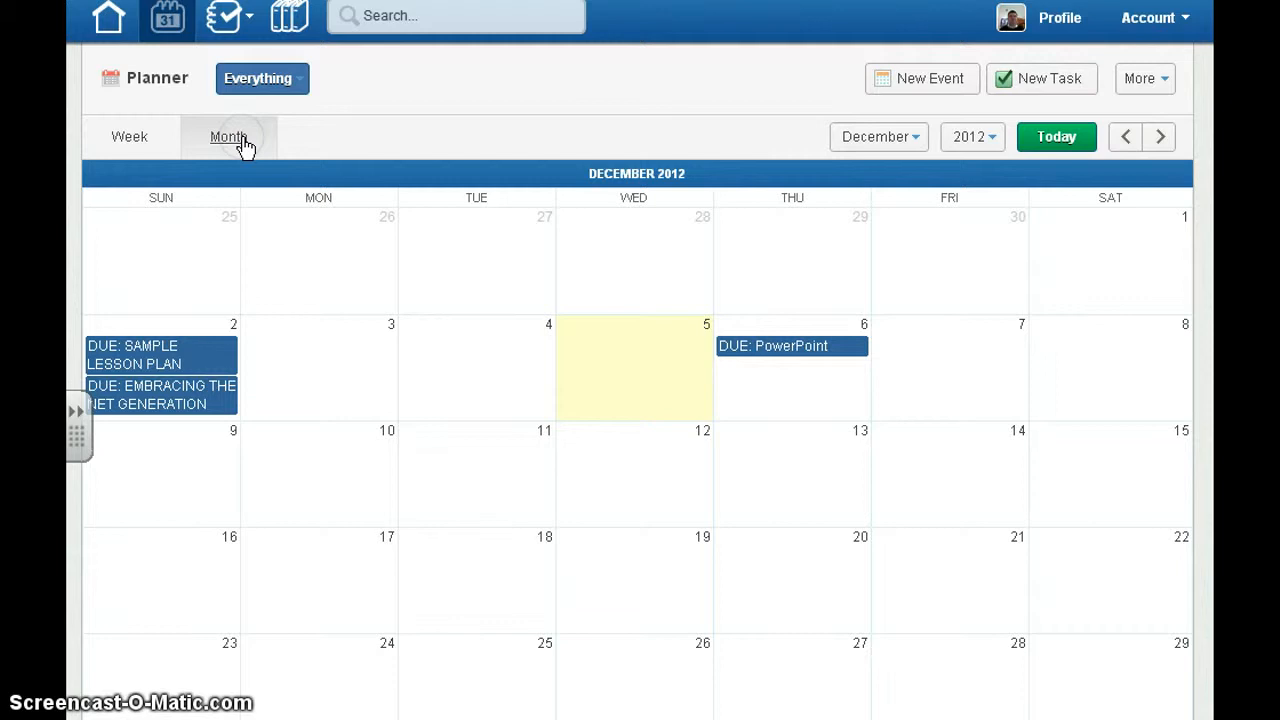
click(105, 20)
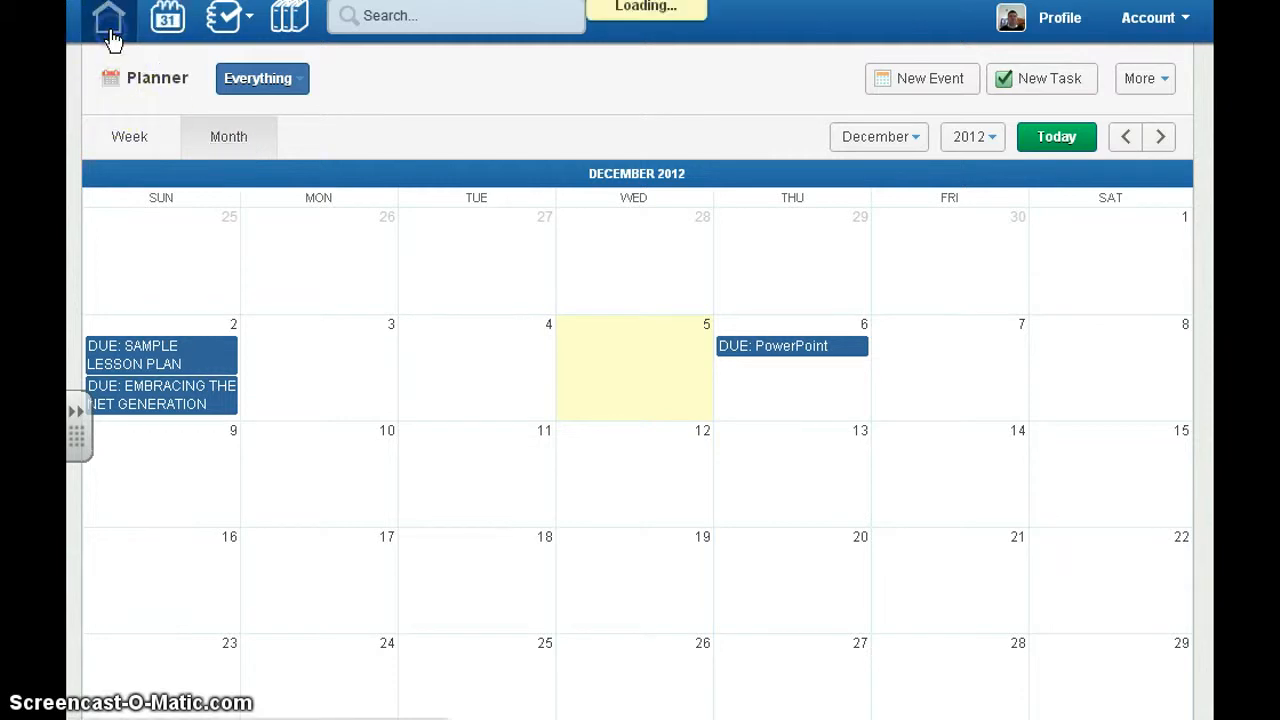
click(103, 20)
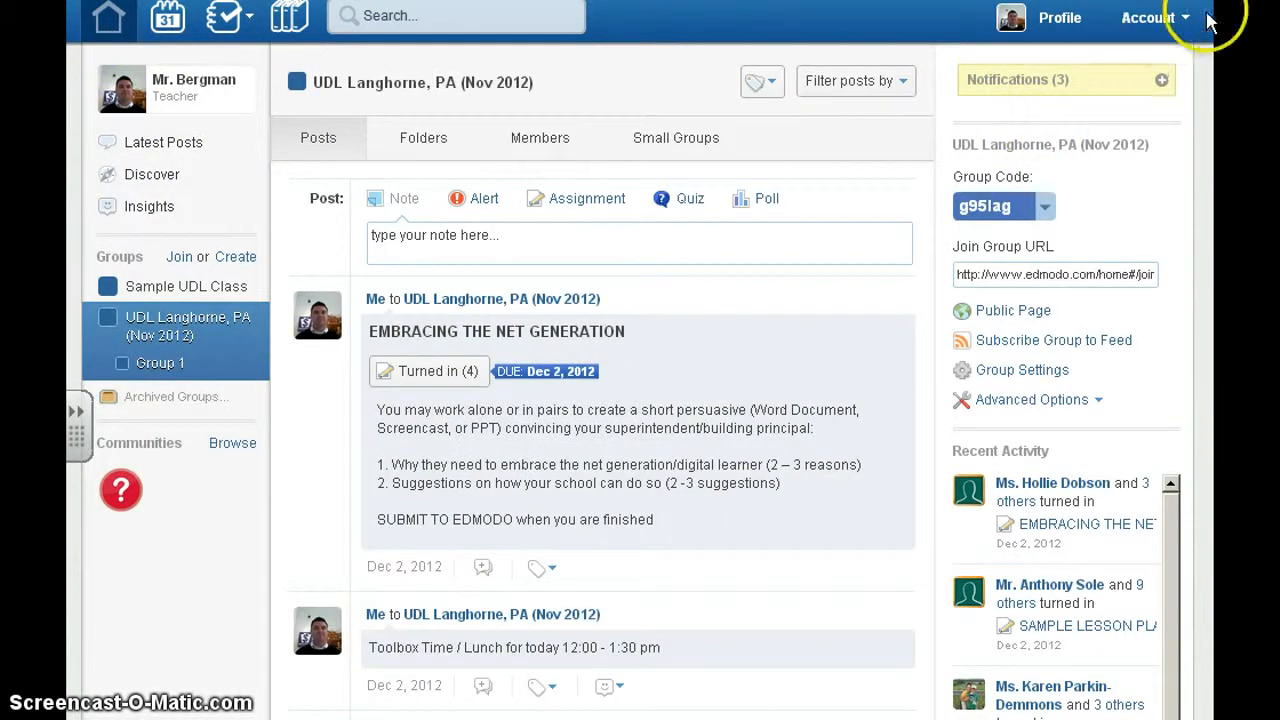
click(1147, 17)
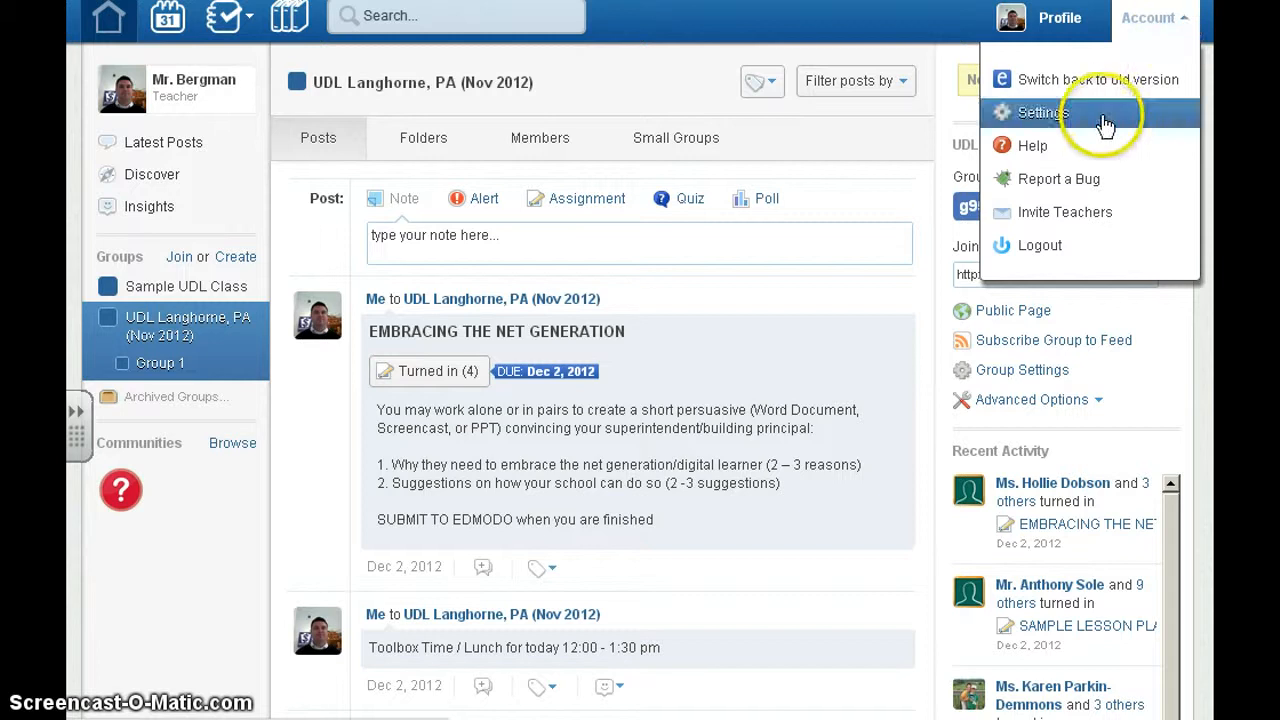
Step: In Settings, open Email & Text Updates and switch Notification Type to Text Message
click(1039, 112)
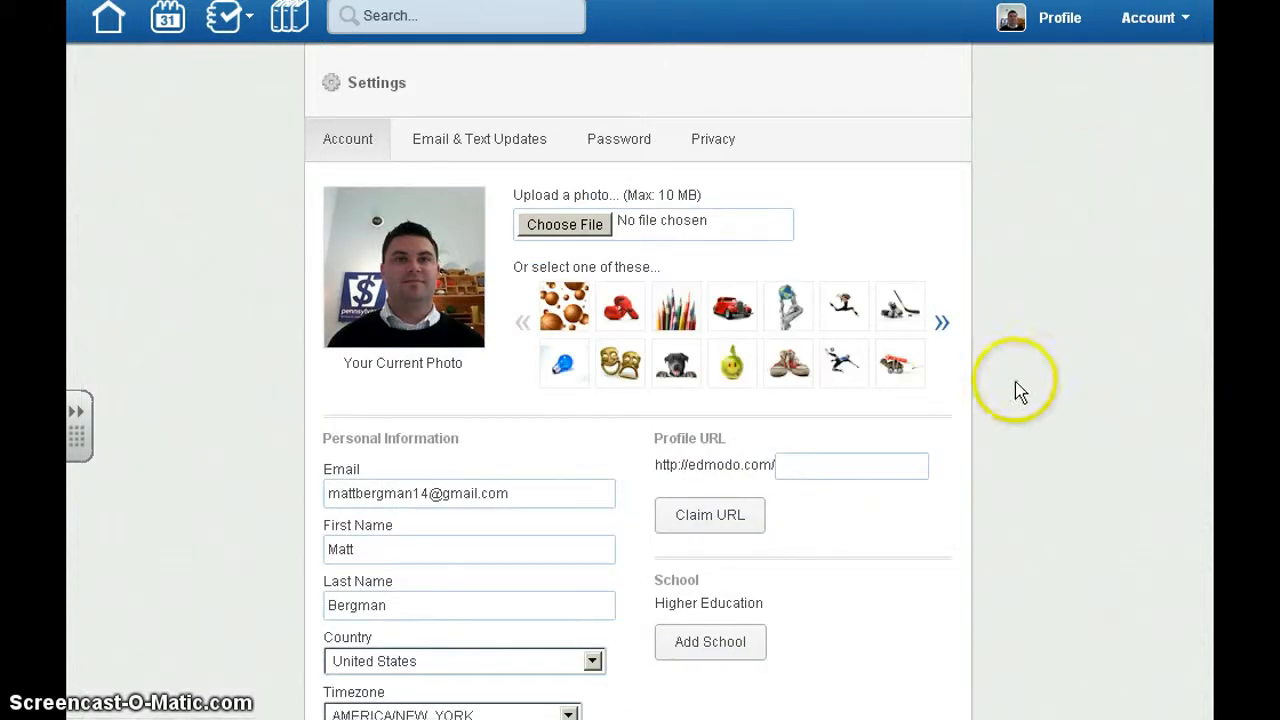
click(479, 139)
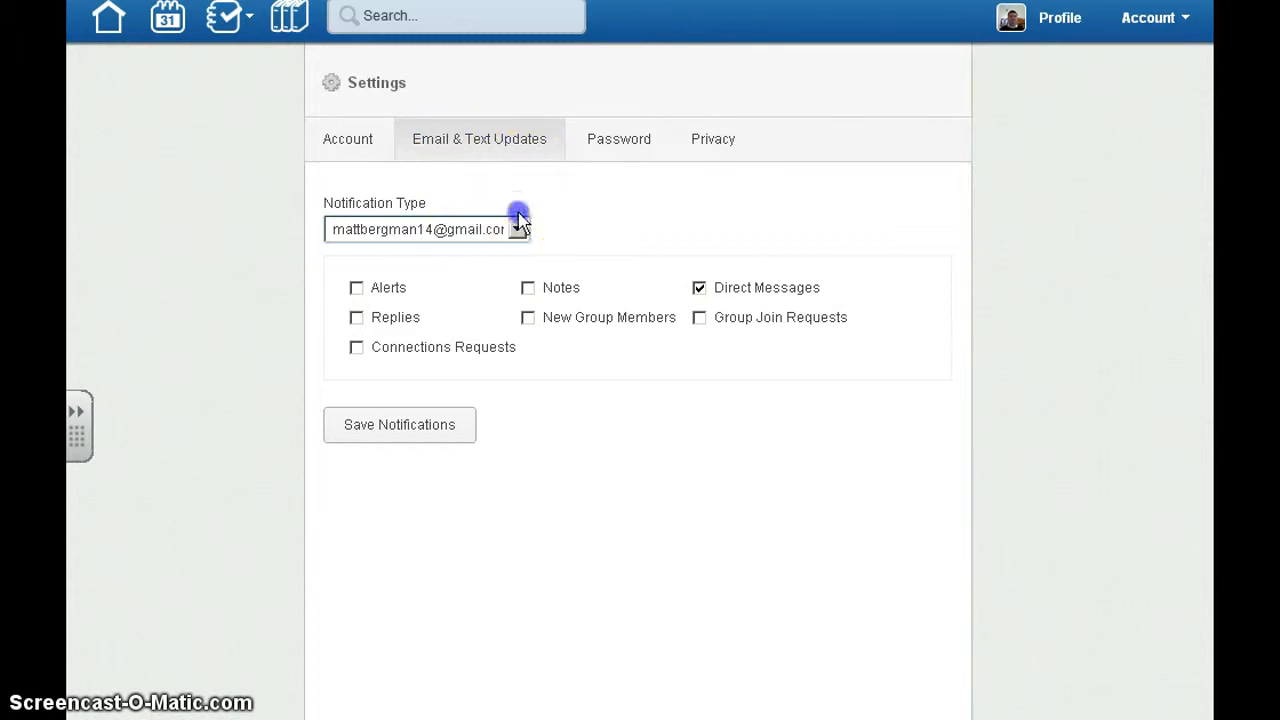
click(525, 229)
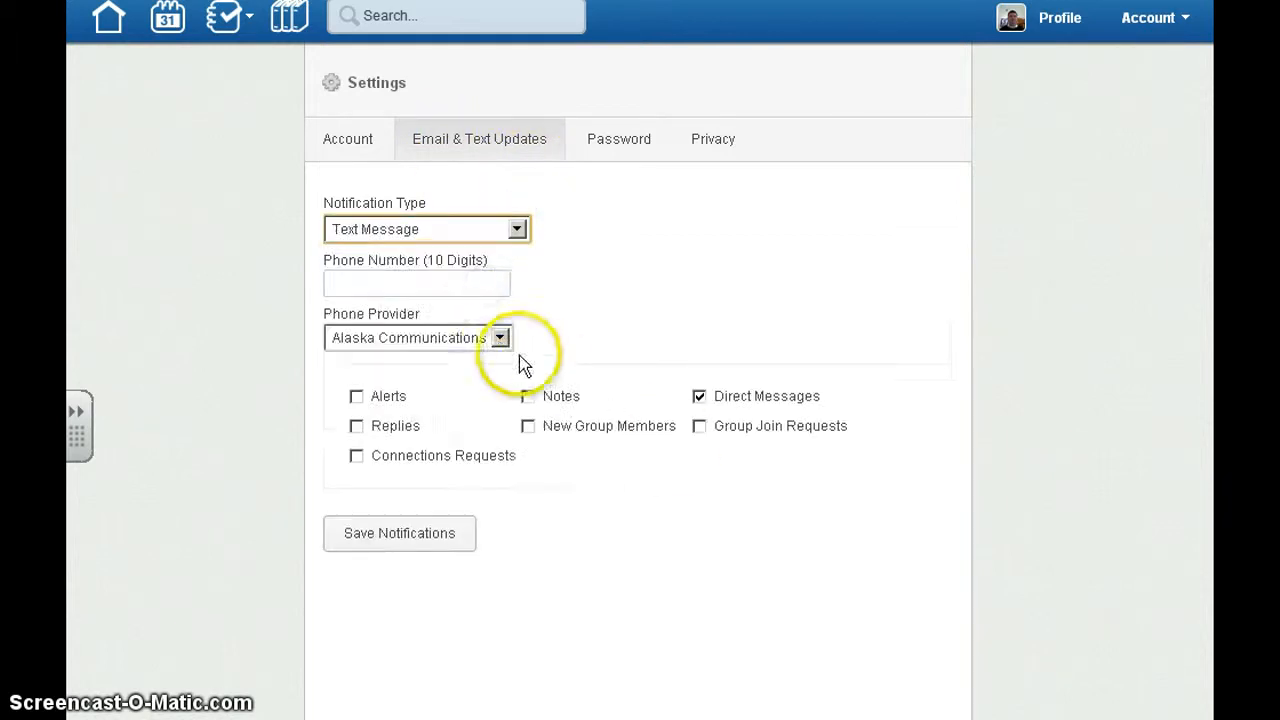
mouse_move(448, 405)
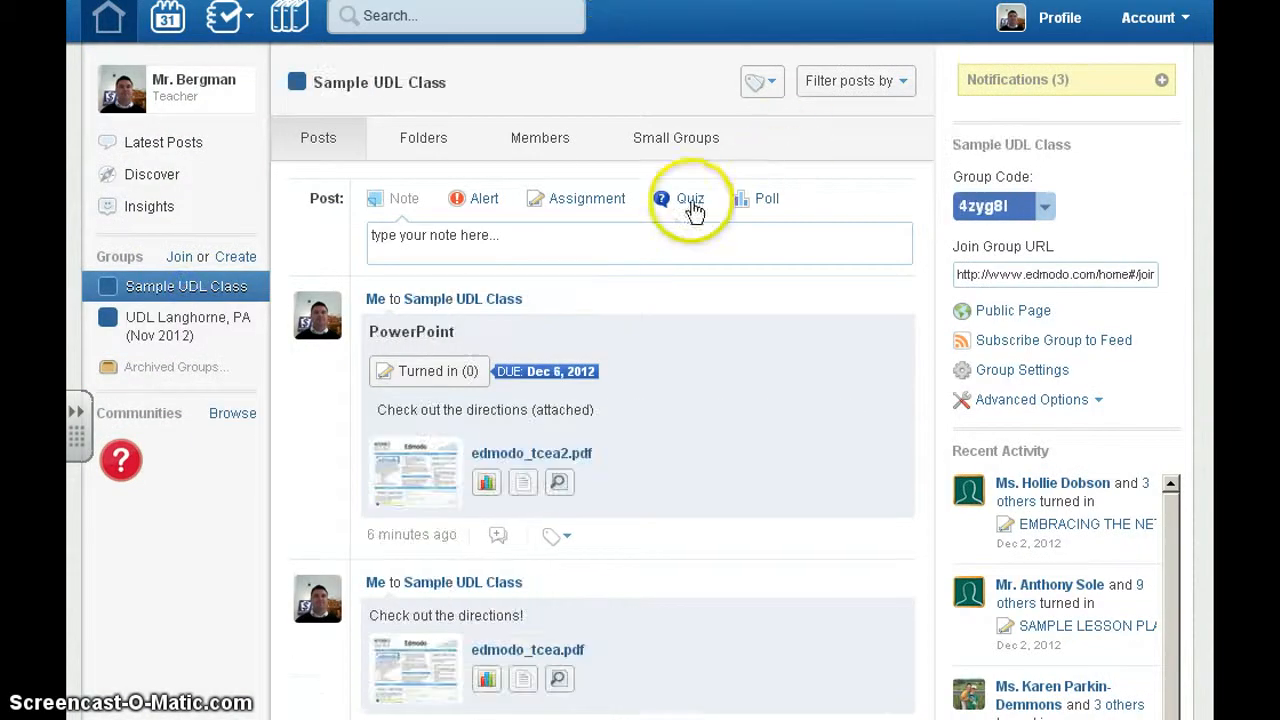
Step: Start a new quiz for Sample UDL Class with a 10-minute time limit
click(689, 198)
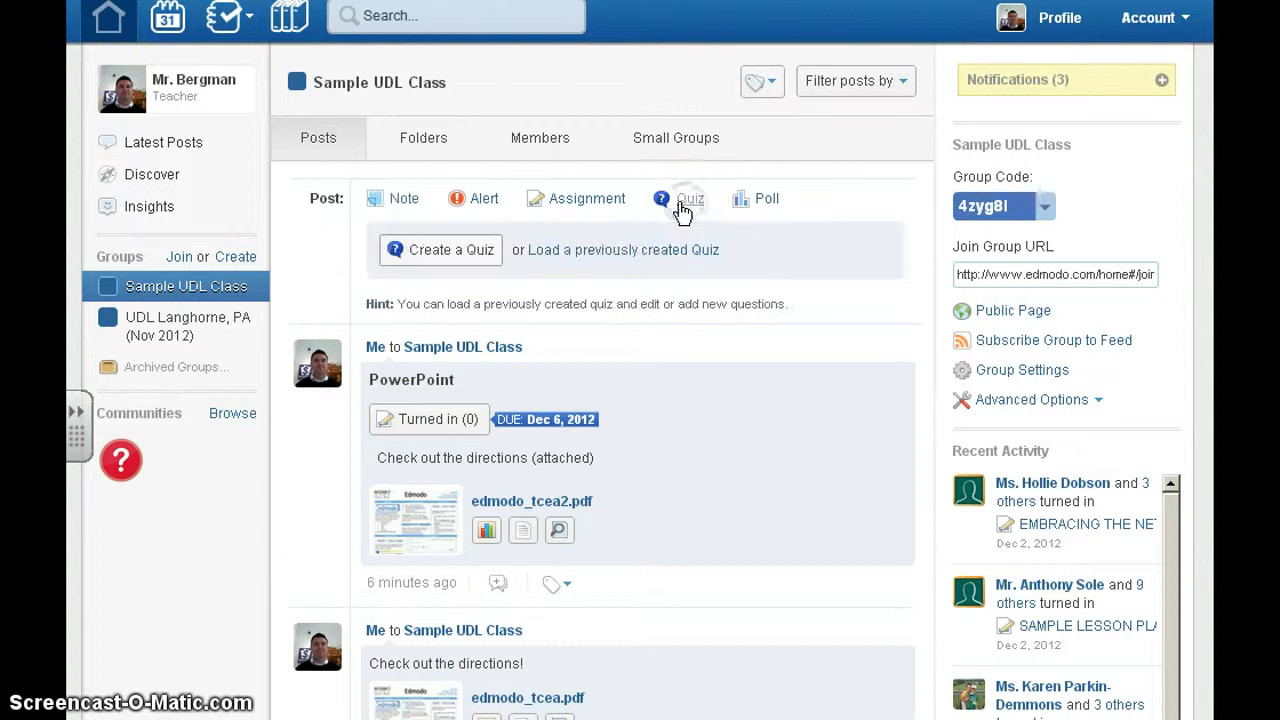
click(440, 249)
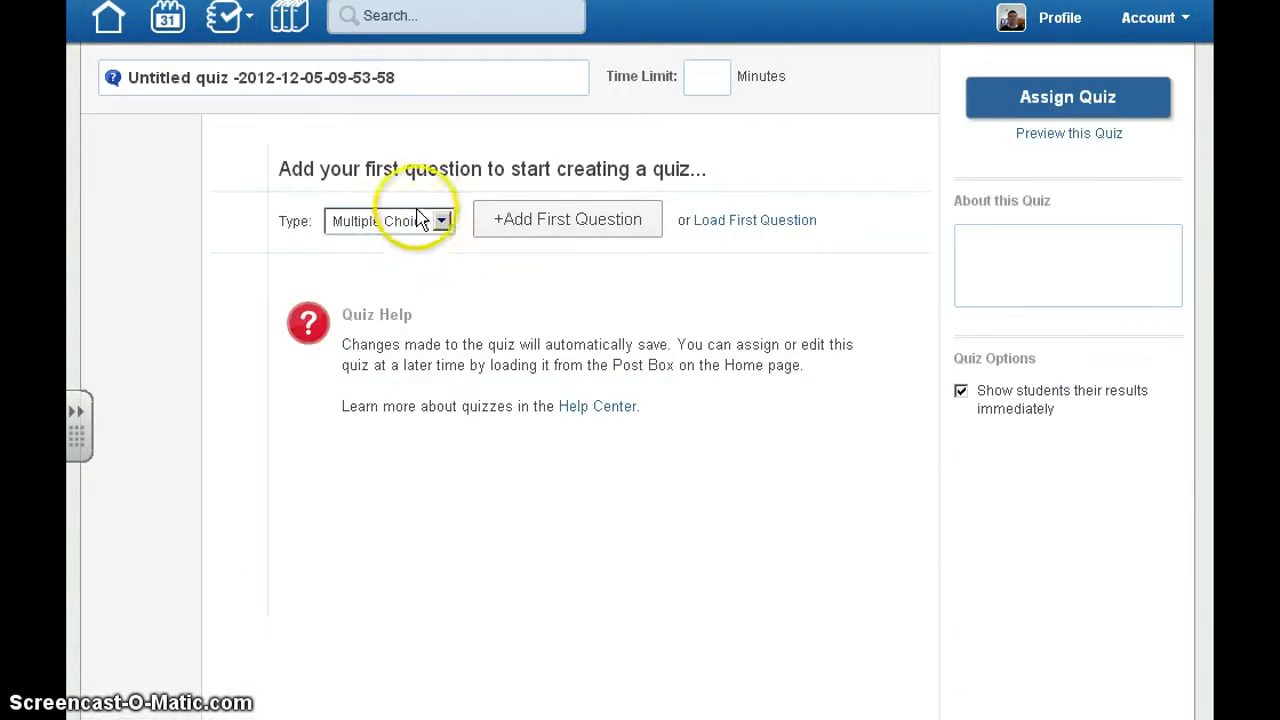
mouse_move(254, 84)
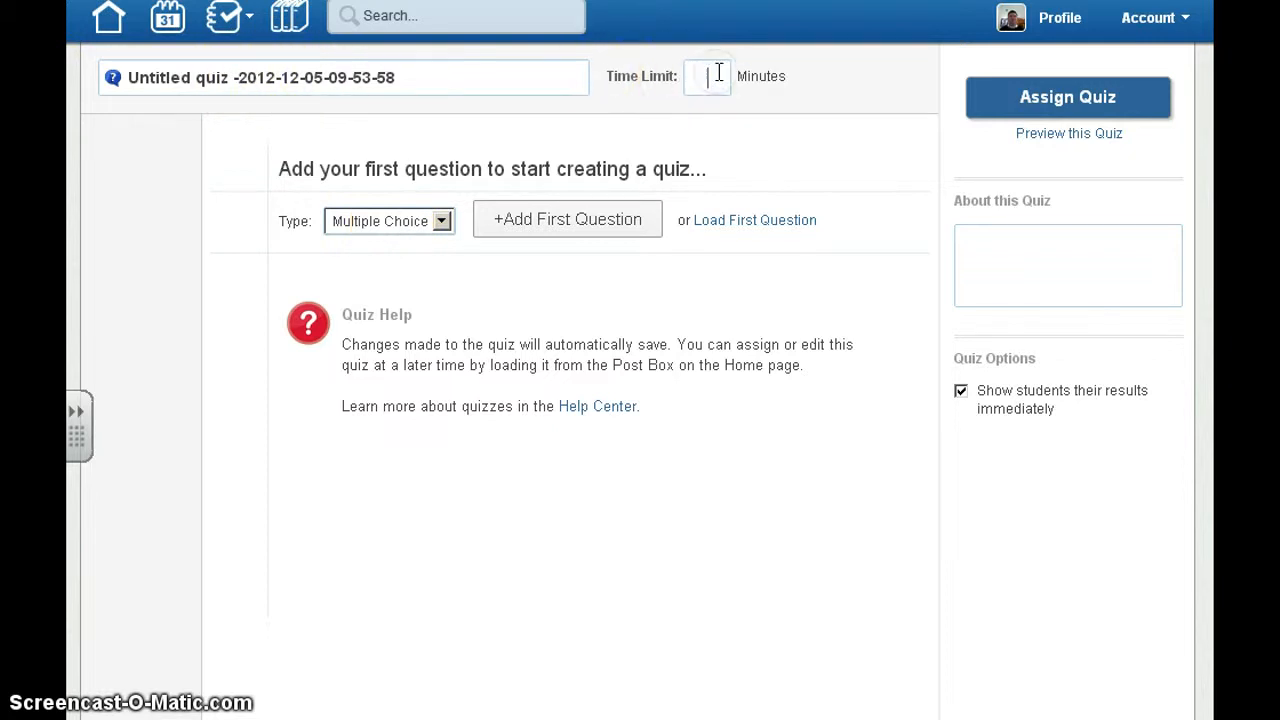
text(10)
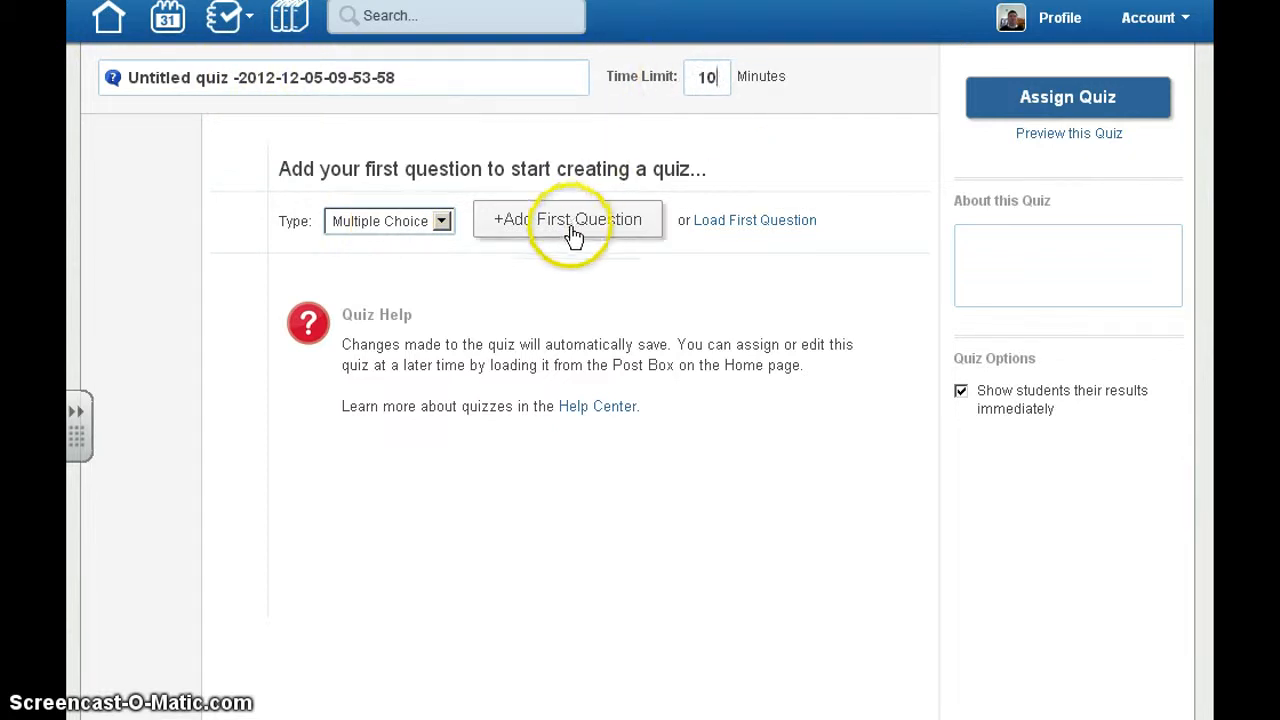
mouse_move(515, 245)
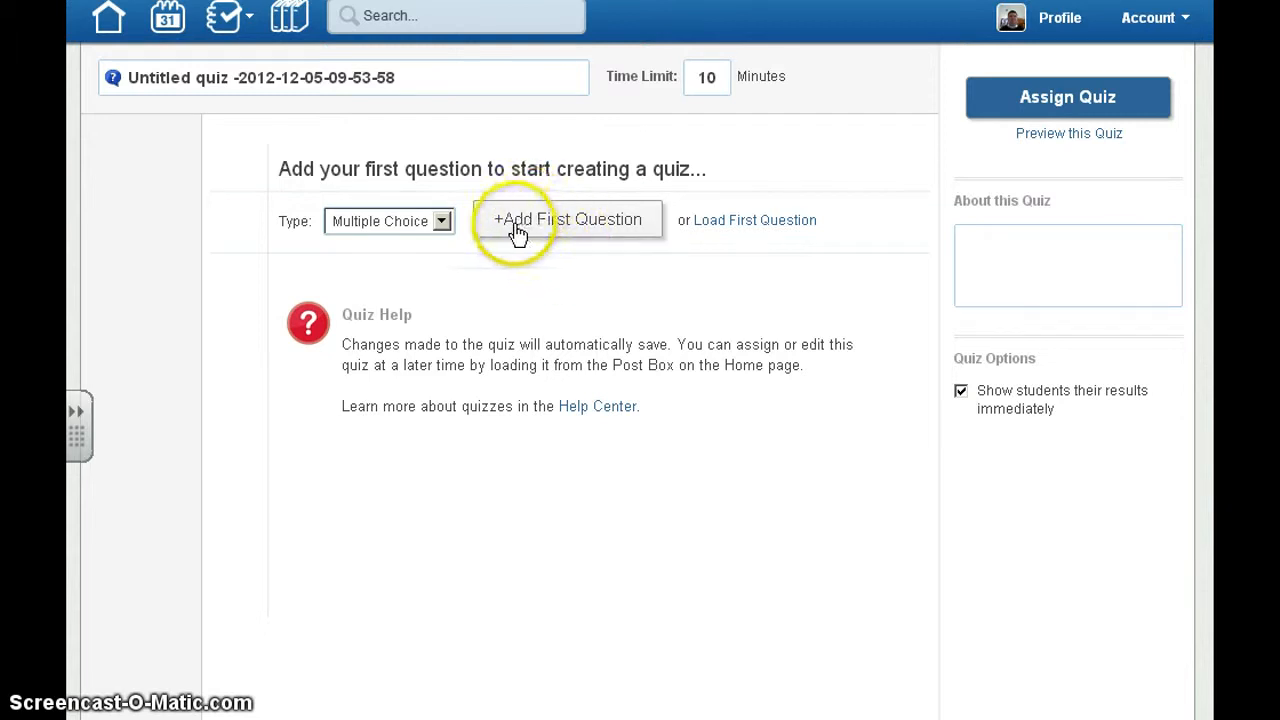
click(531, 219)
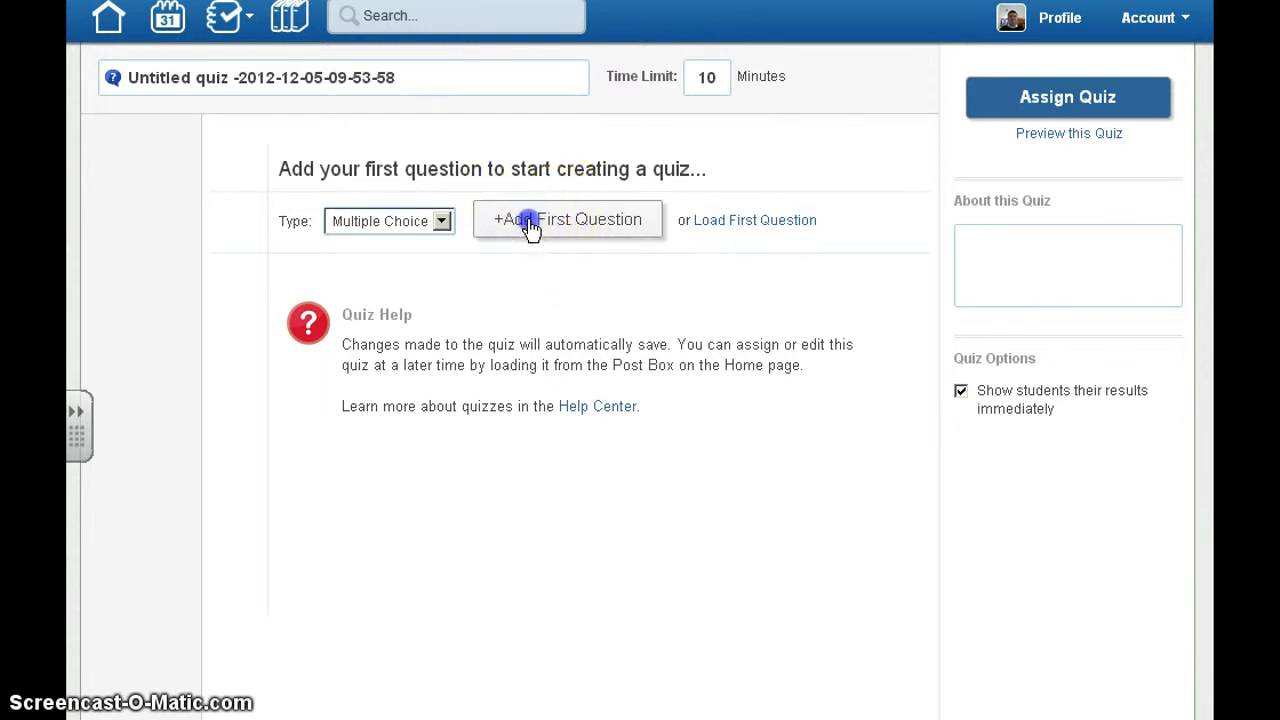
Step: Write 'What is your favorite color?' with responses red and blue, marking blue correct
click(567, 219)
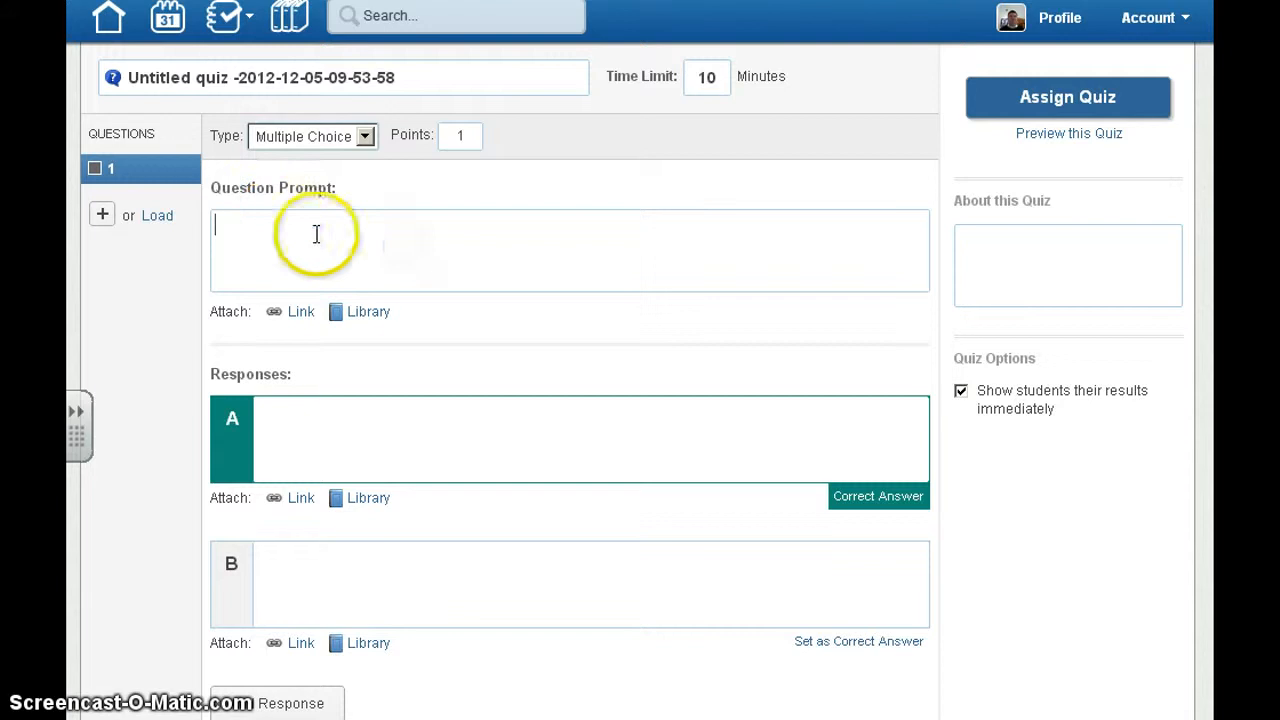
text(What is)
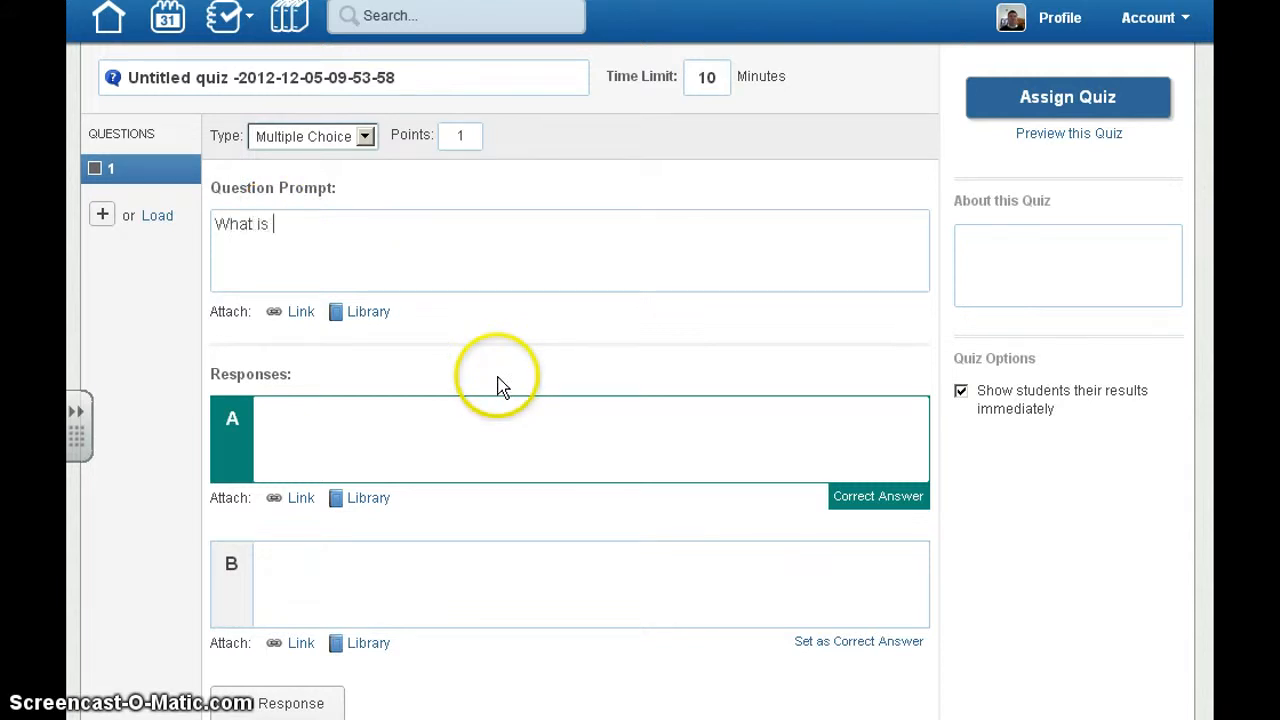
text(your favorite color?)
click(591, 439)
text(re)
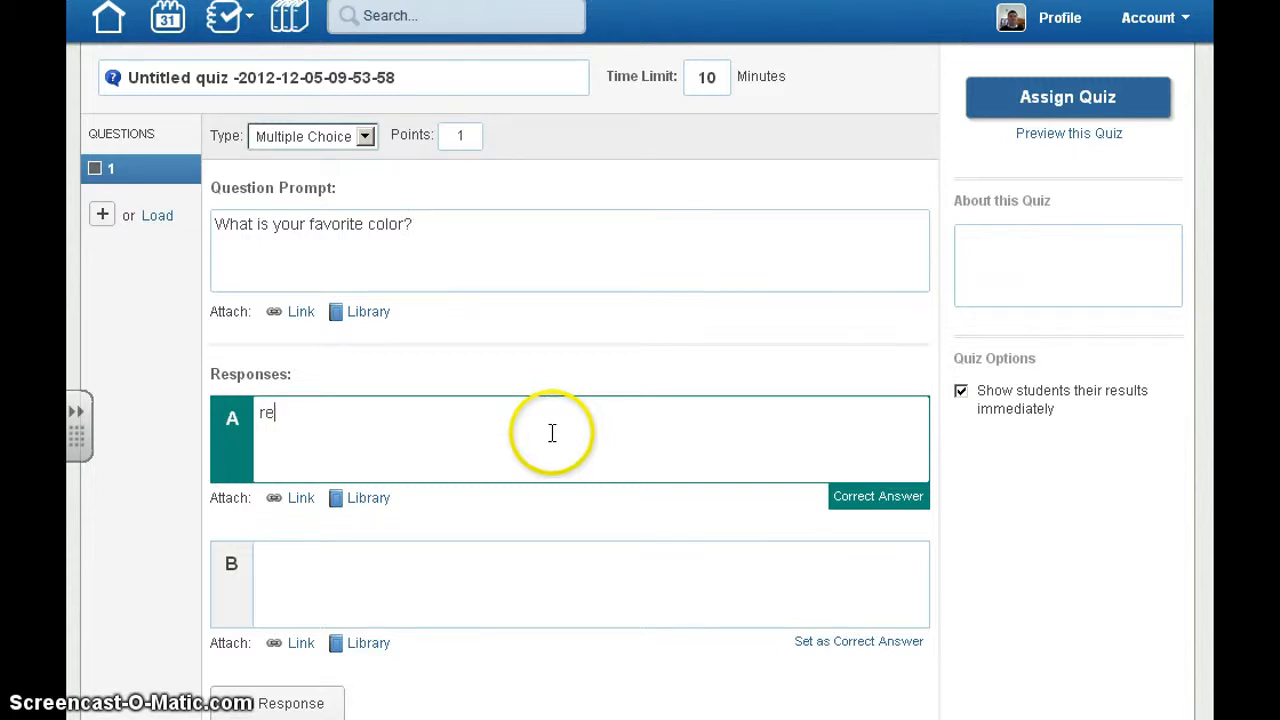
text(blue)
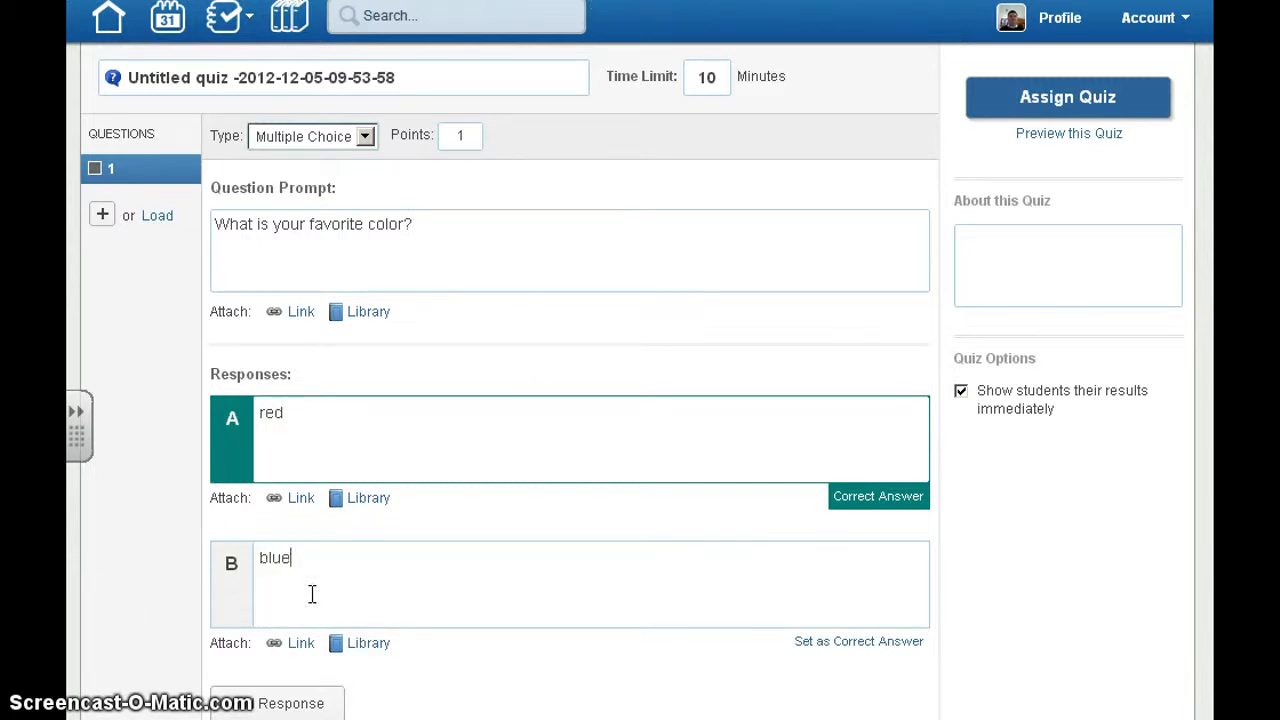
mouse_move(846, 647)
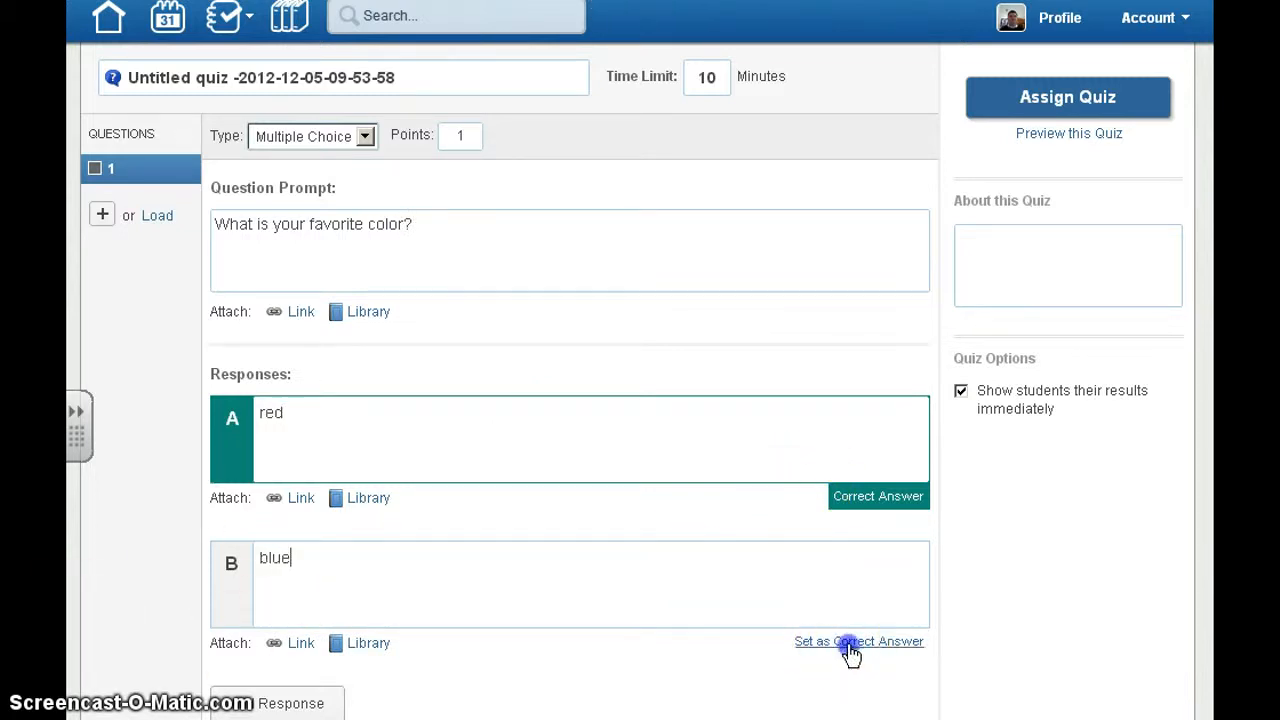
click(858, 641)
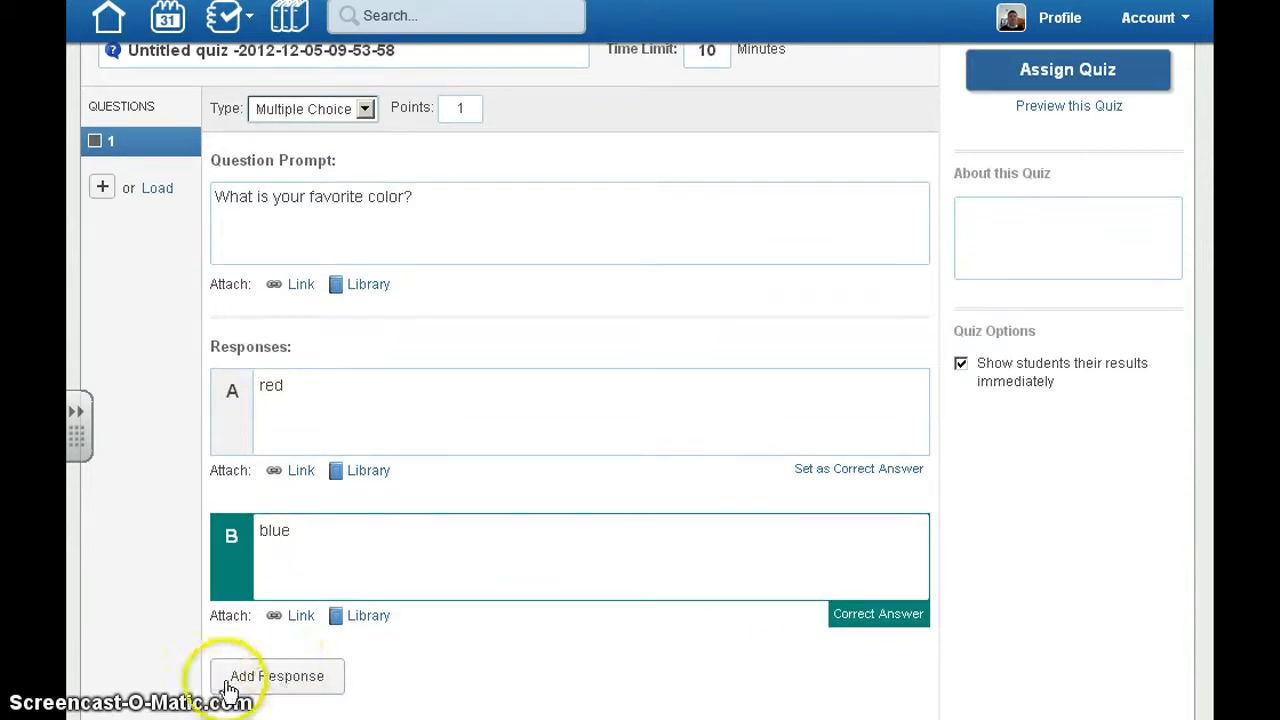
mouse_move(267, 662)
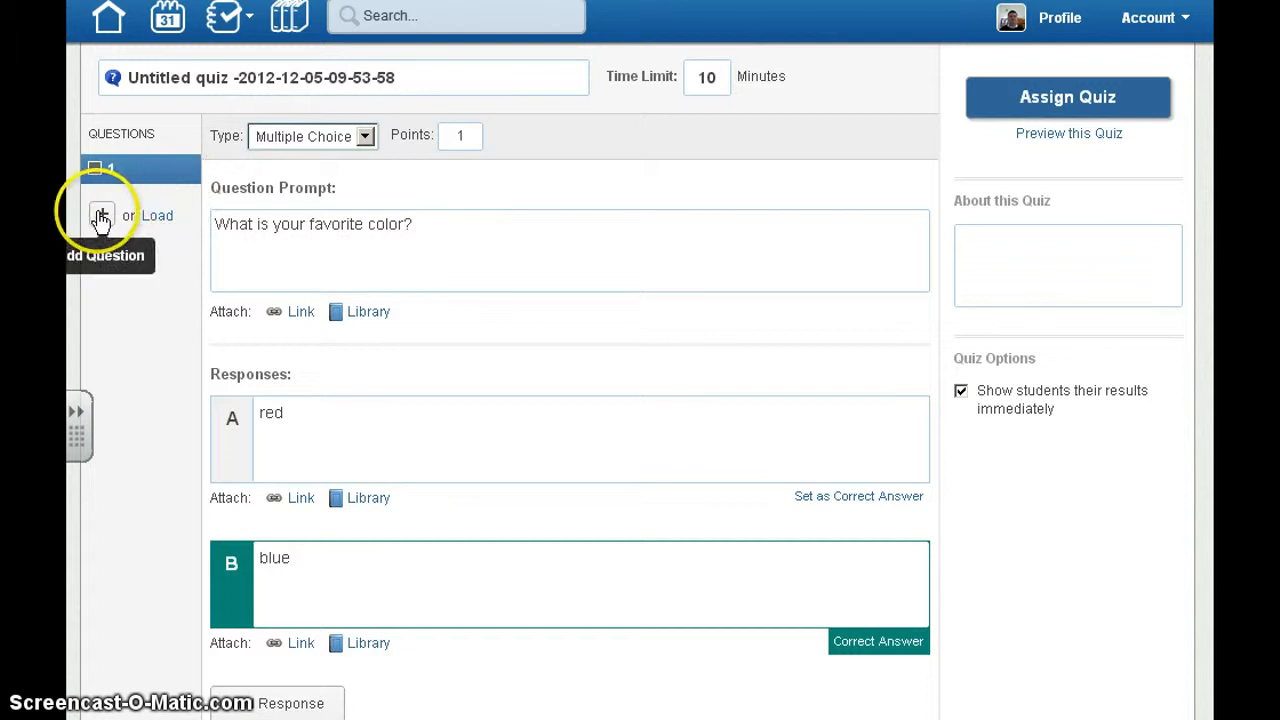
Step: Add fill-in-the-blank 'I like to eat _____' answered pizza; turn off immediate student results
click(100, 215)
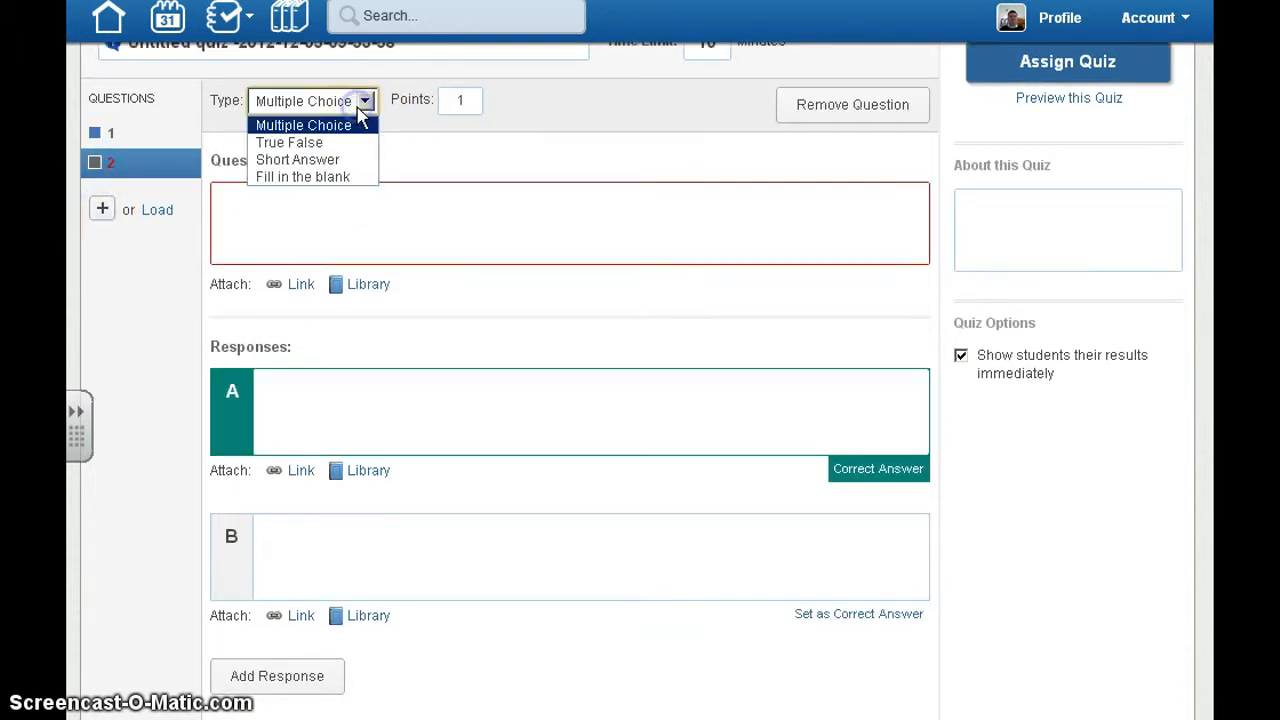
click(302, 177)
text(I like to eat)
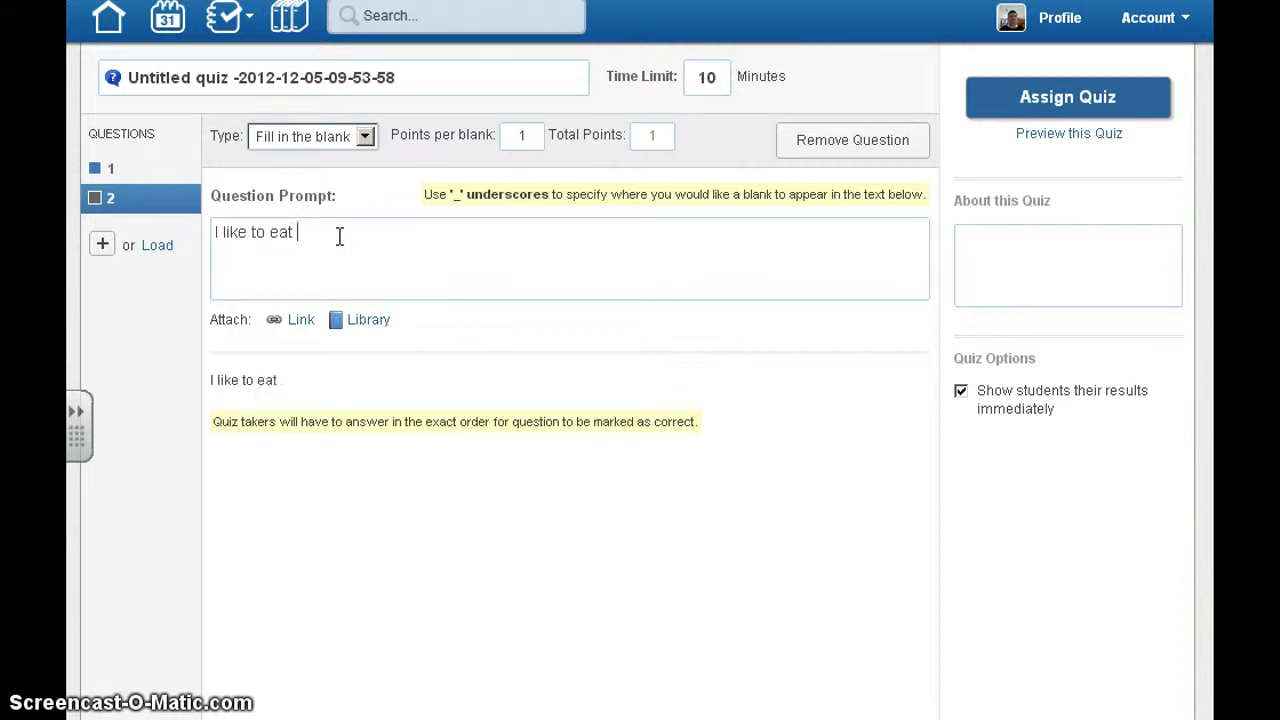
text(_)
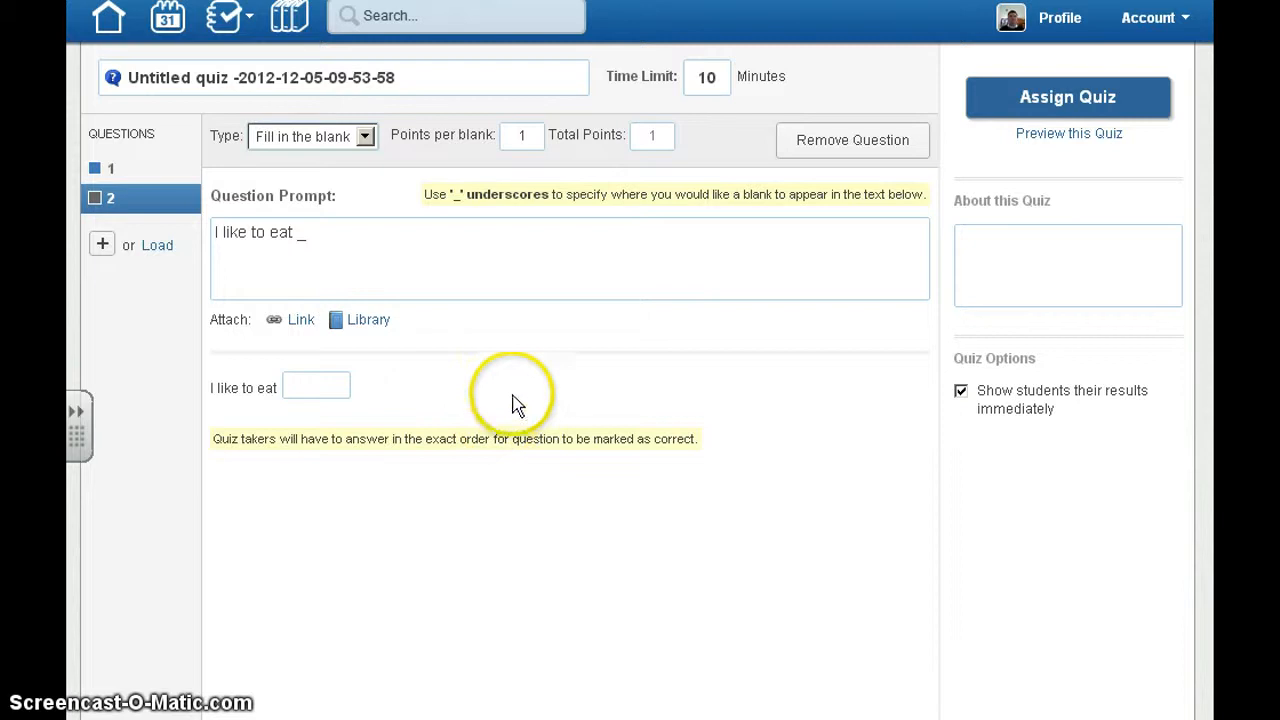
text(_____)
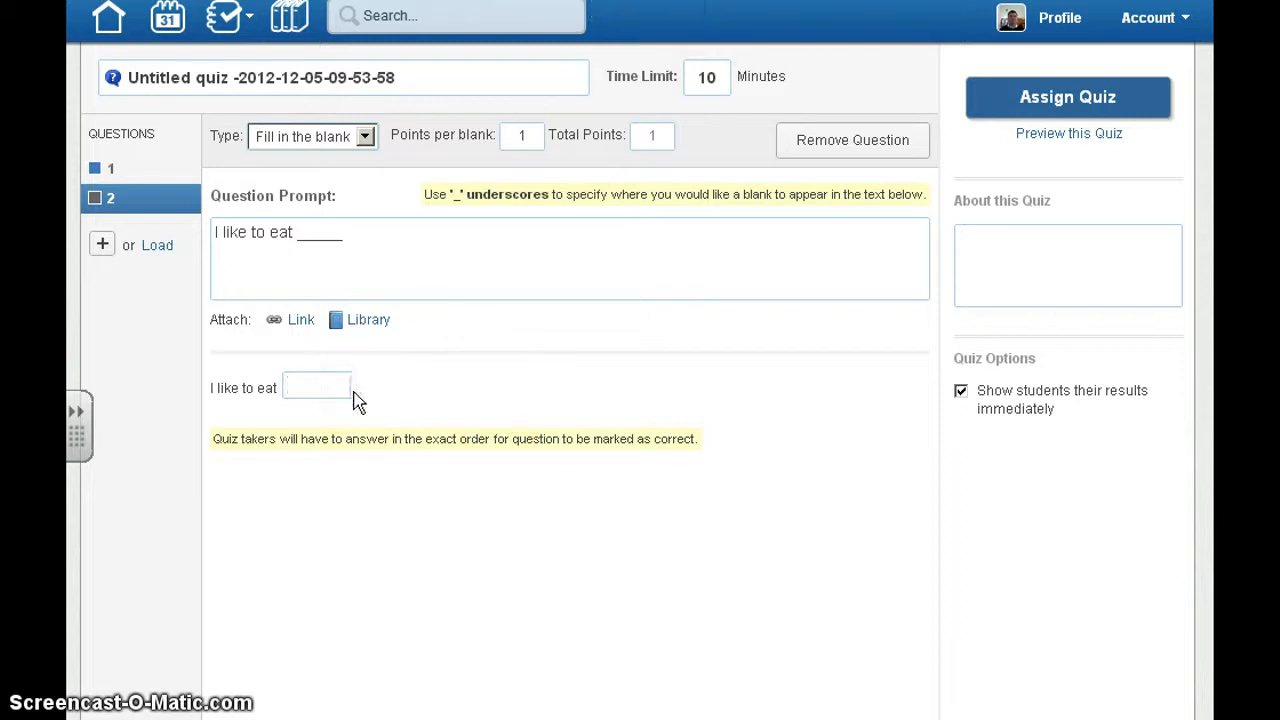
text(pizza)
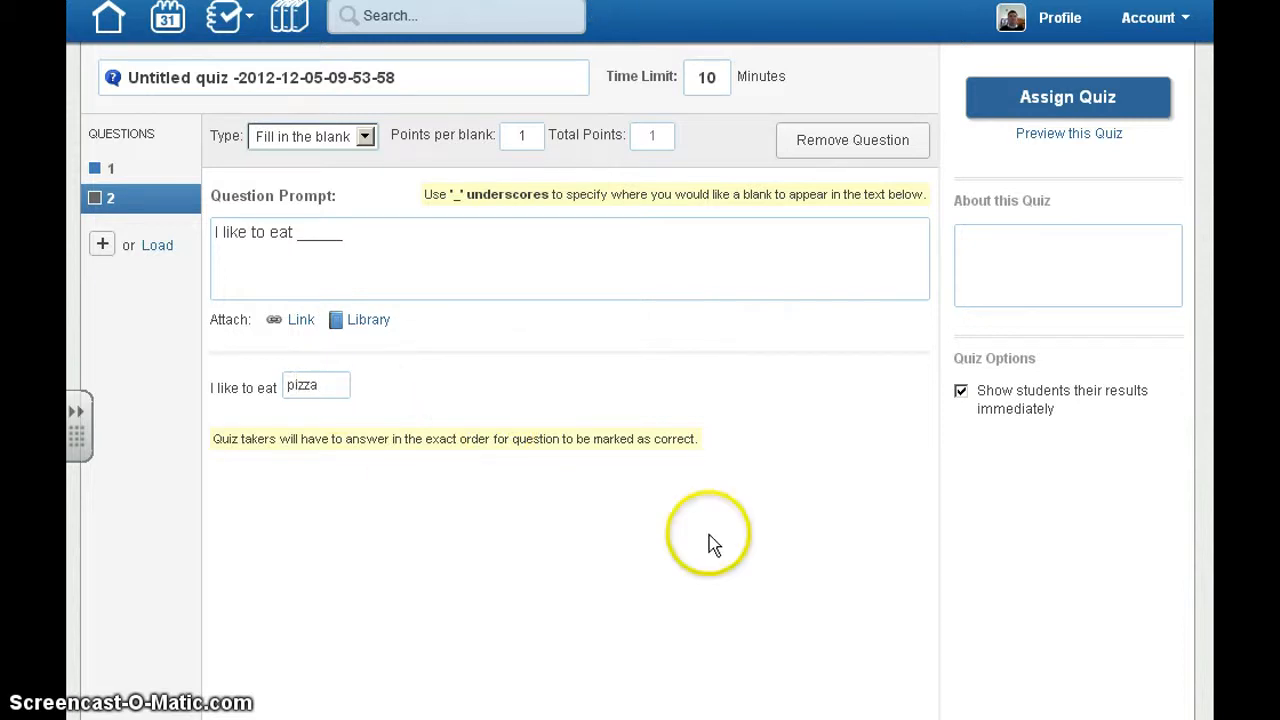
mouse_move(745, 488)
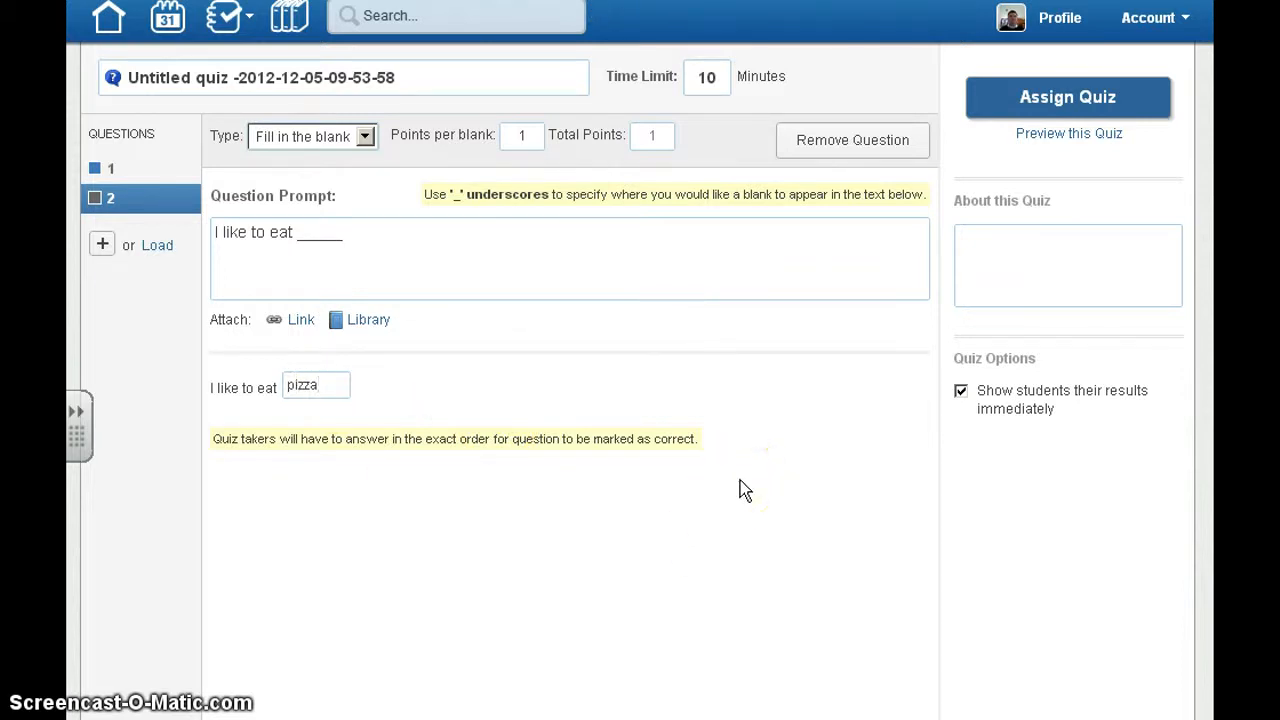
click(961, 391)
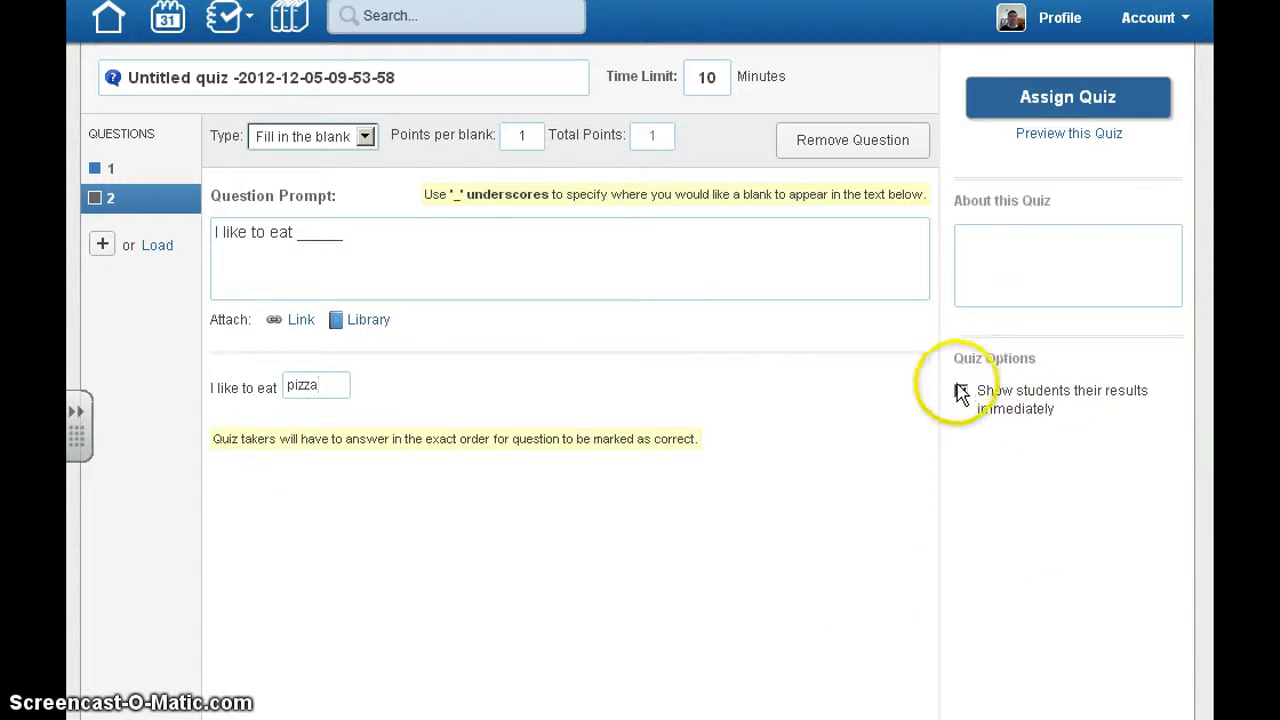
click(961, 394)
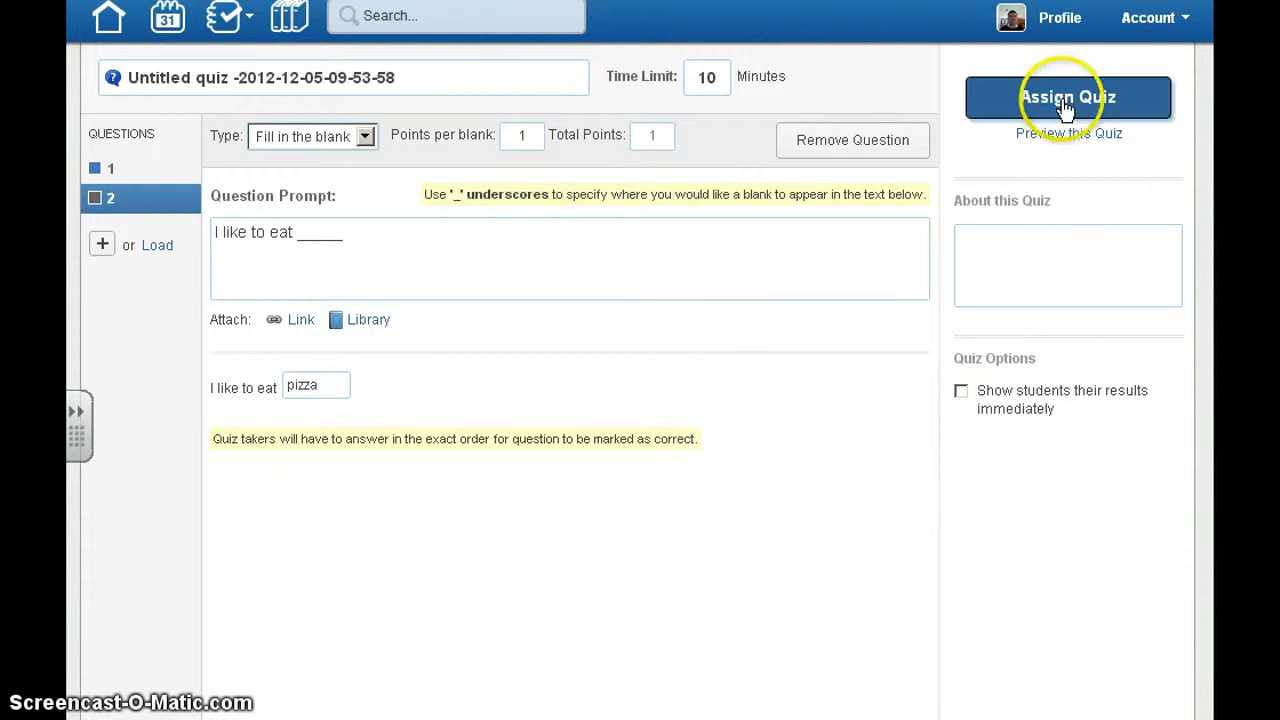
Step: Assign the quiz with a due date of December 5, 2012
click(1068, 97)
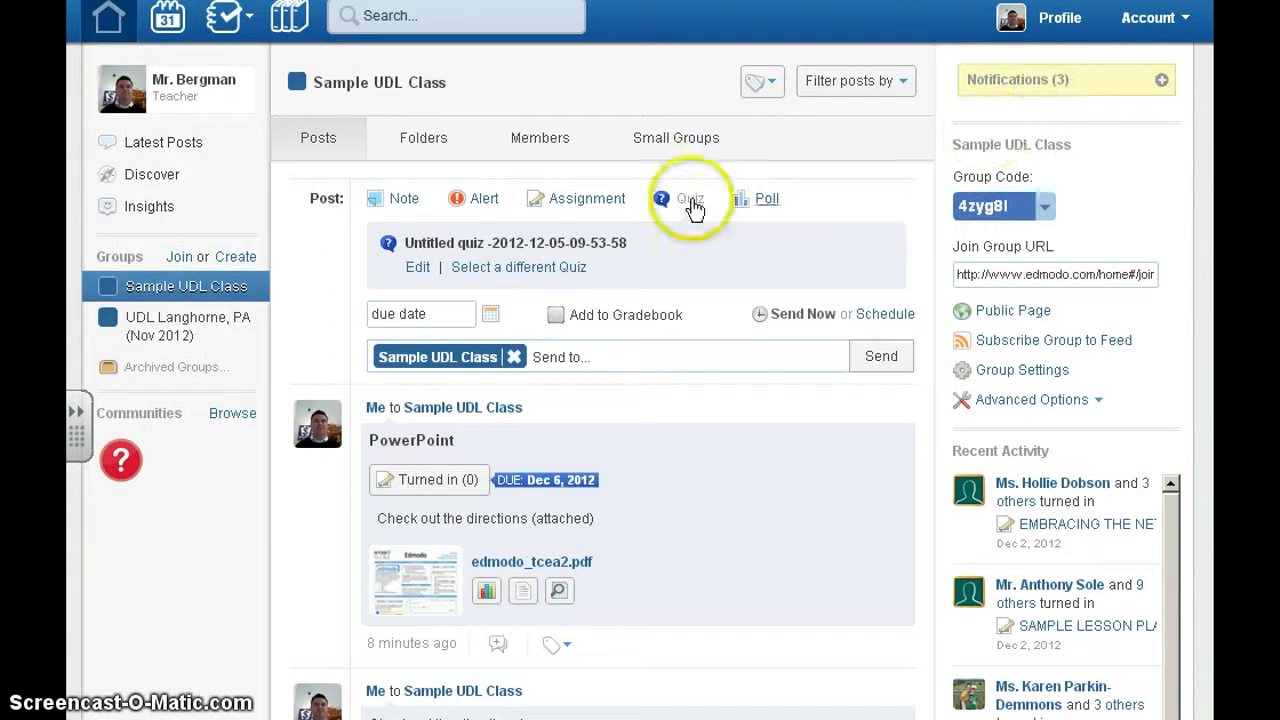
click(490, 314)
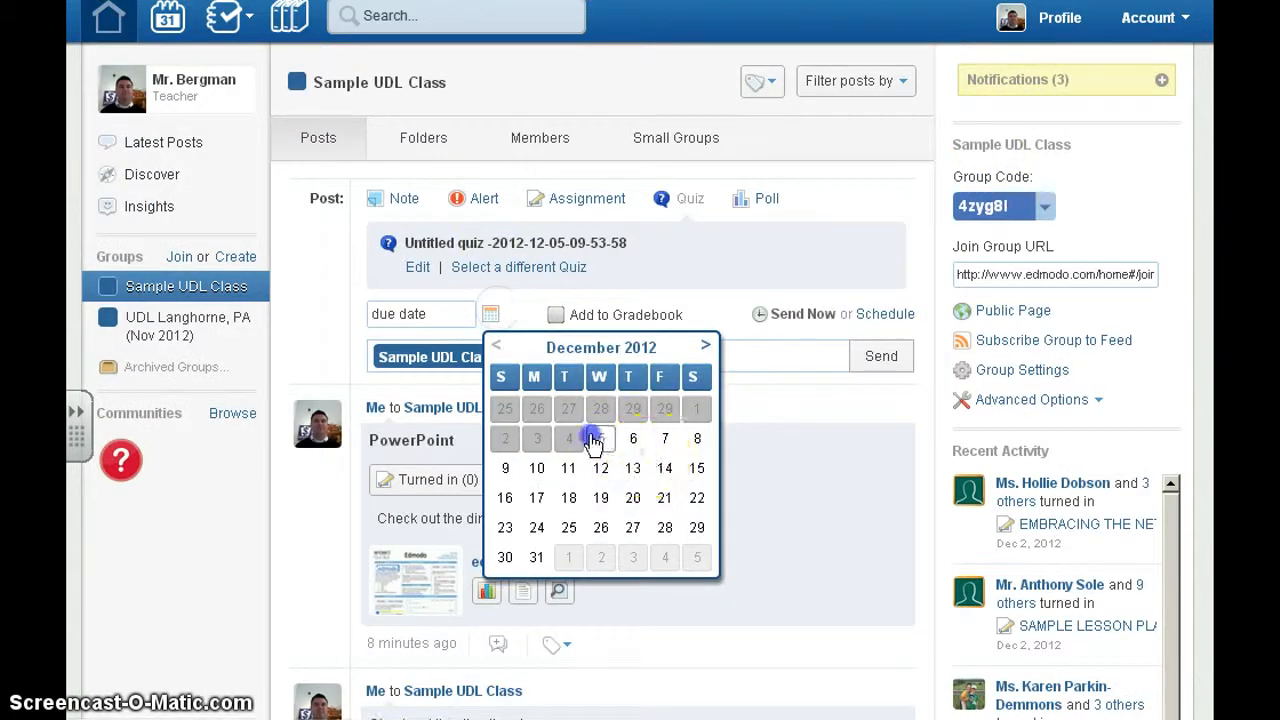
click(600, 438)
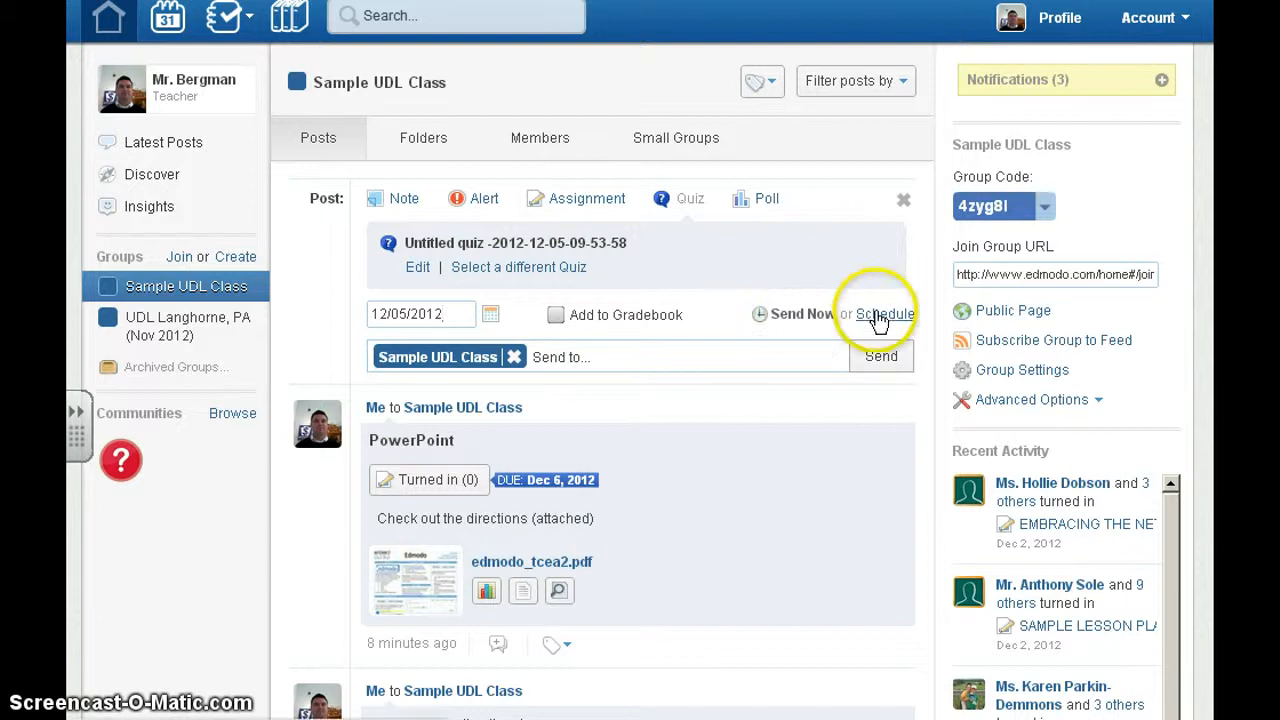
Step: Schedule the quiz post for Dec 06 at 8:00 AM and send it
click(879, 314)
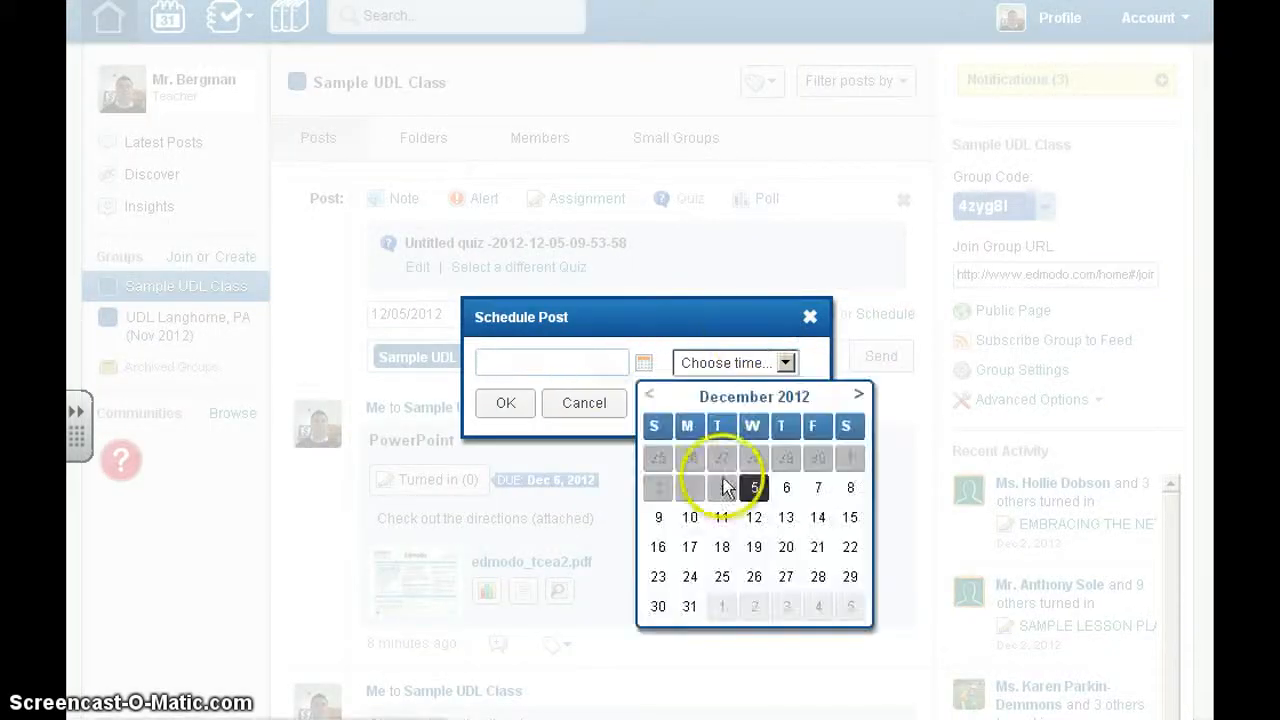
click(733, 362)
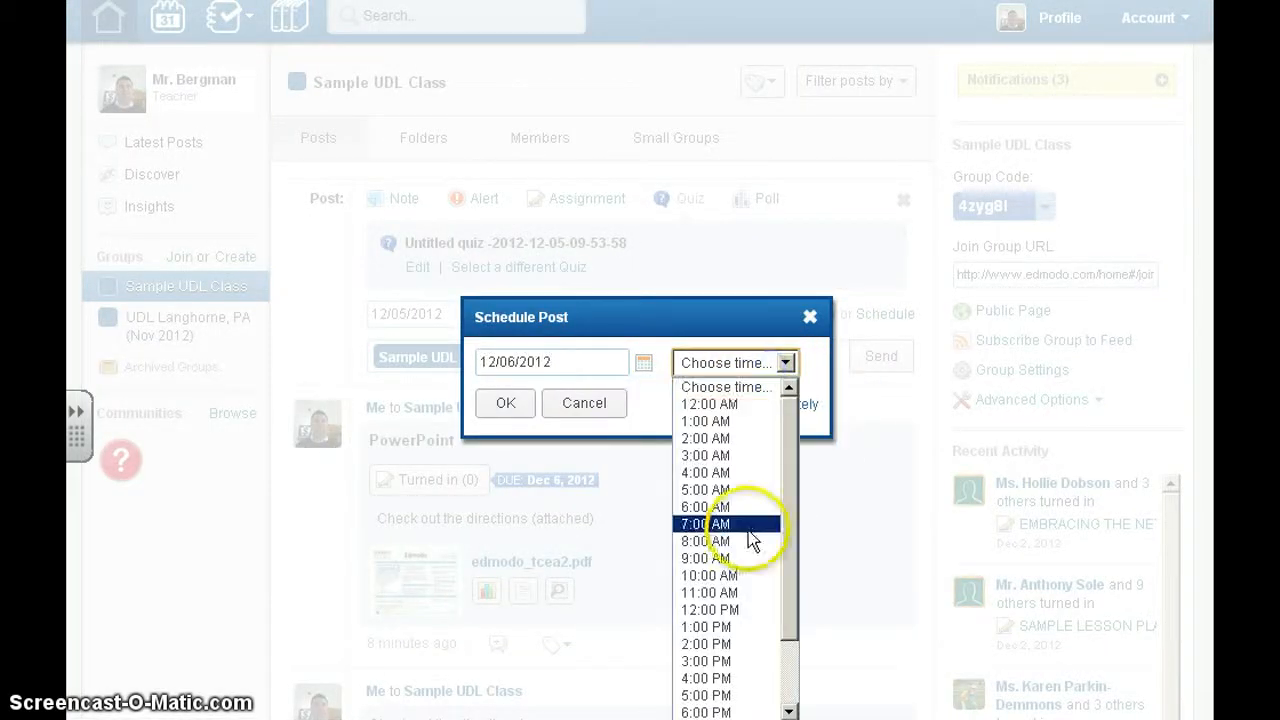
click(705, 542)
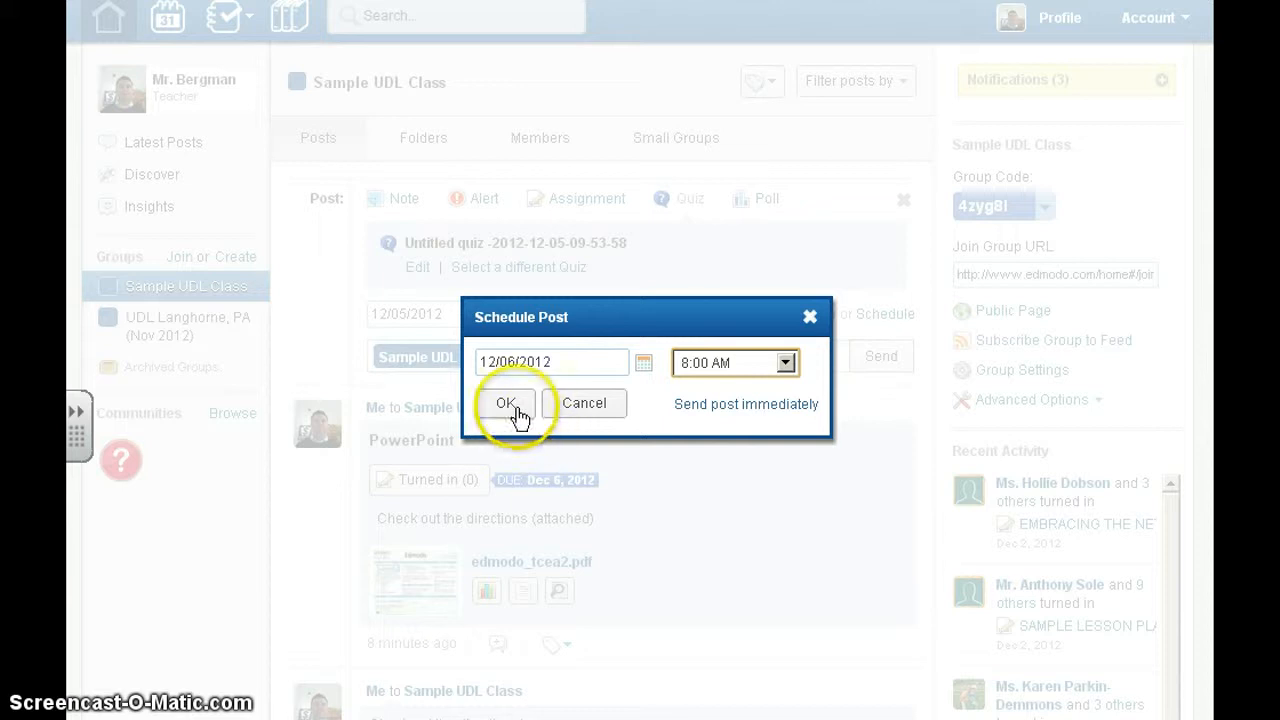
click(508, 403)
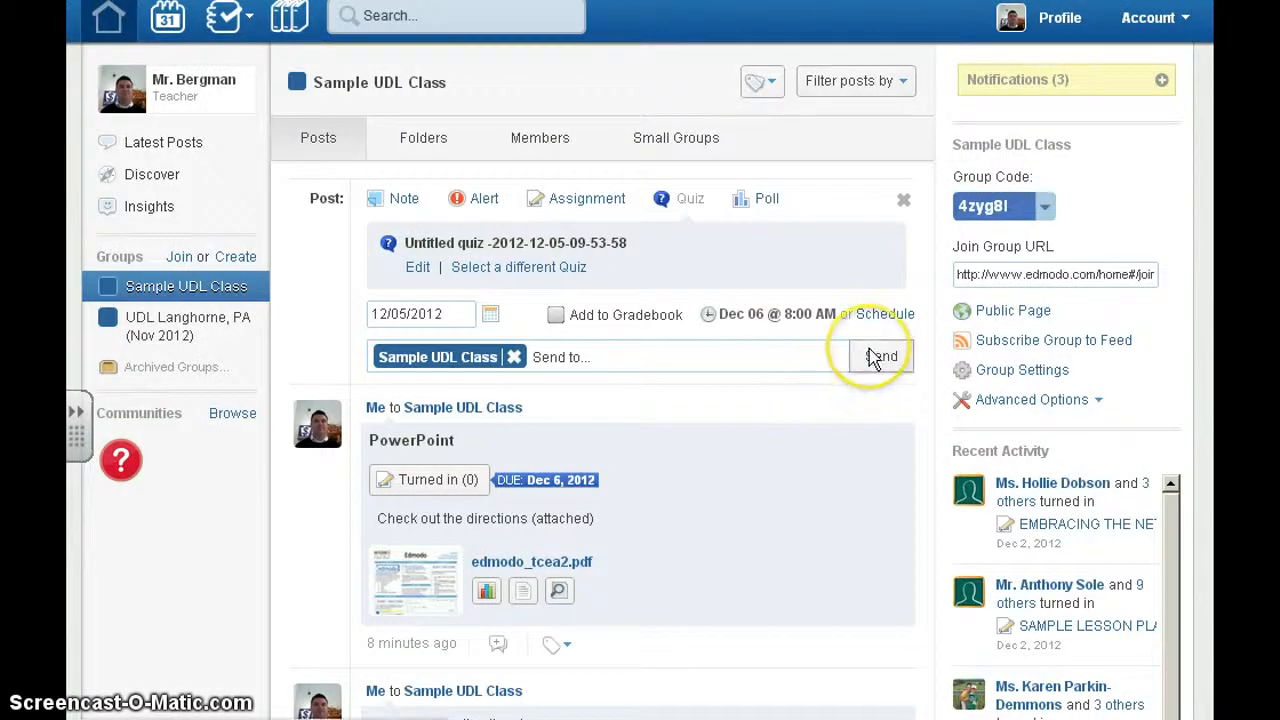
click(881, 356)
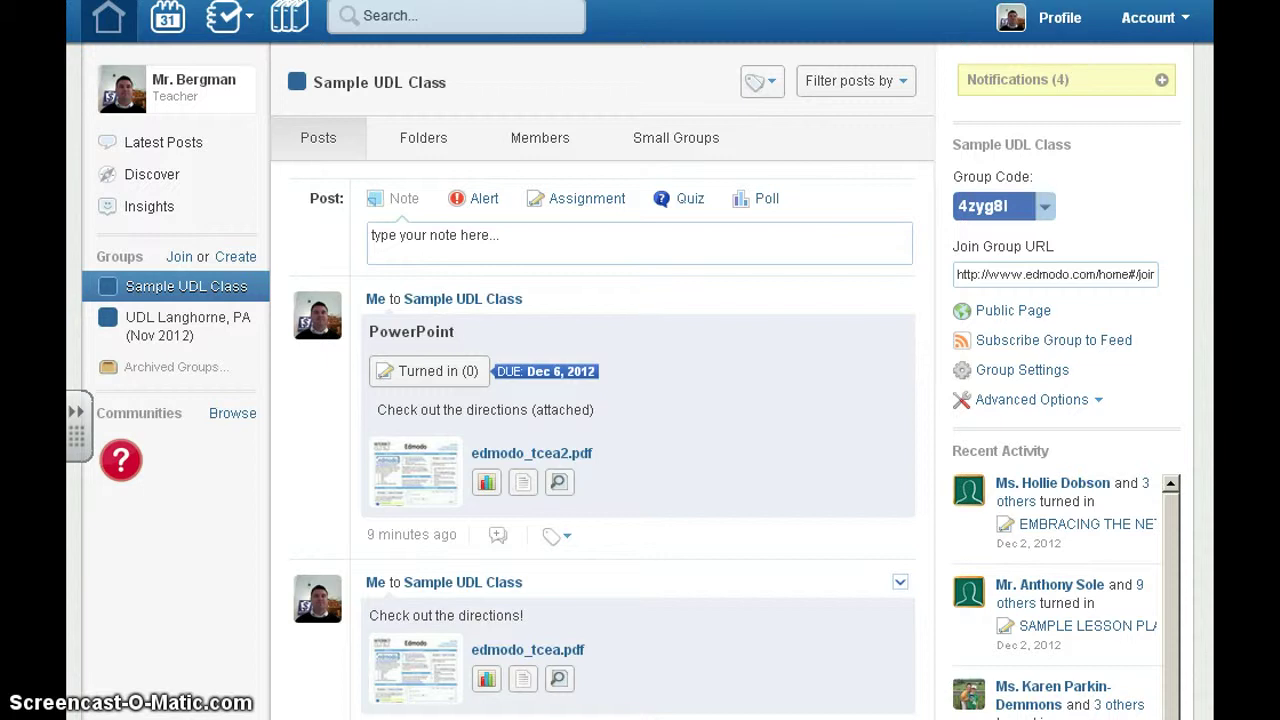